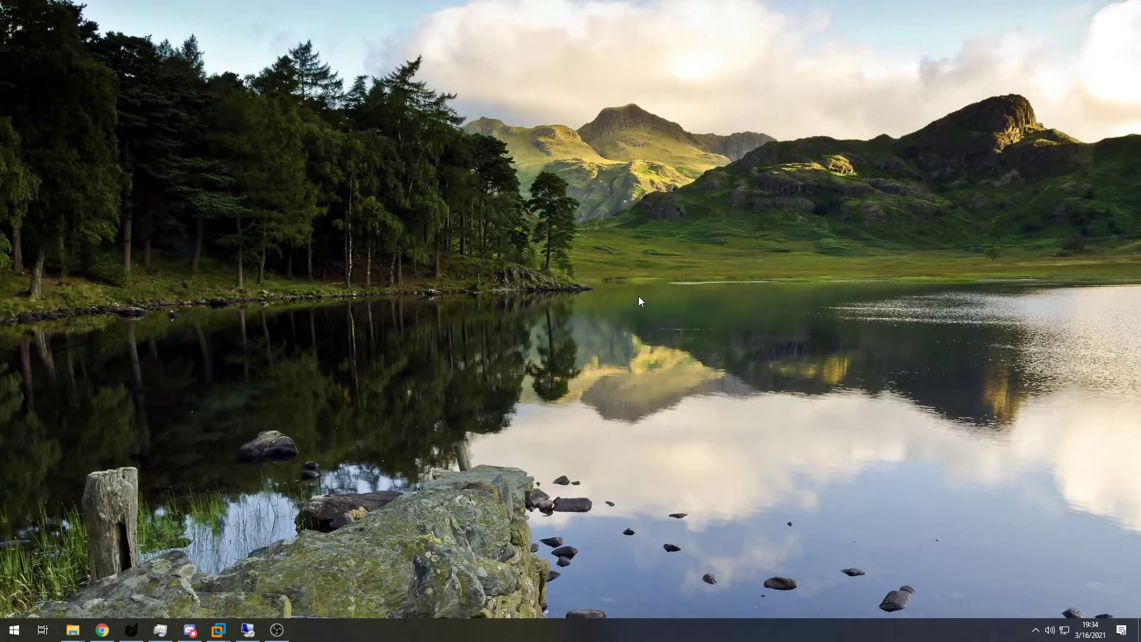
mouse_move(531, 297)
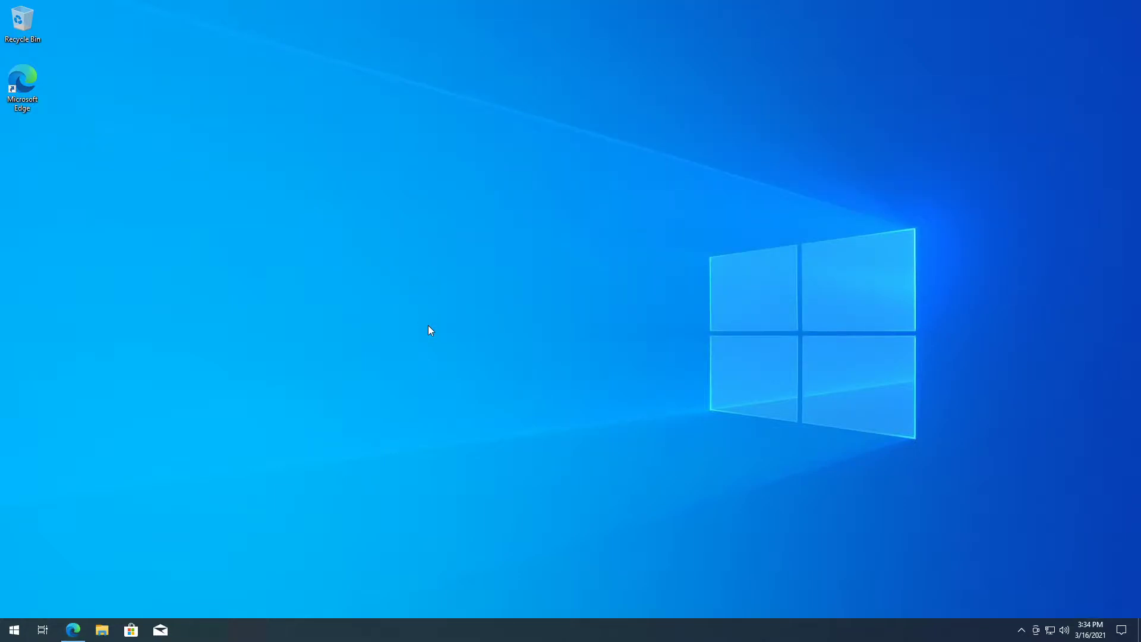
mouse_move(69, 609)
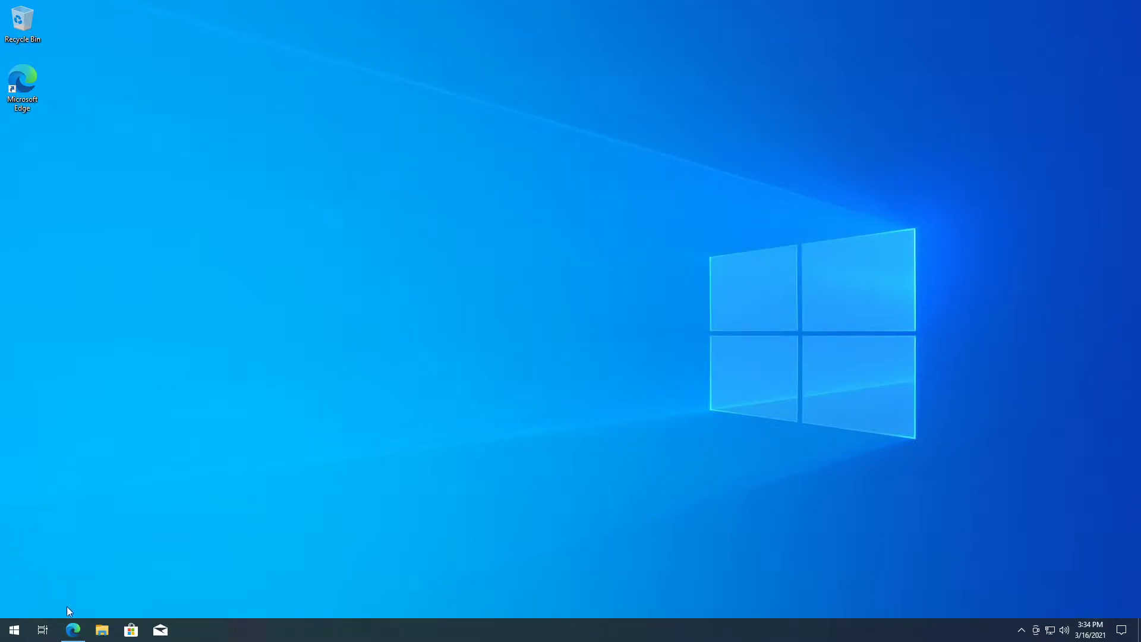
- From the 86Box GitHub repository, reach the Jenkins 86Box-Optimized build artifacts page
click(72, 629)
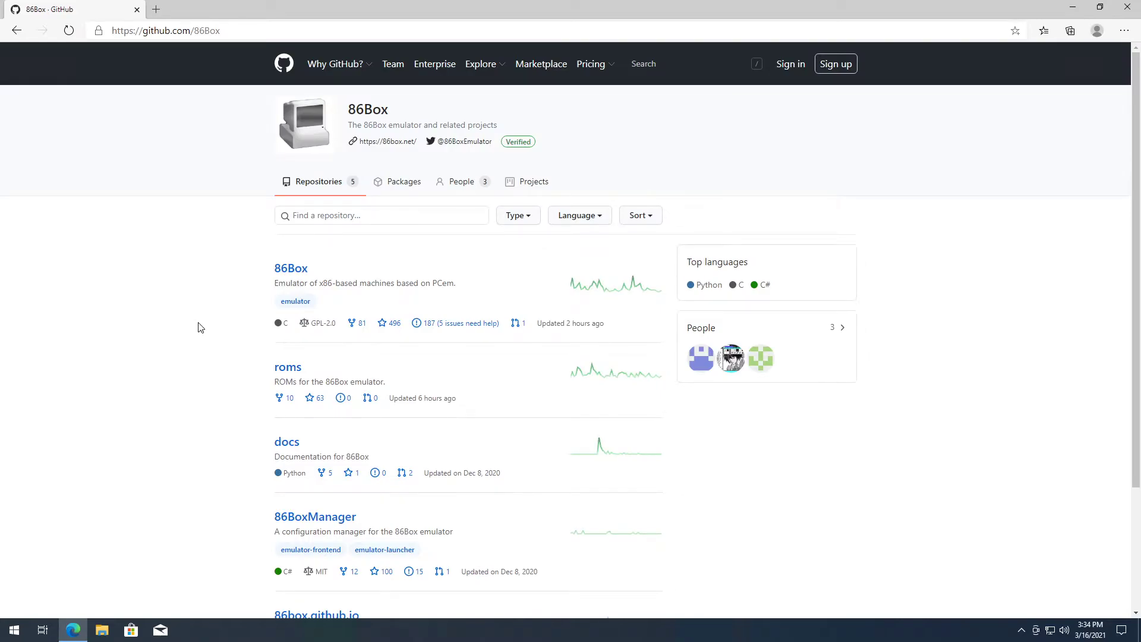
mouse_move(193, 328)
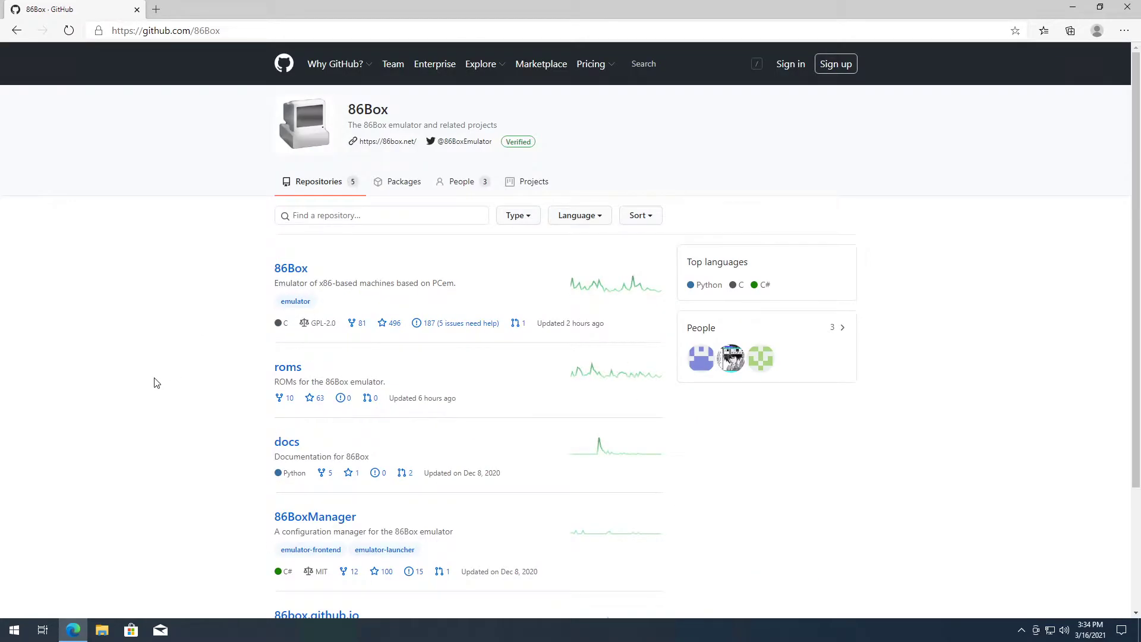
mouse_move(162, 369)
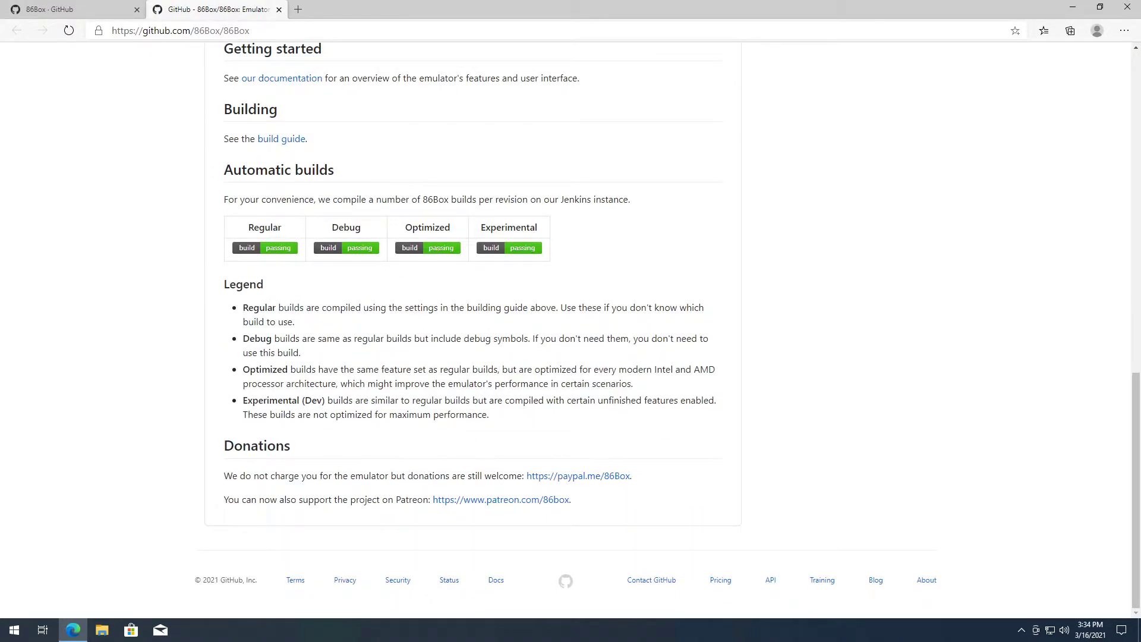
mouse_move(523, 251)
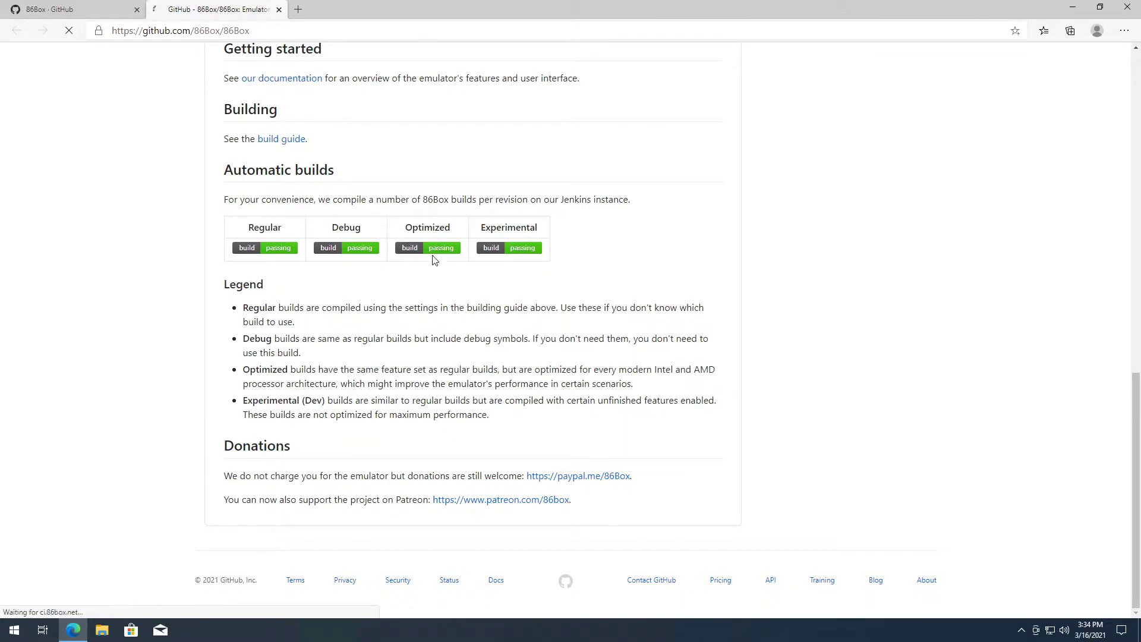
click(428, 247)
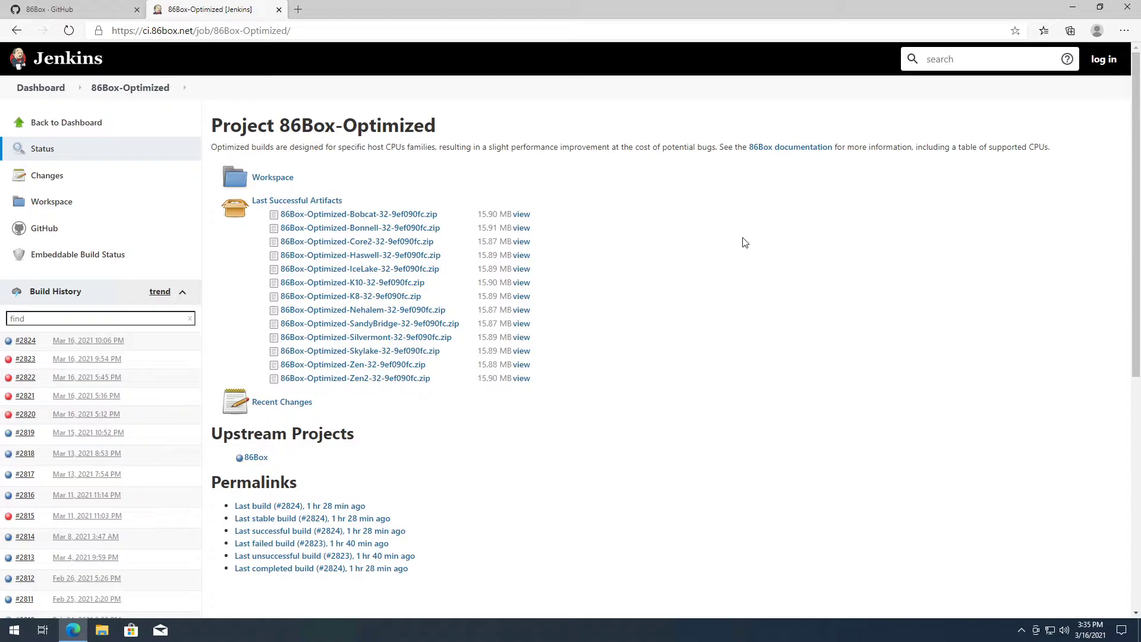
mouse_move(357, 387)
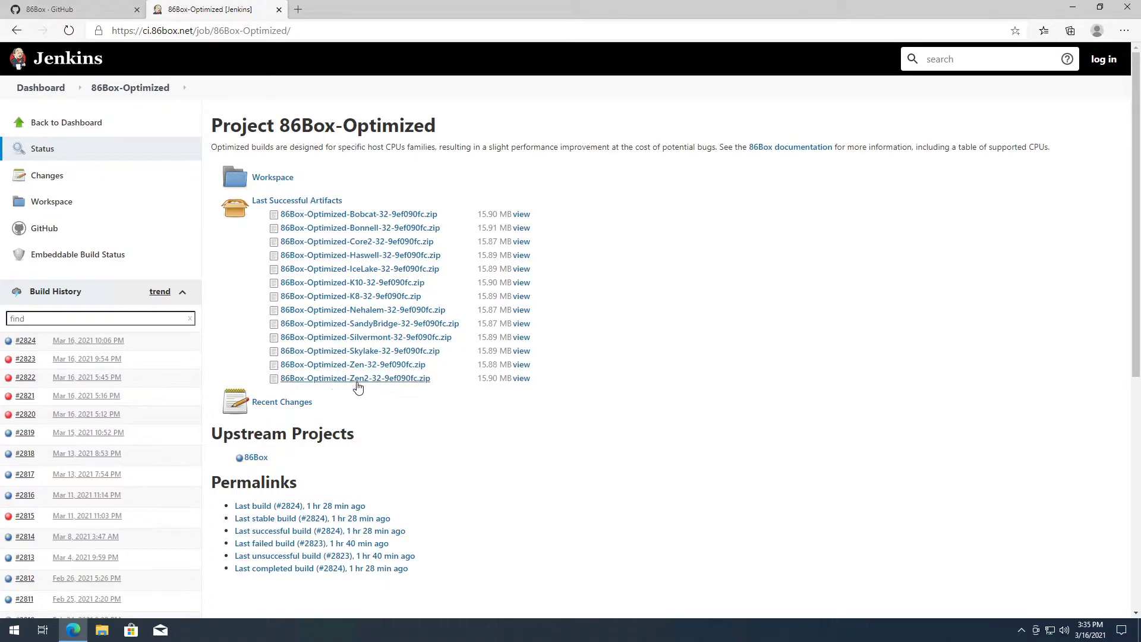
mouse_move(357, 386)
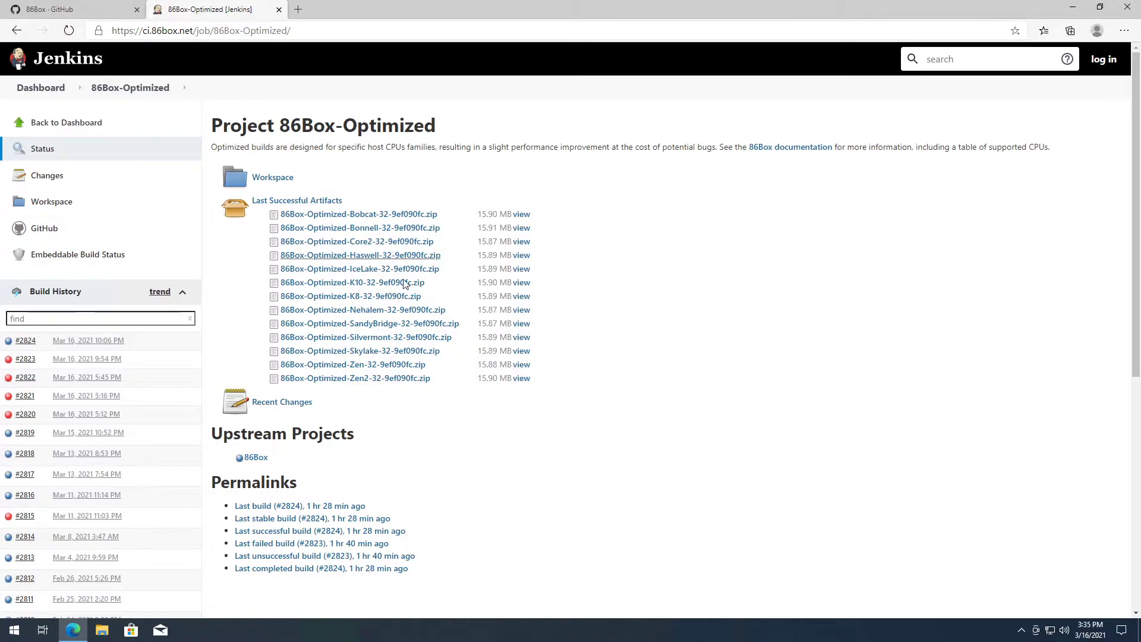
mouse_move(411, 386)
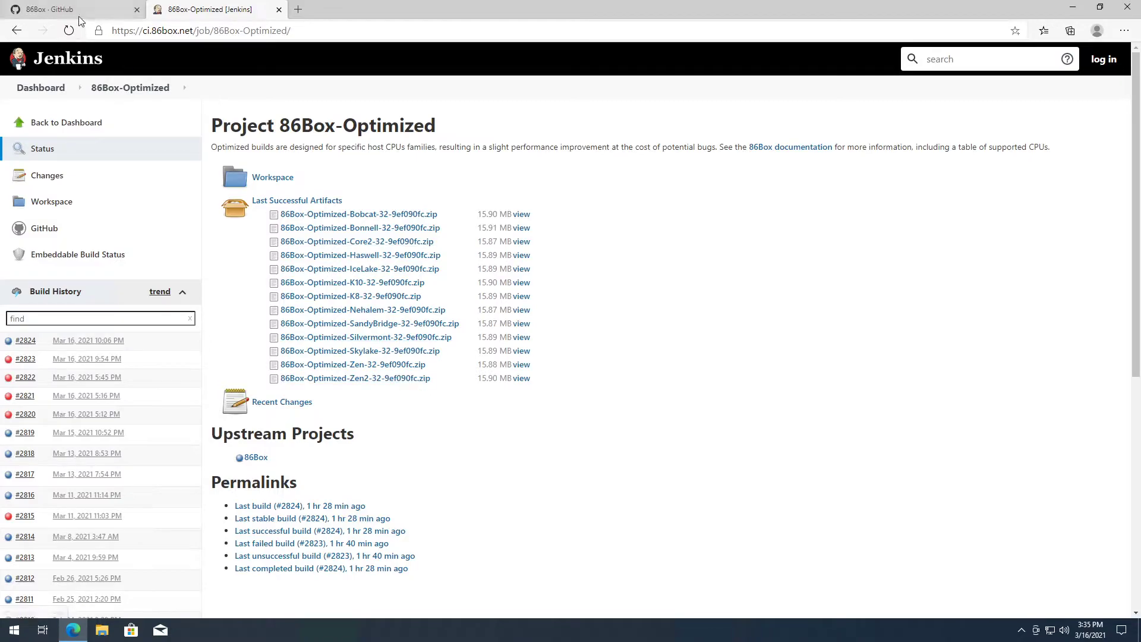
- Look over the roms repository and the 86BoxManager Version 1.7.2 release, then close Edge
click(60, 9)
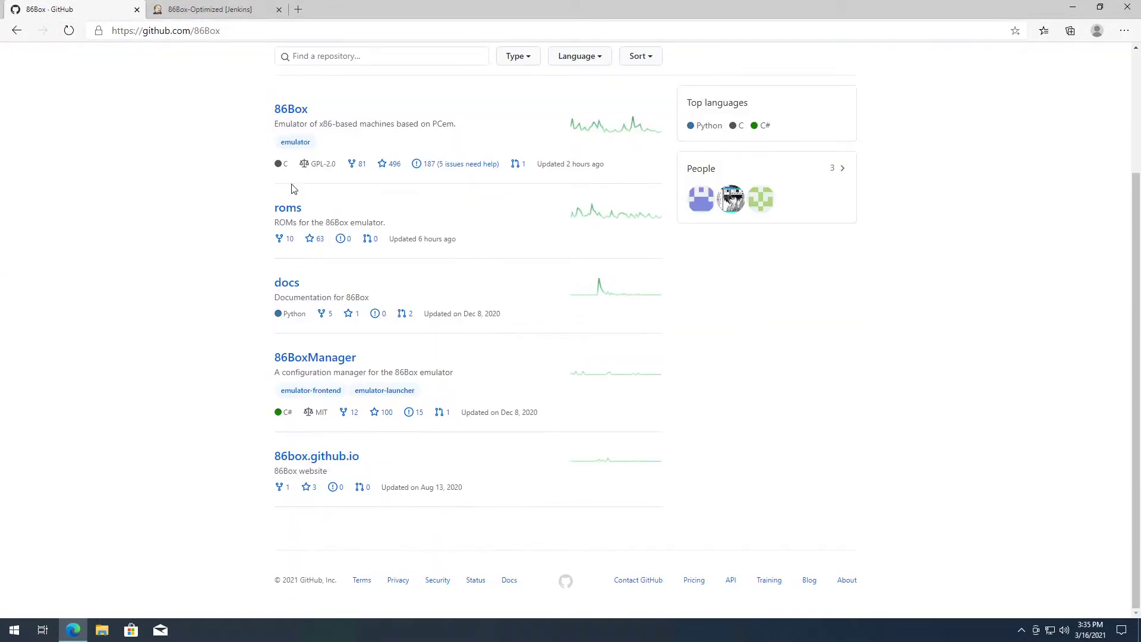
right_click(288, 207)
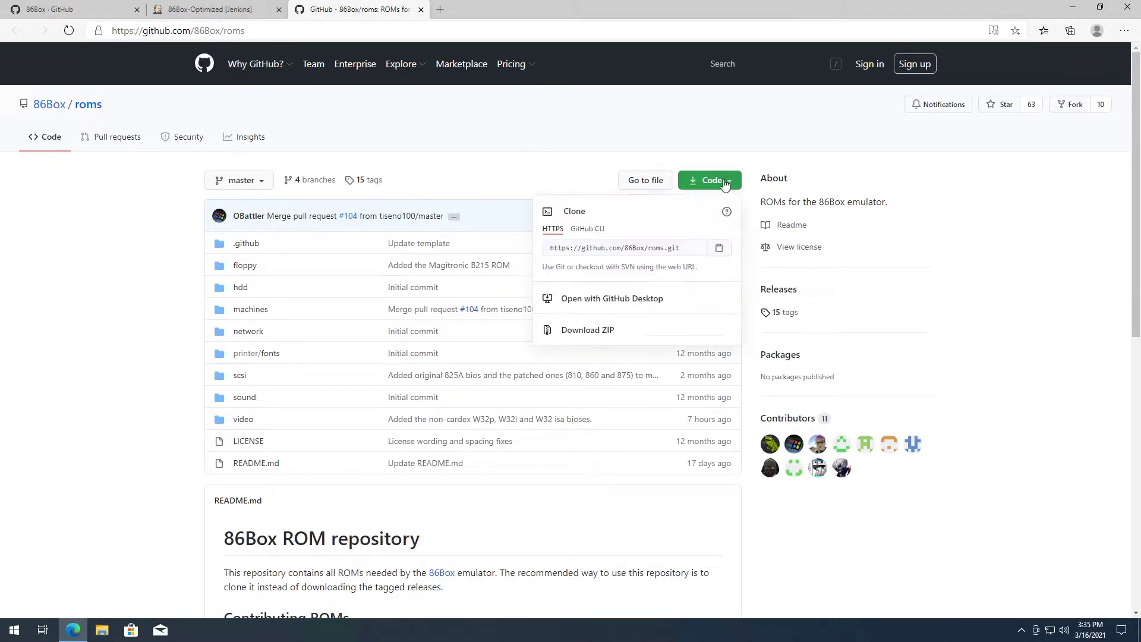
mouse_move(125, 53)
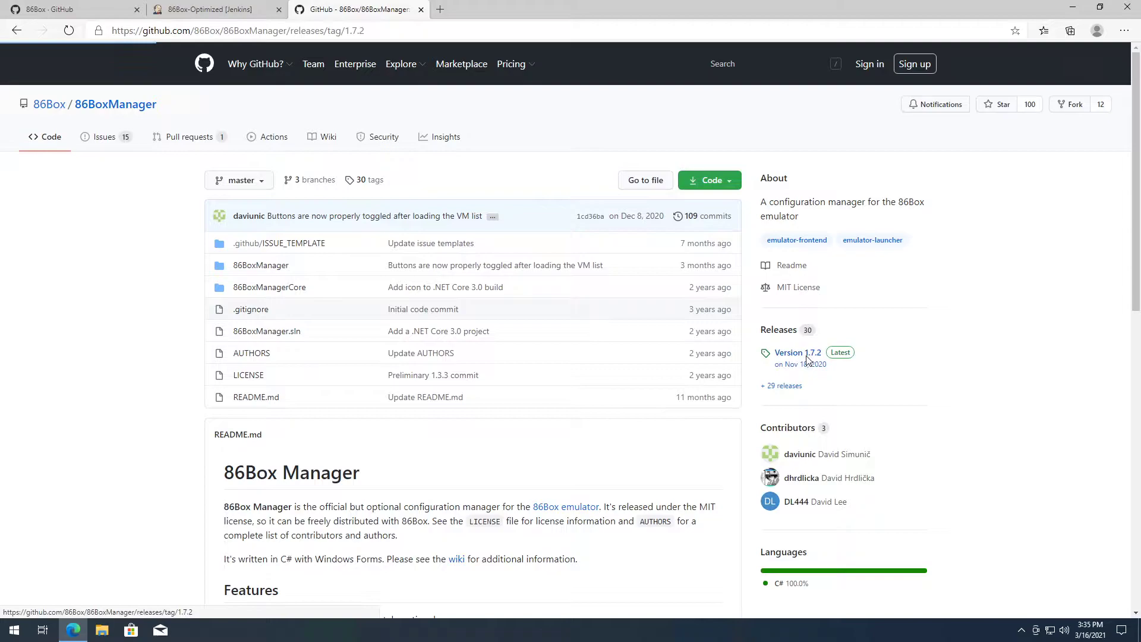
click(796, 352)
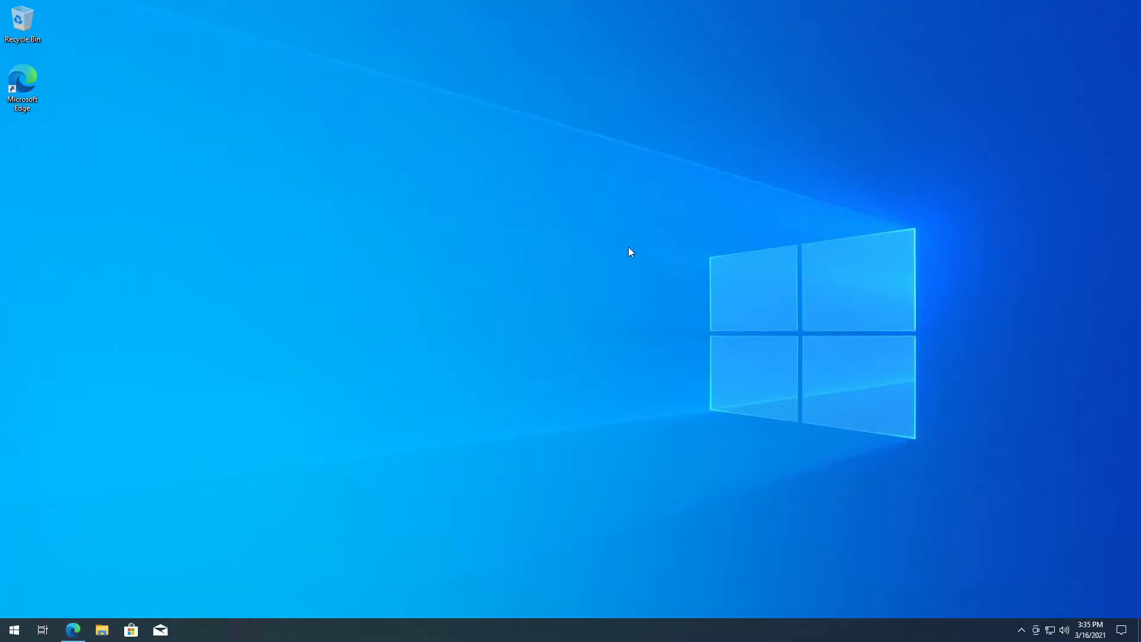
mouse_move(547, 304)
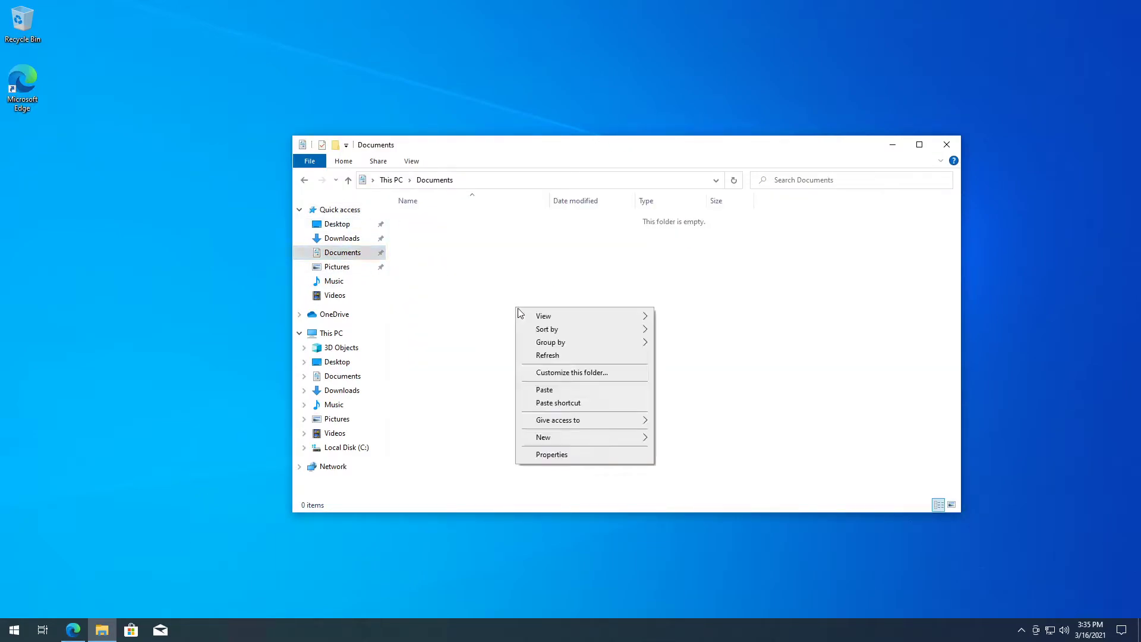
- Create an 86box folder in Documents and copy the Optimized Zen2 archive's files into it
click(542, 437)
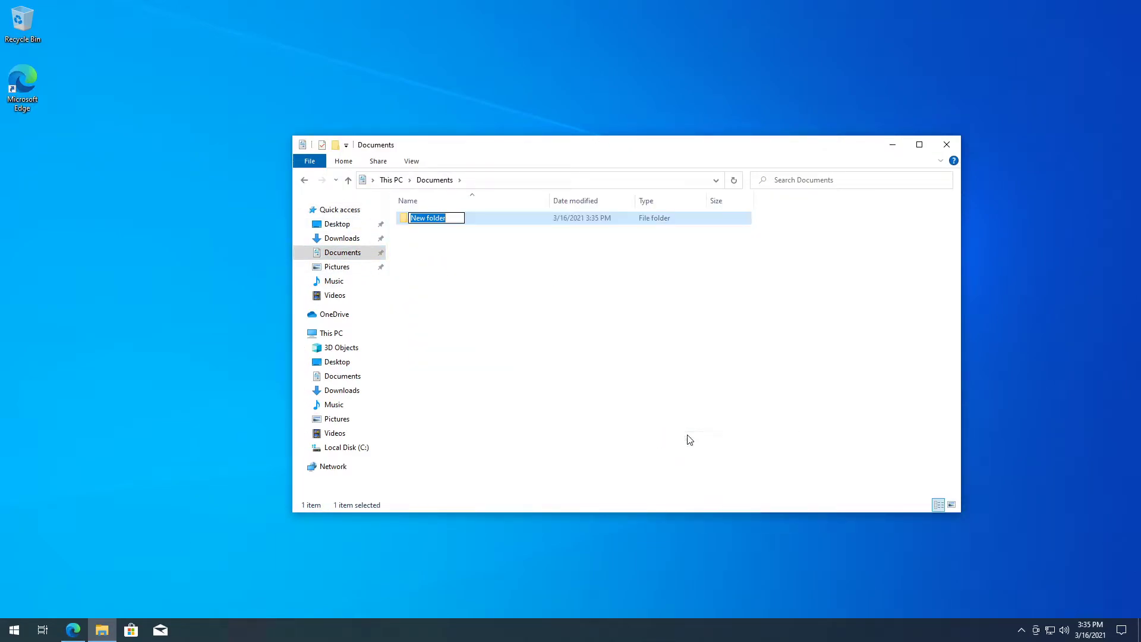
text(86box)
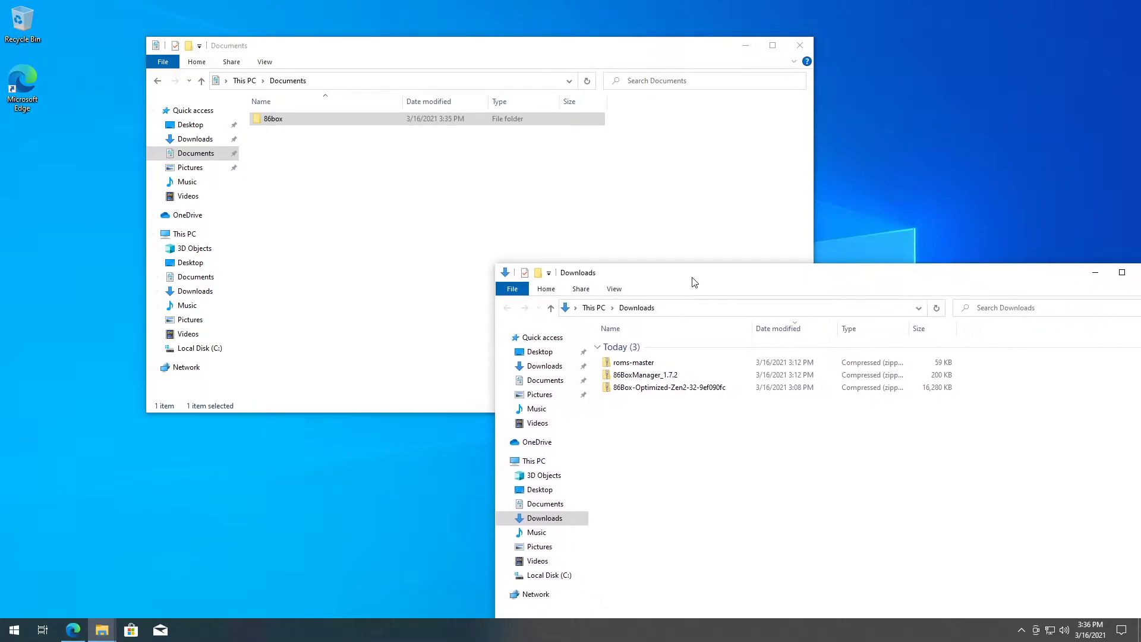
double_click(669, 387)
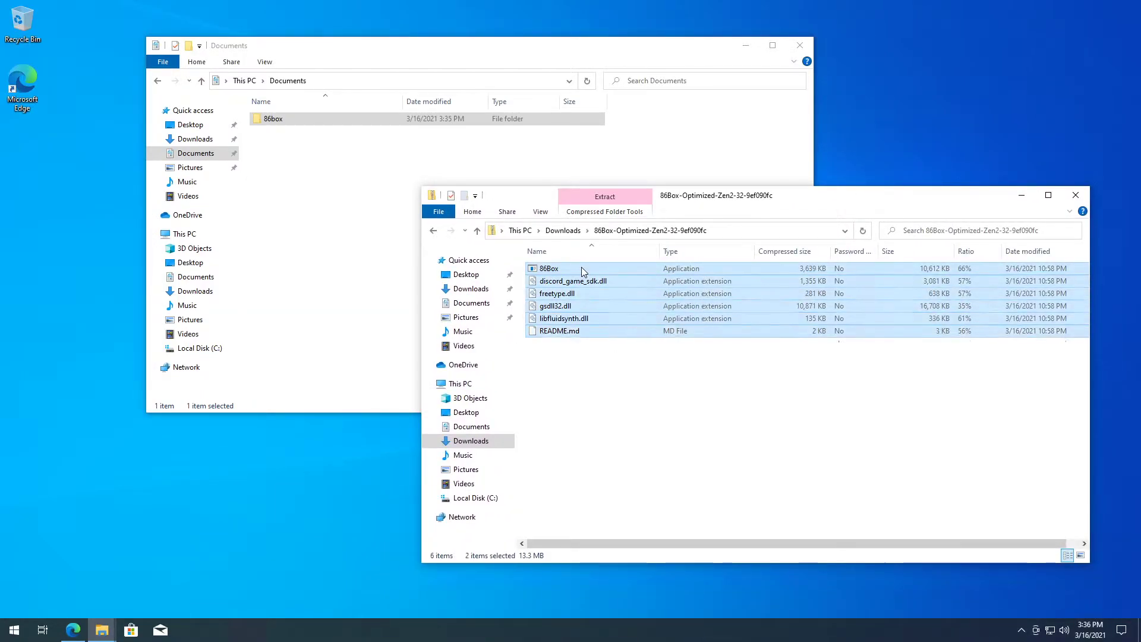
key(ctrl+a)
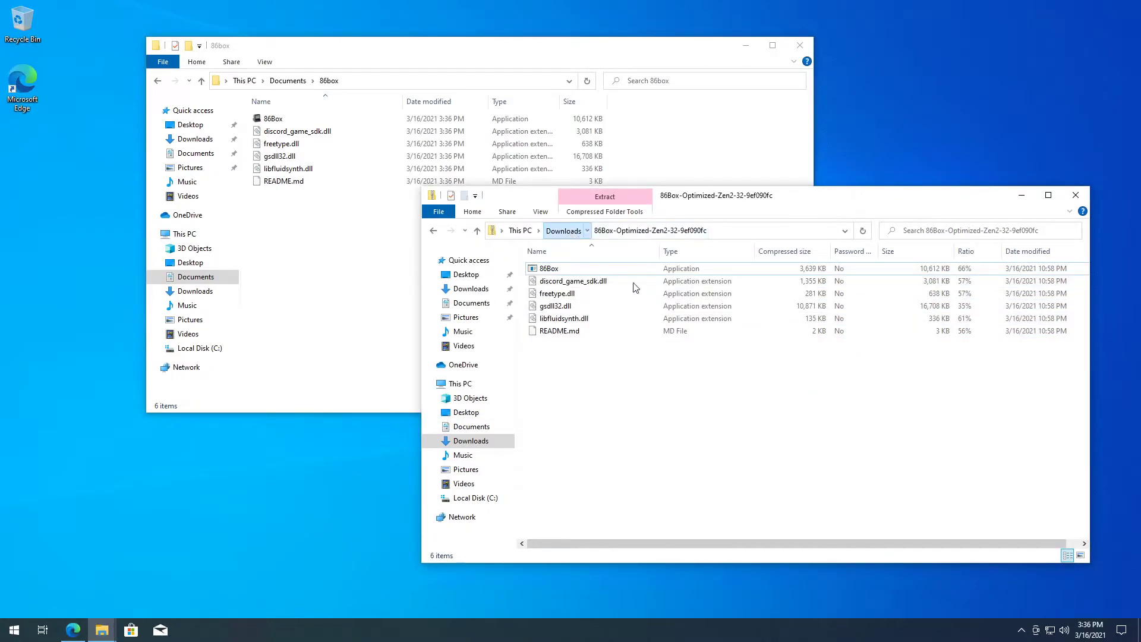
- Copy the roms-master folder from roms-master.zip into Documents\86box and check its ROM subfolders
click(563, 230)
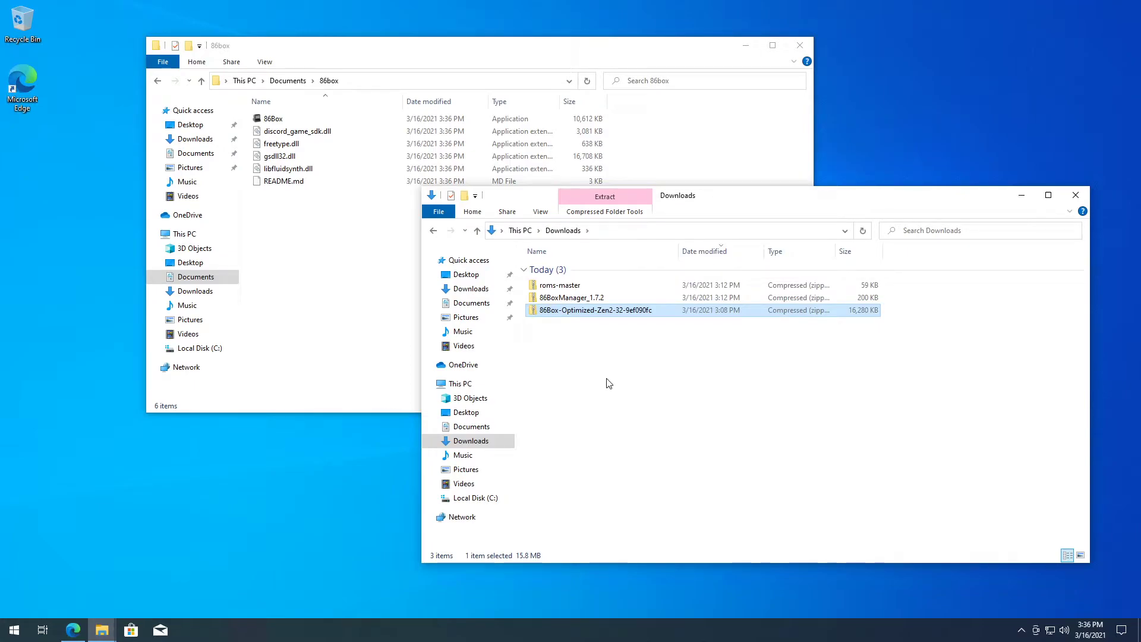
double_click(559, 285)
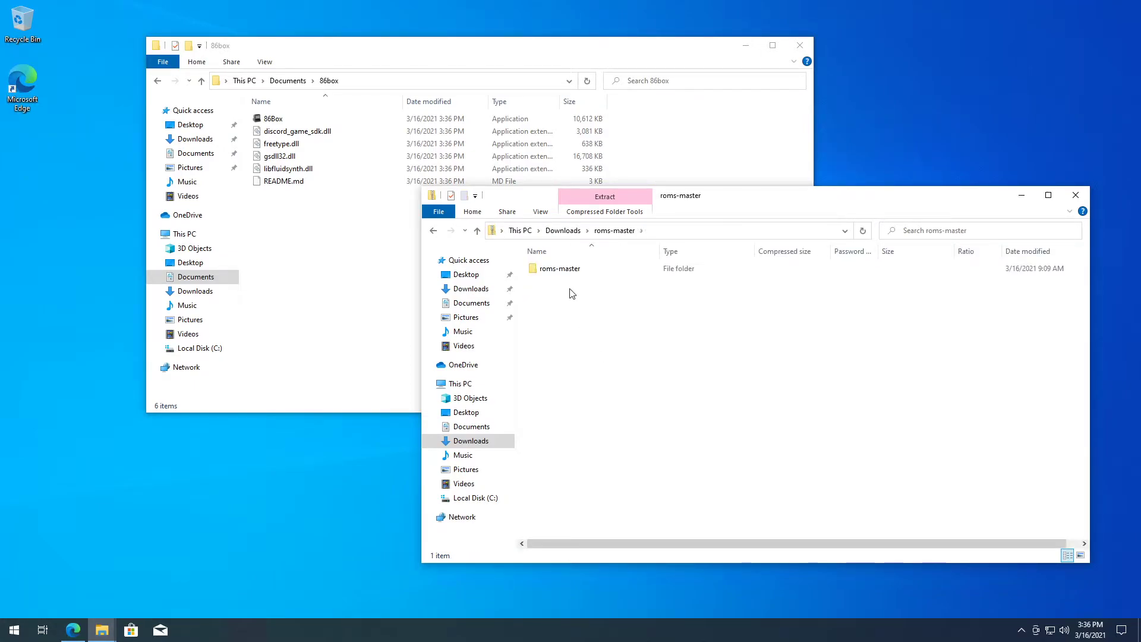
right_click(558, 268)
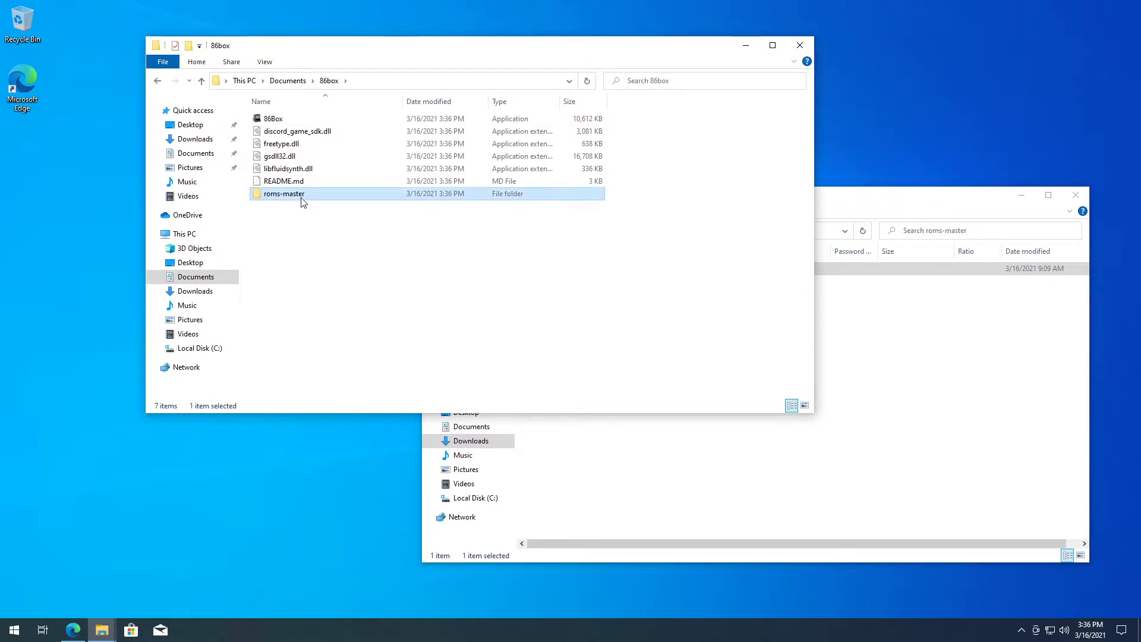
double_click(283, 194)
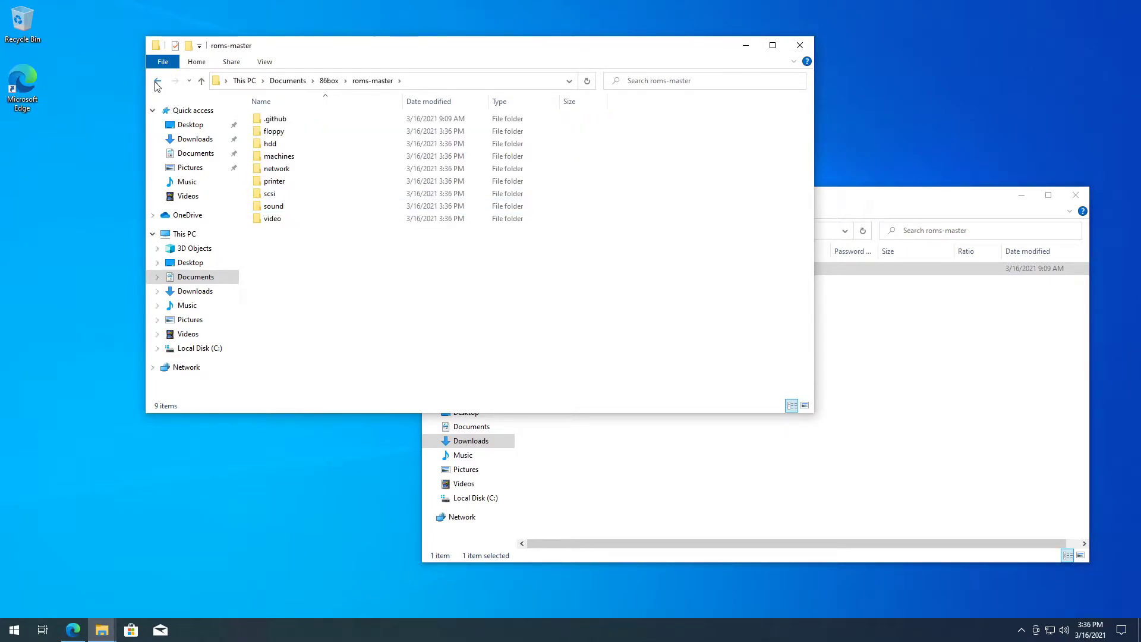
- Rename the copied roms-master folder to drop the extra part of its name
right_click(284, 118)
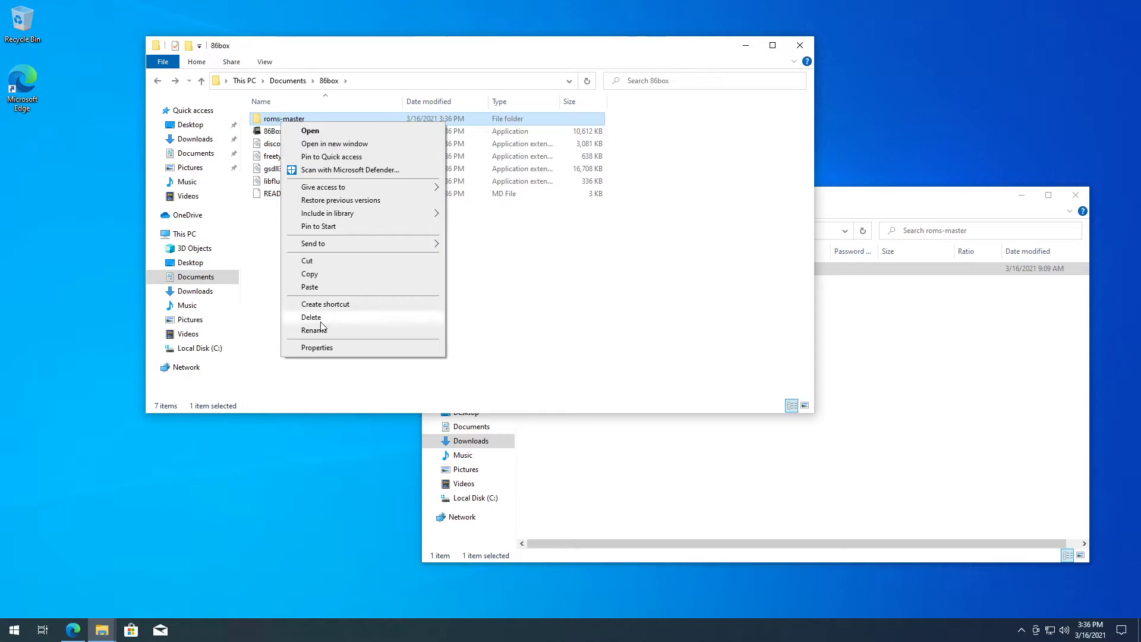
click(314, 331)
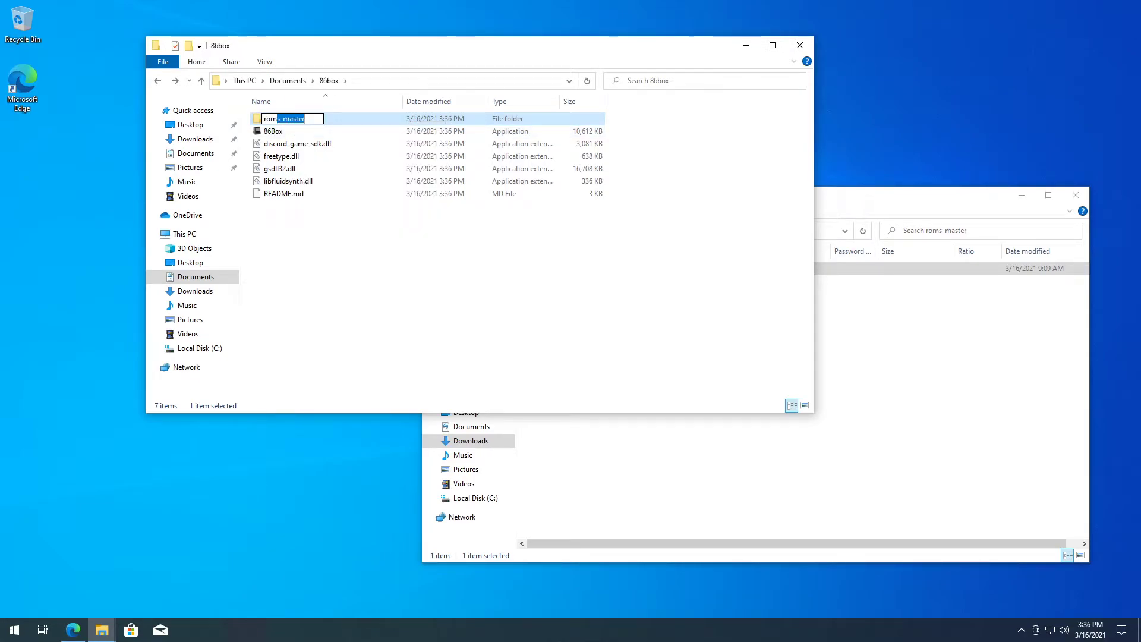
key(Enter)
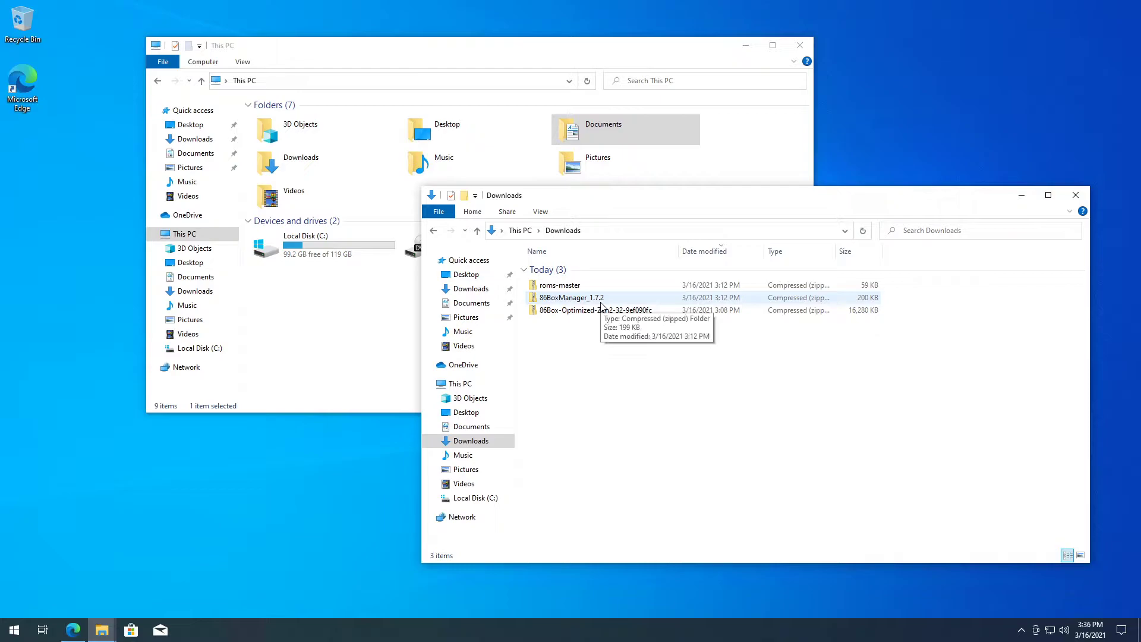
- Take 86Manager from the 86BoxManager_1.7.2 archive onto the desktop and launch it
double_click(570, 297)
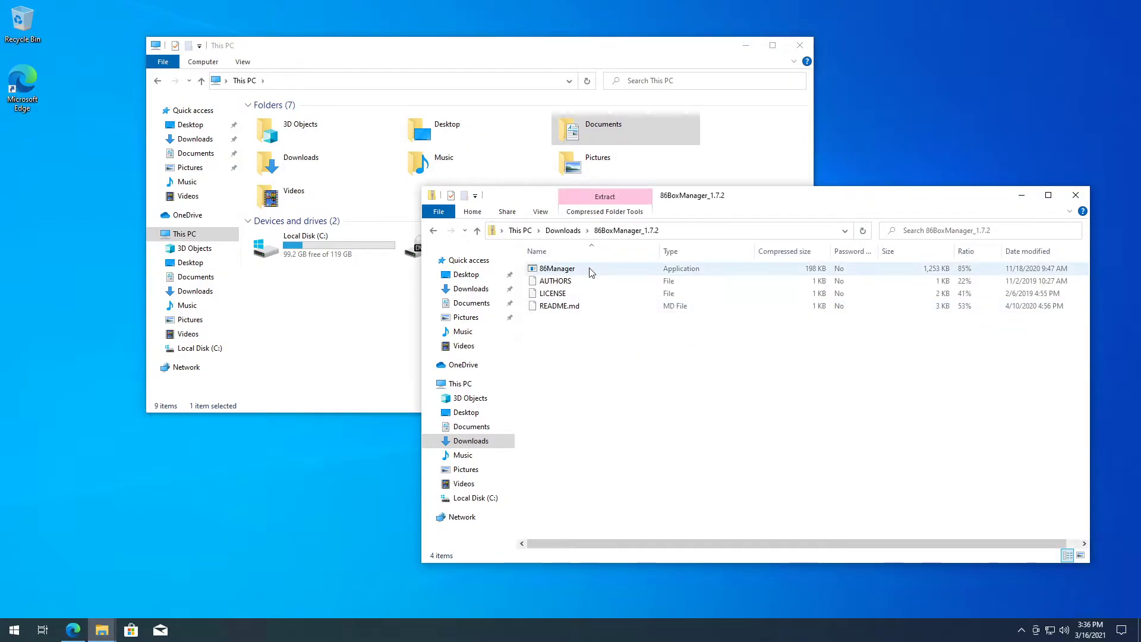
click(556, 268)
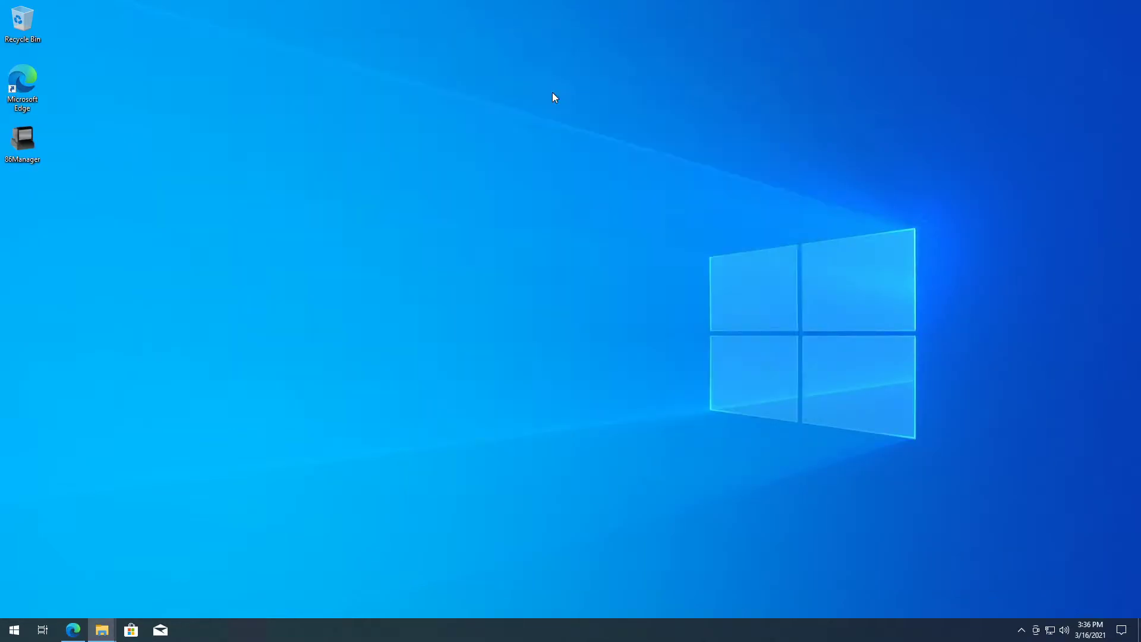
double_click(22, 136)
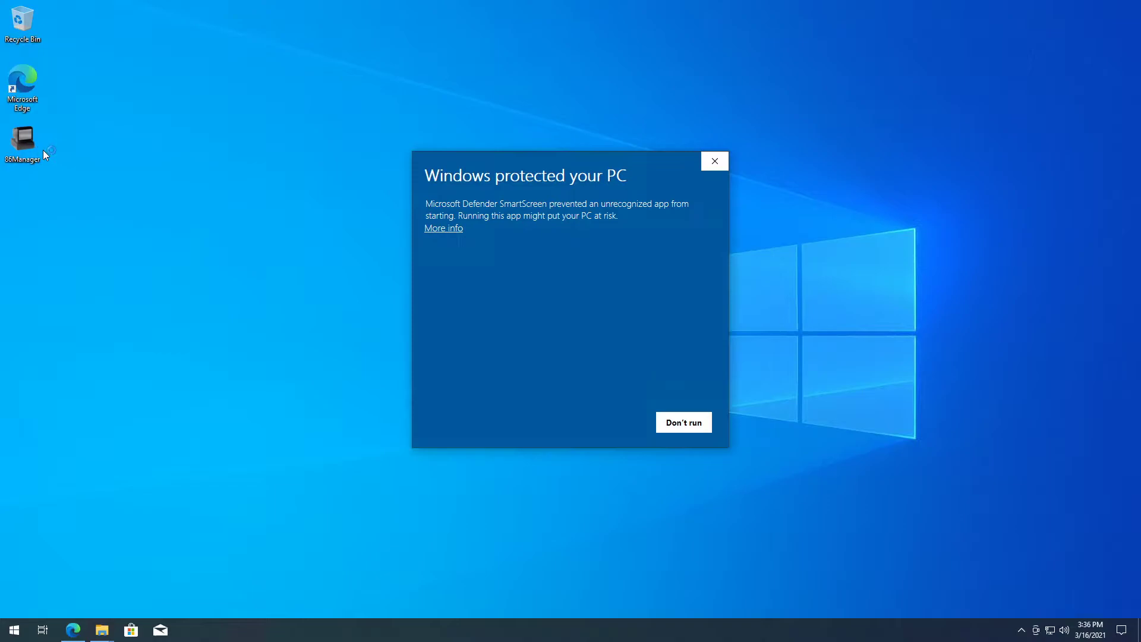
- Get past the SmartScreen warning via More info and Run anyway
click(444, 227)
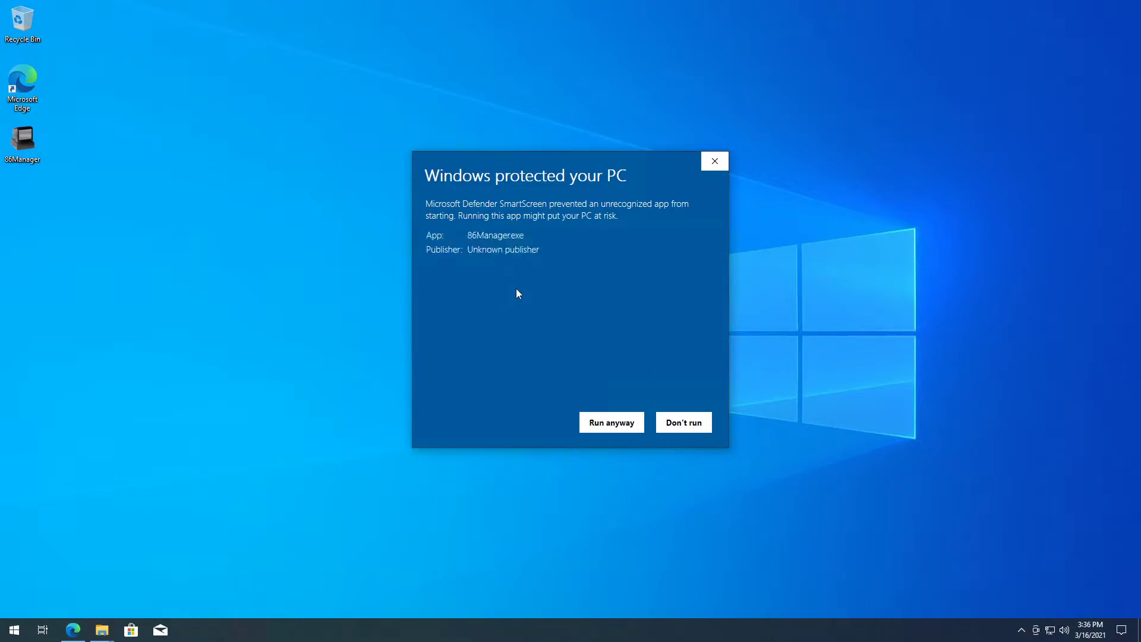
mouse_move(623, 261)
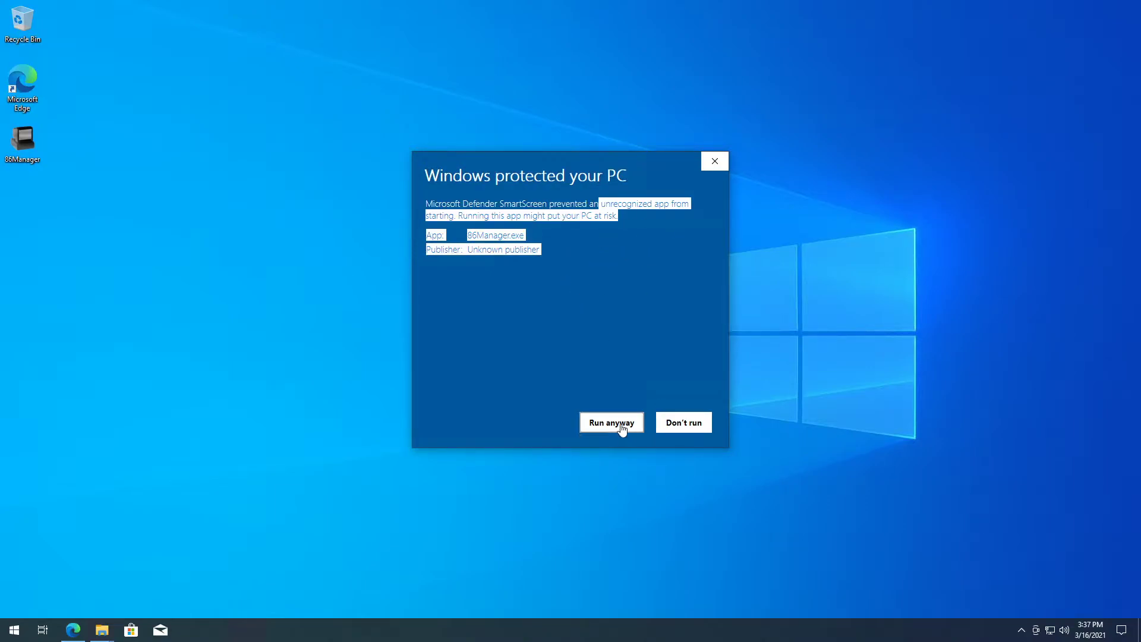
click(612, 422)
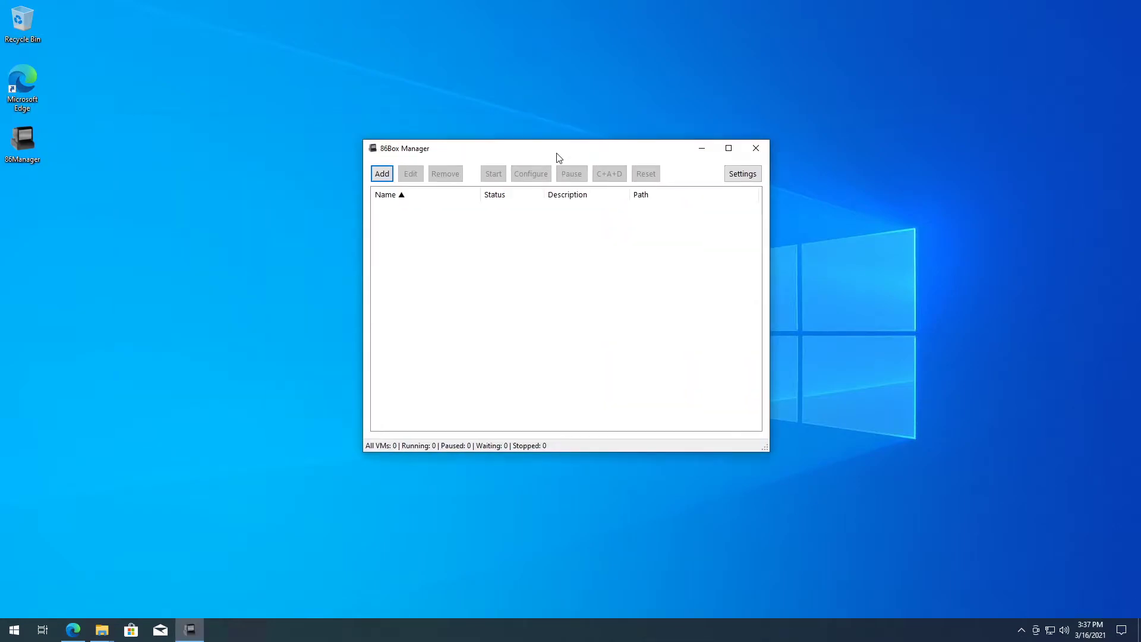
click(741, 174)
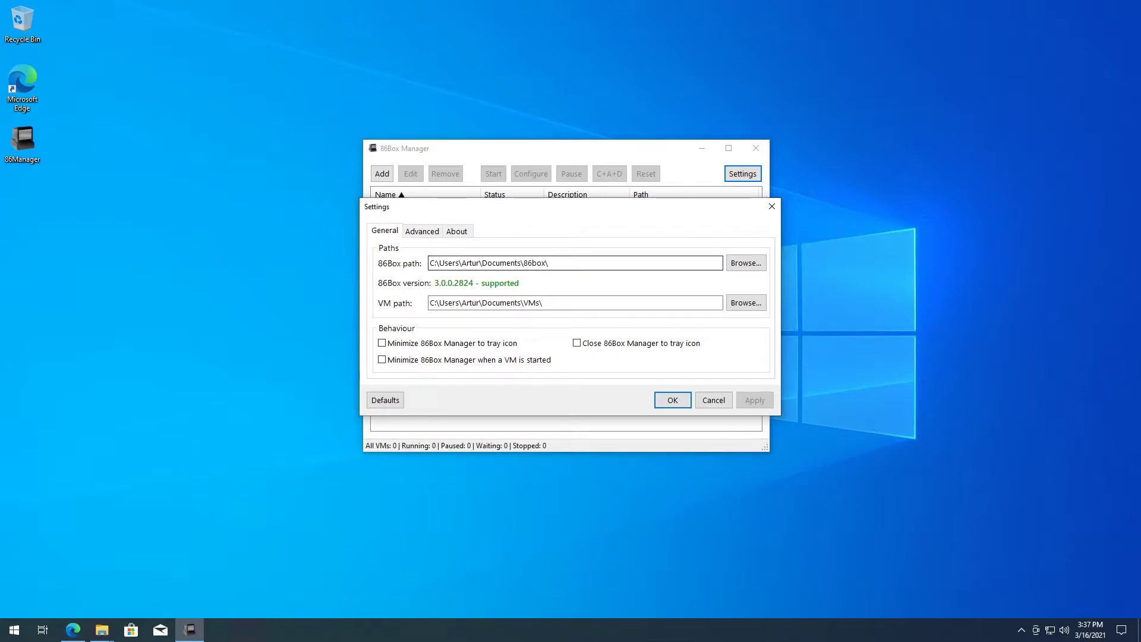
click(576, 263)
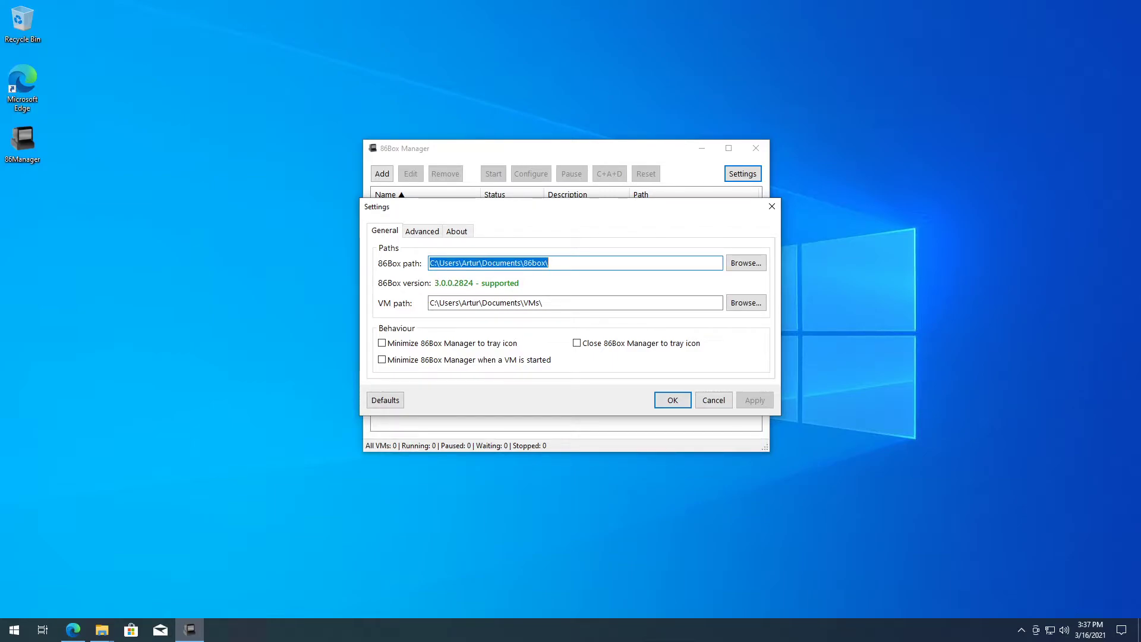
mouse_move(531, 284)
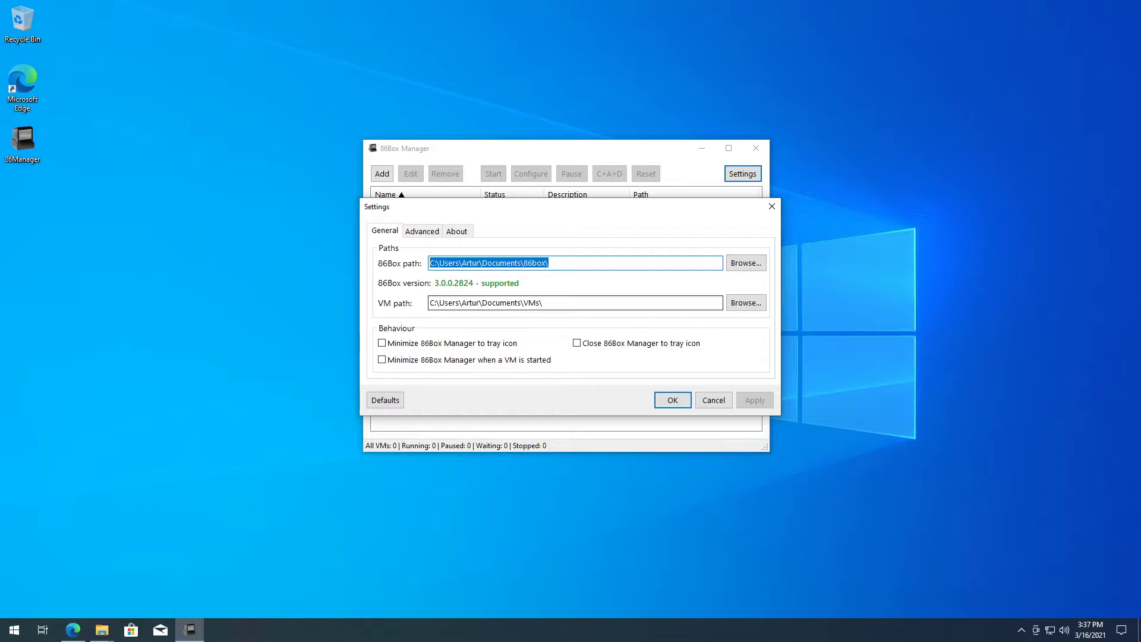
click(684, 263)
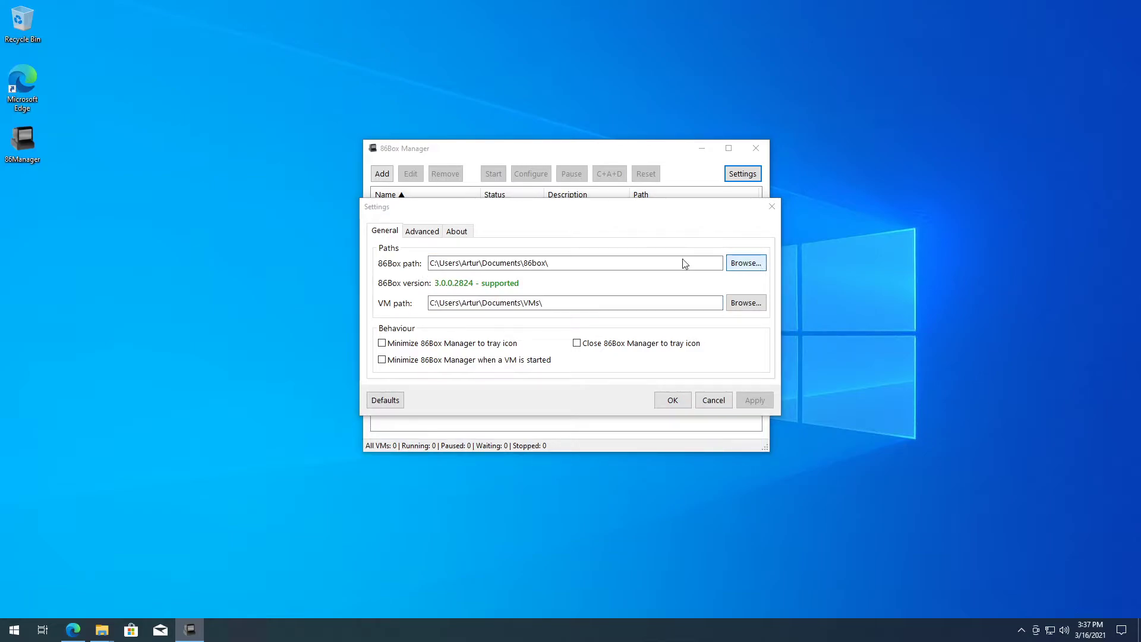
click(747, 262)
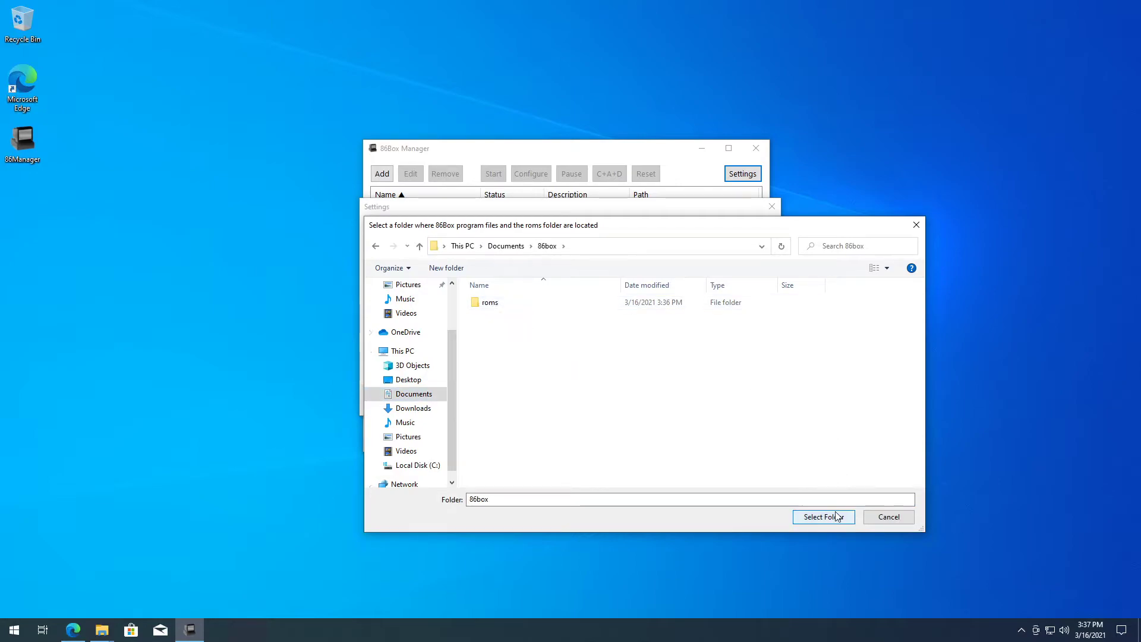
click(823, 516)
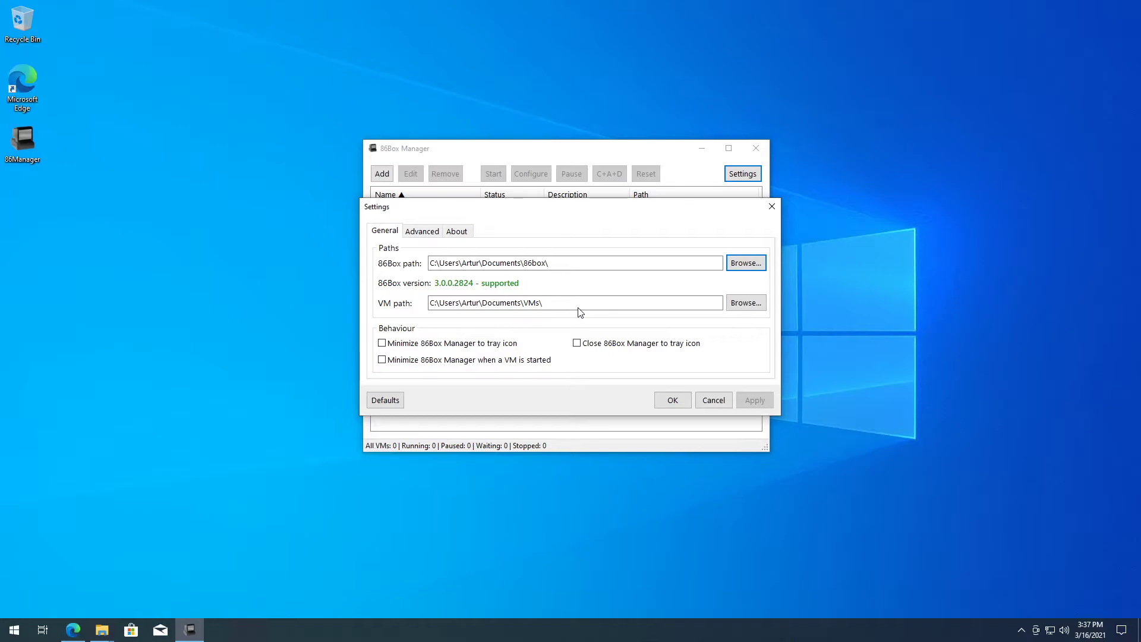
mouse_move(570, 315)
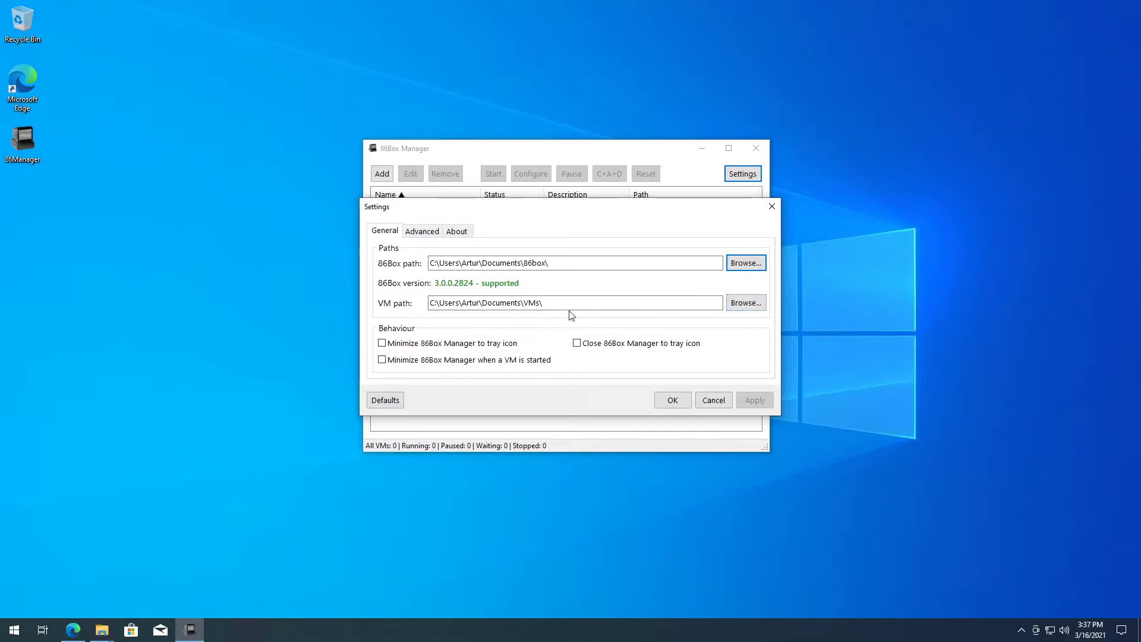
mouse_move(423, 234)
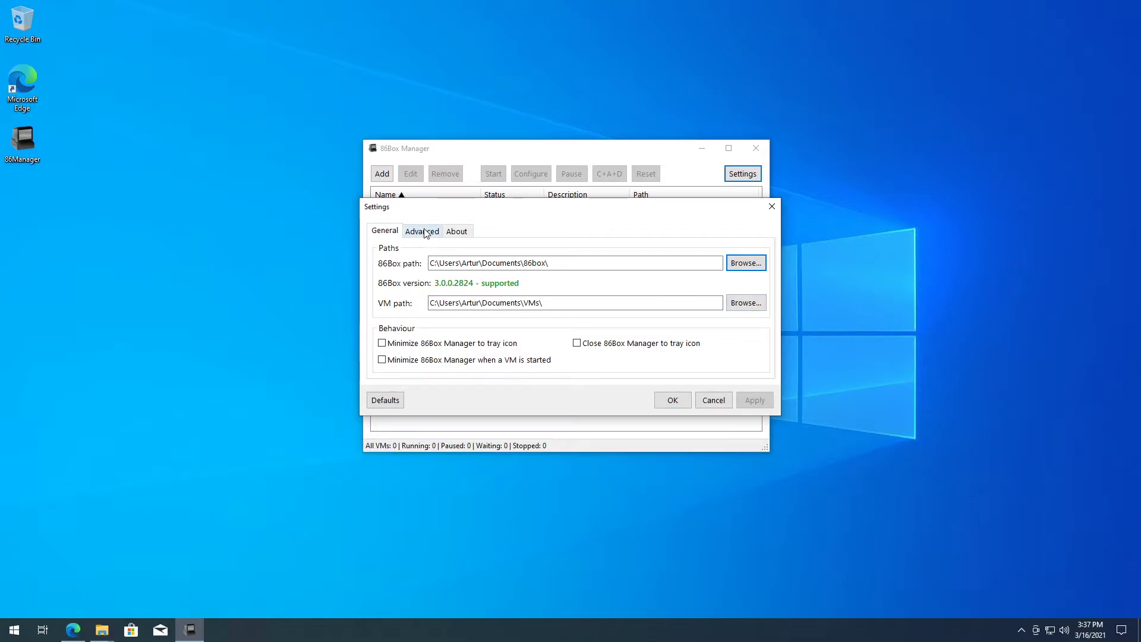
click(713, 399)
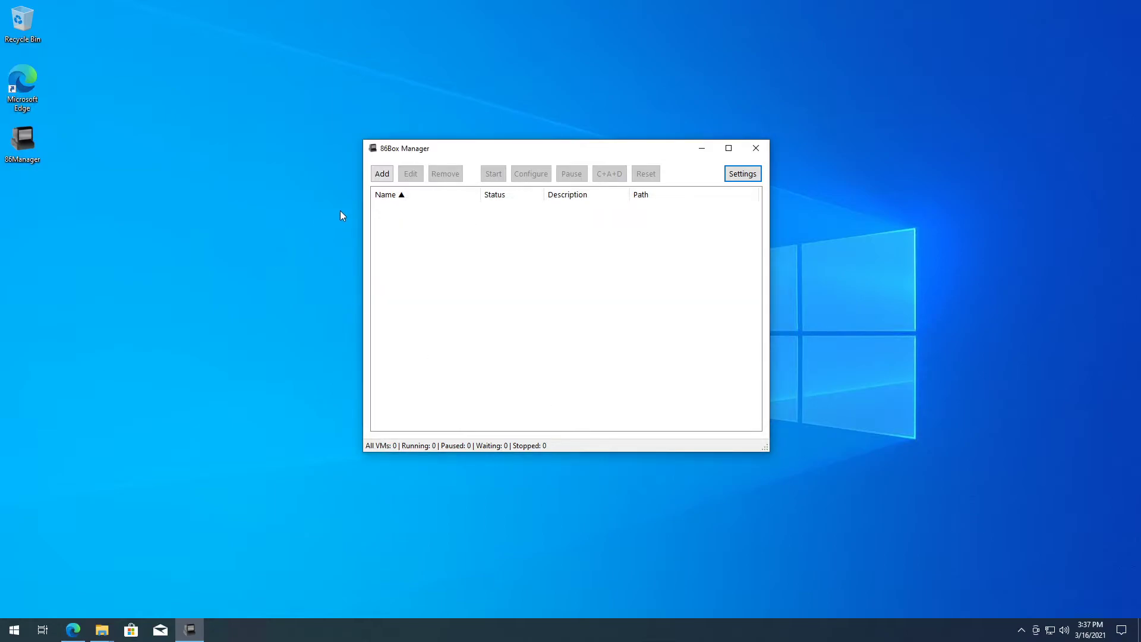
- Add a VM named Test with description test, set to configure now, leaving import of existing files off
click(381, 173)
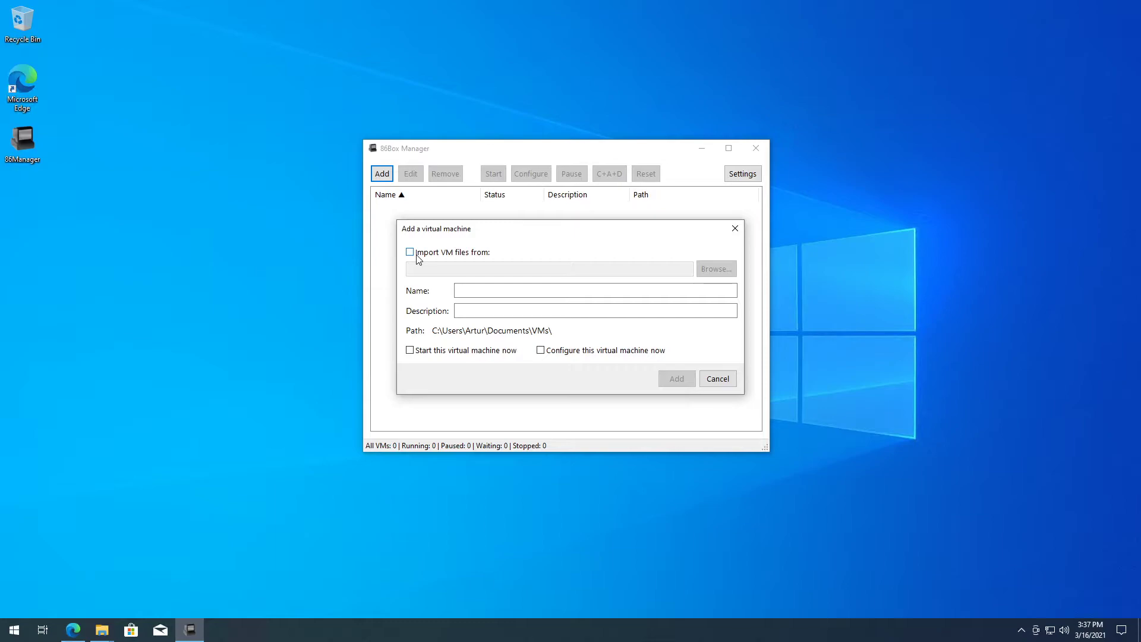
click(409, 252)
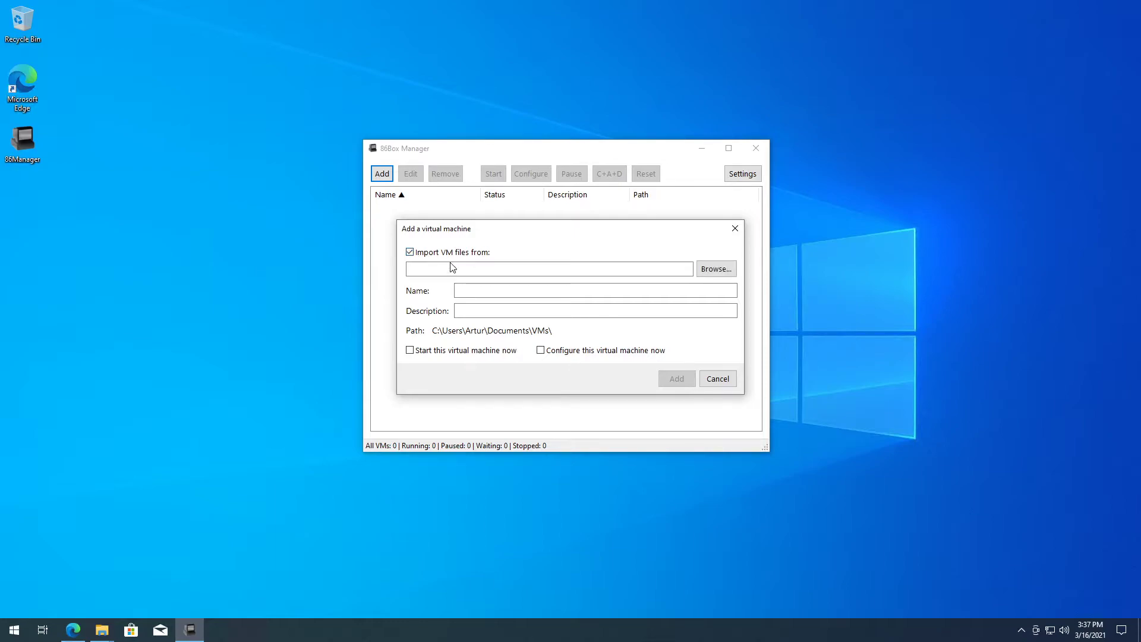
click(409, 252)
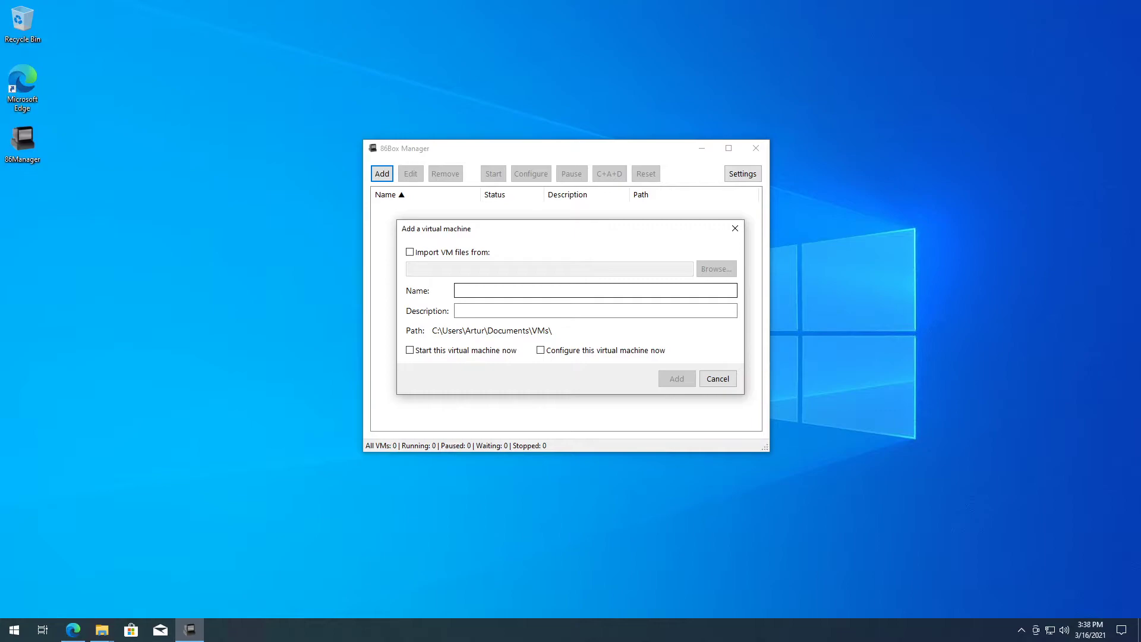
click(594, 289)
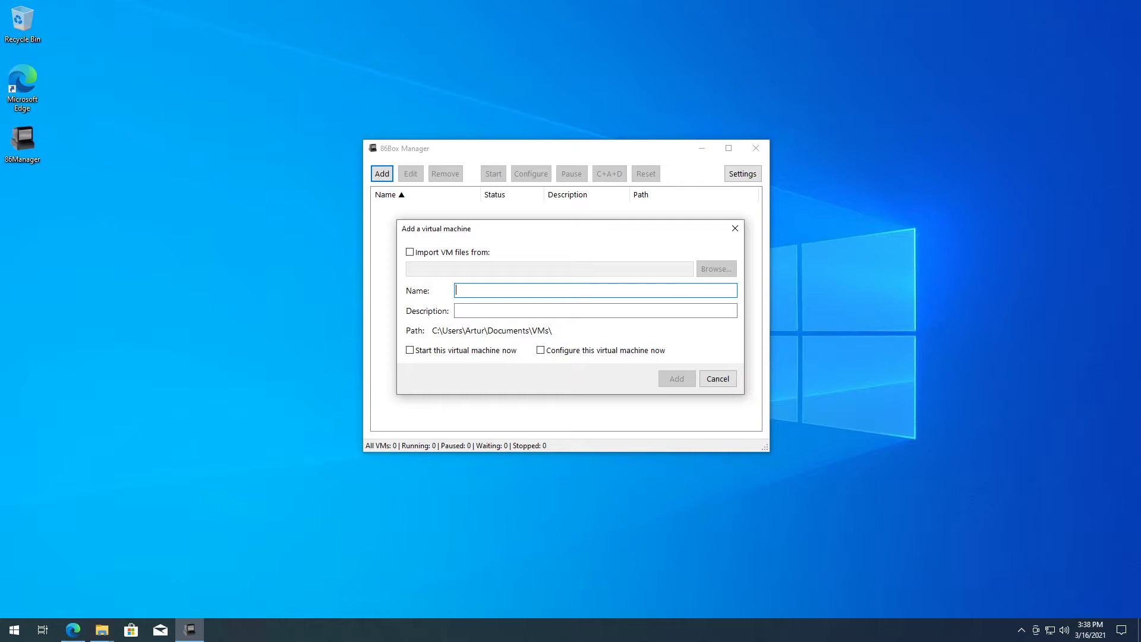
text(Tes)
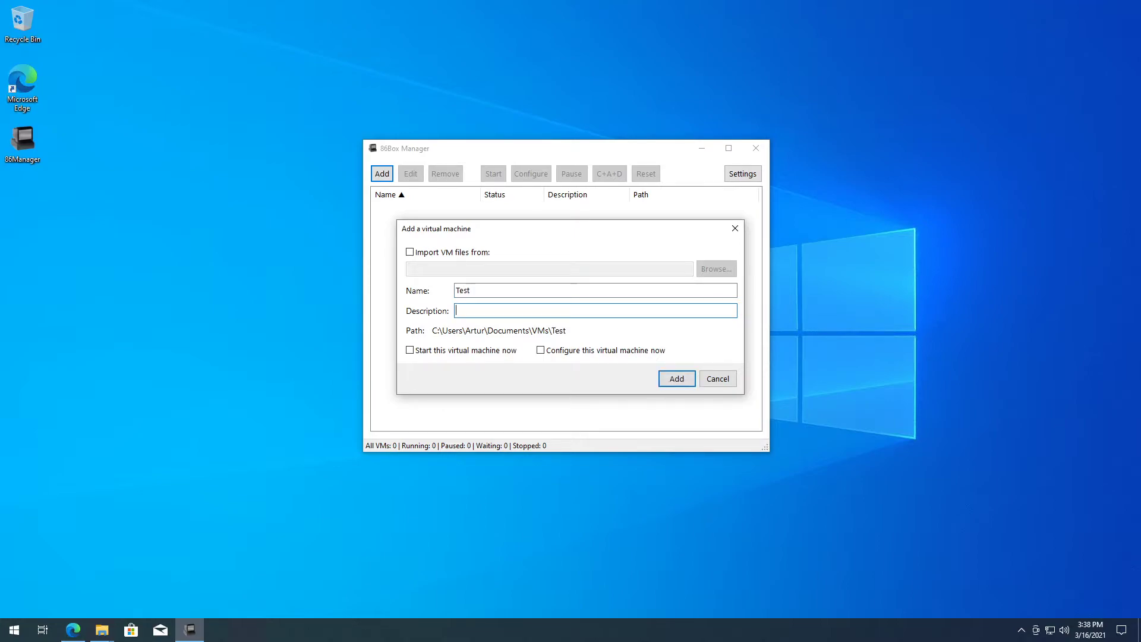
text(test)
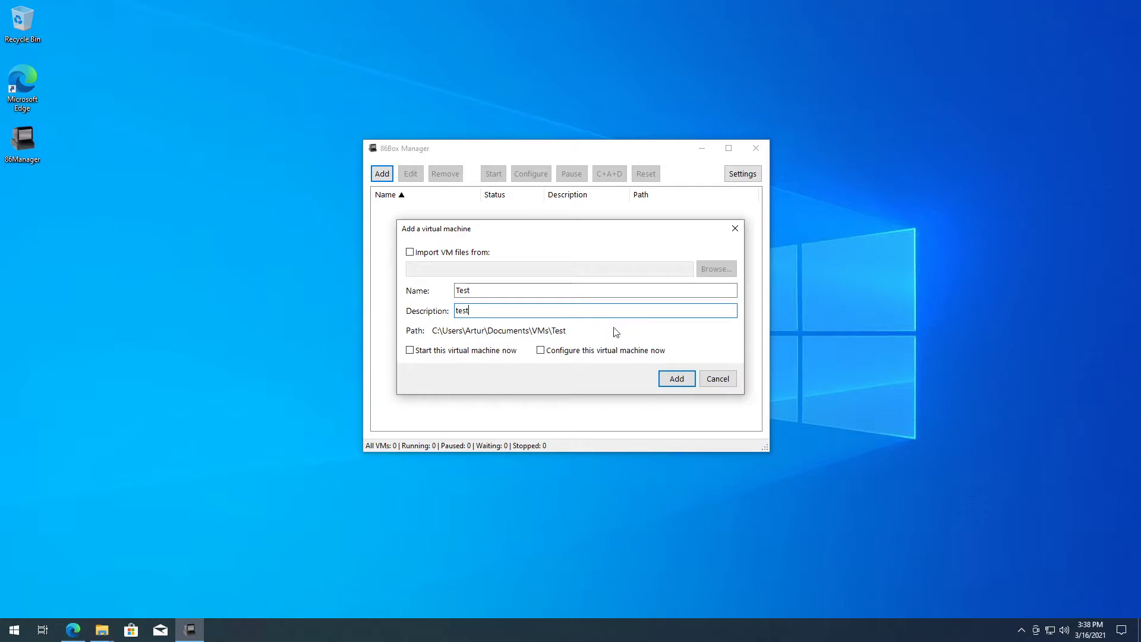
click(539, 349)
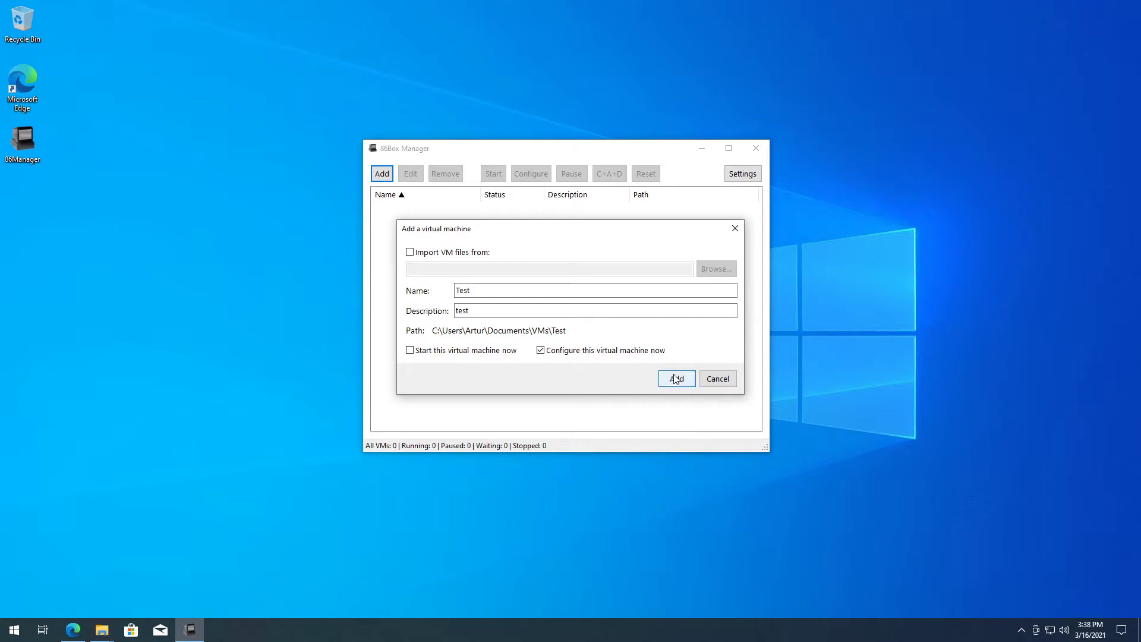
click(676, 379)
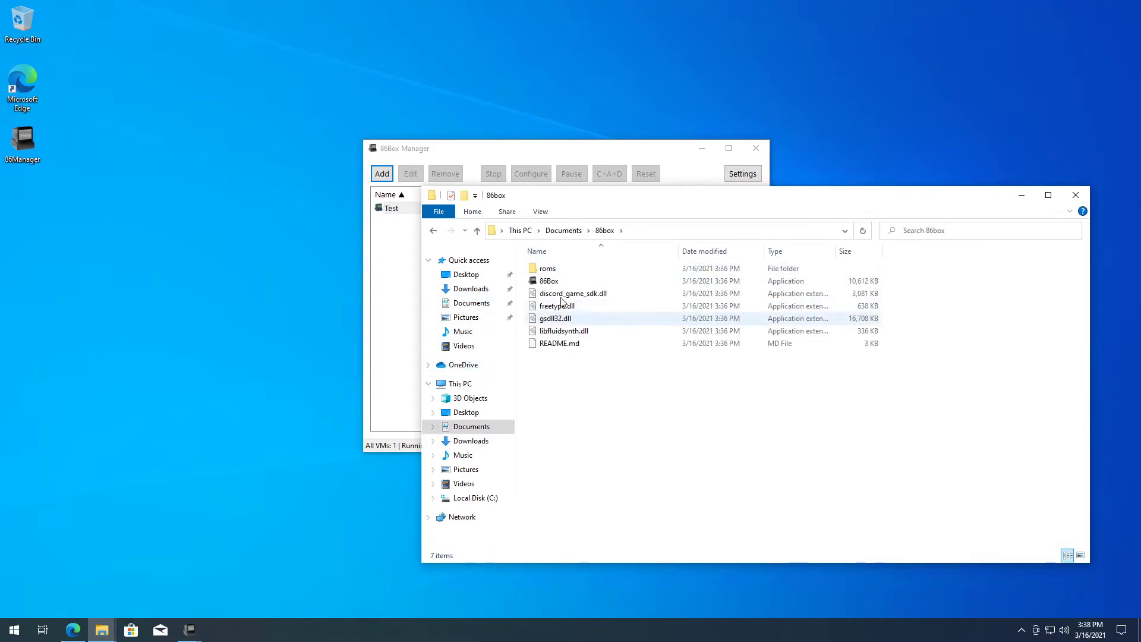
- Copy the roms-master folder from the archive into the 86box folder beside roms
double_click(546, 269)
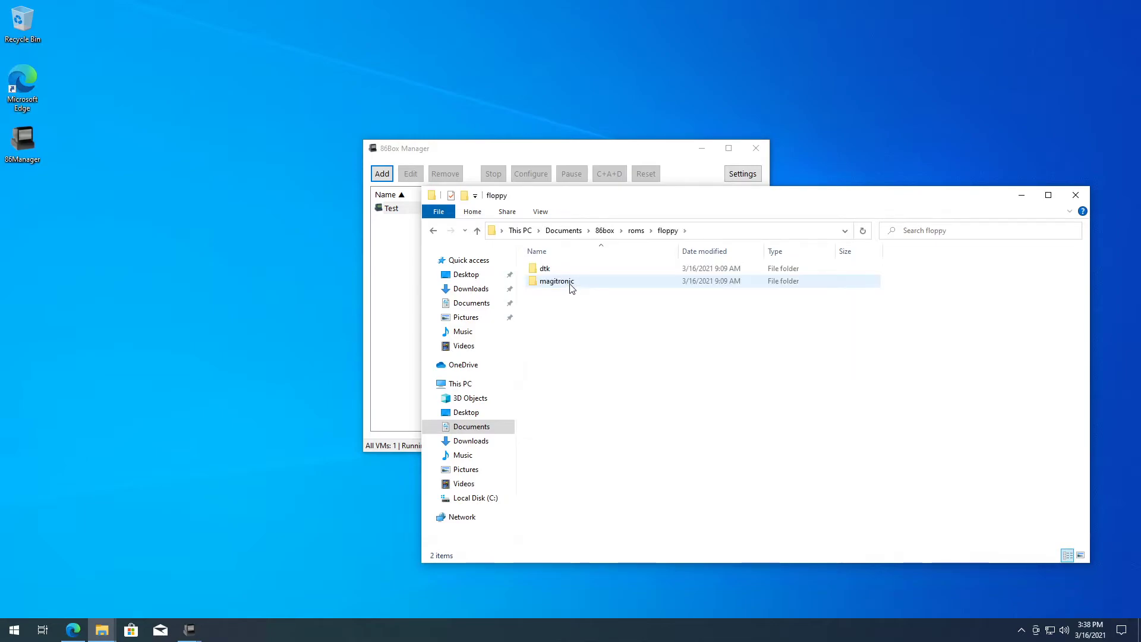
click(556, 280)
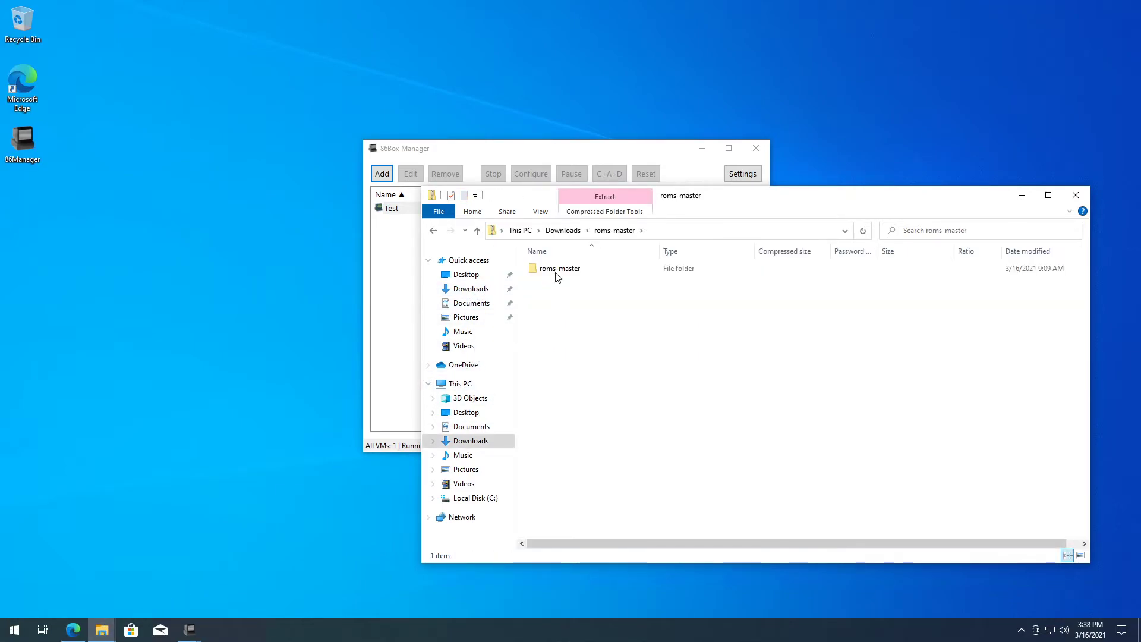
click(559, 269)
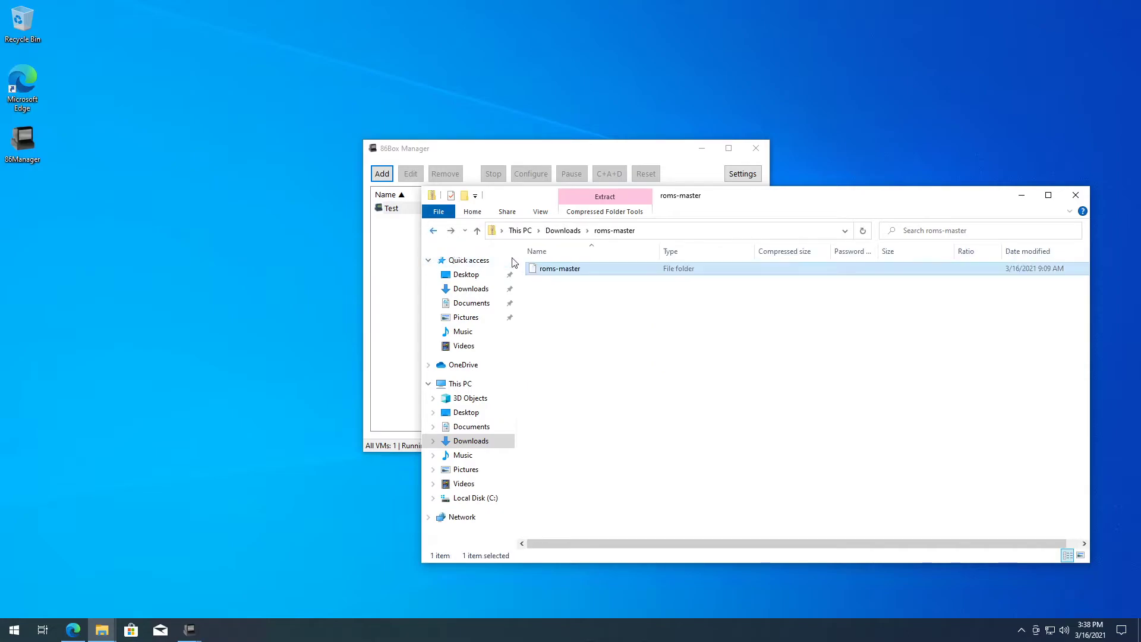
right_click(559, 269)
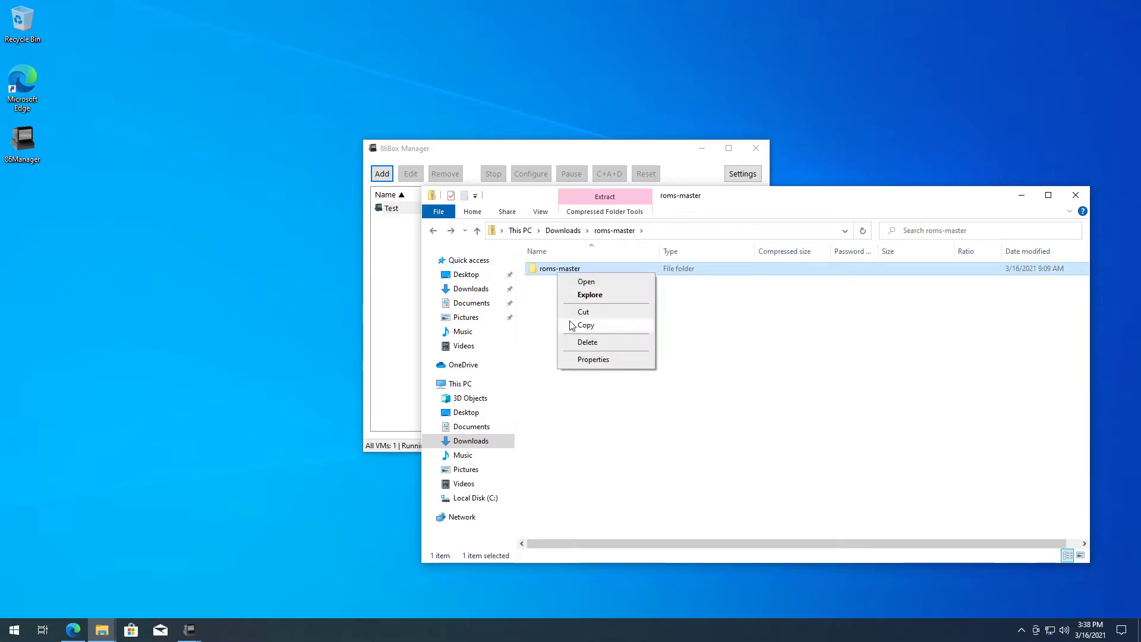
click(471, 303)
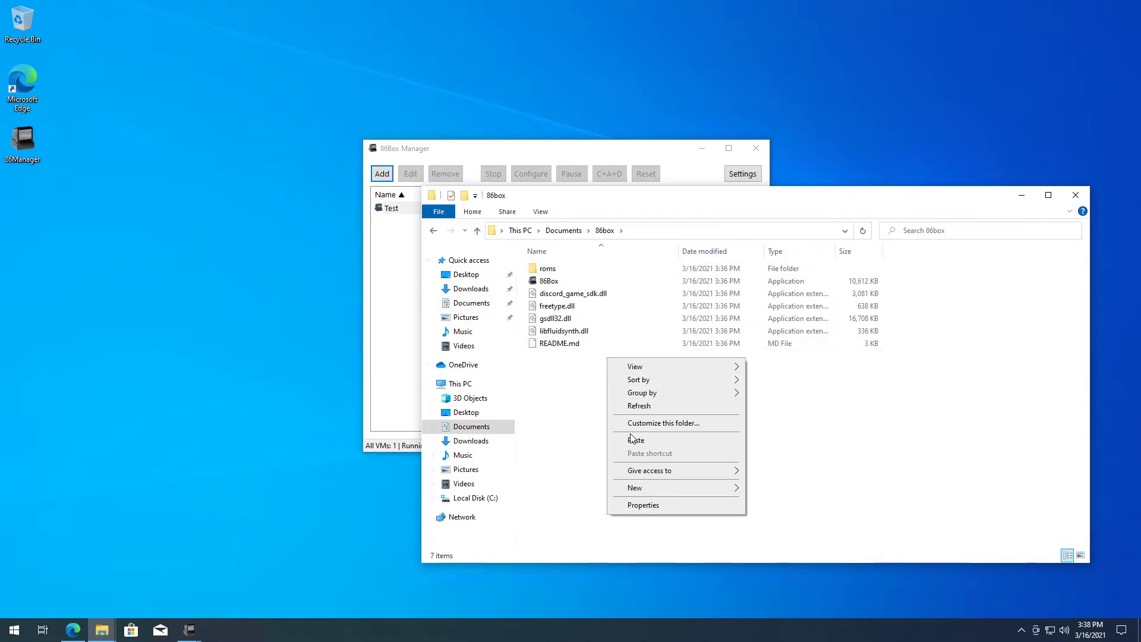
click(636, 440)
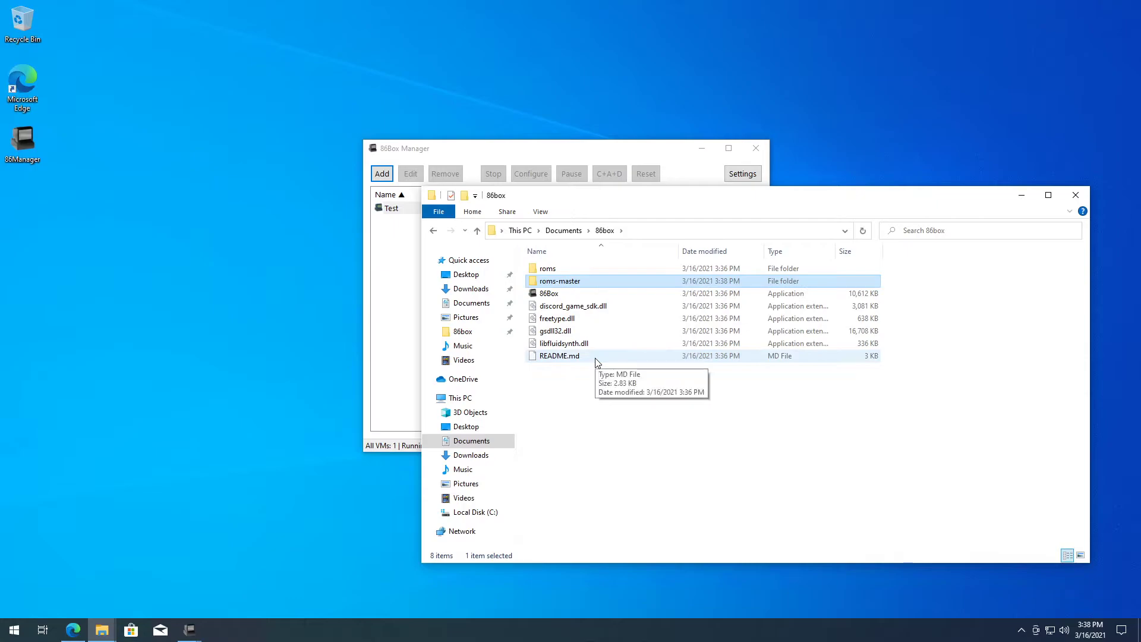
right_click(558, 280)
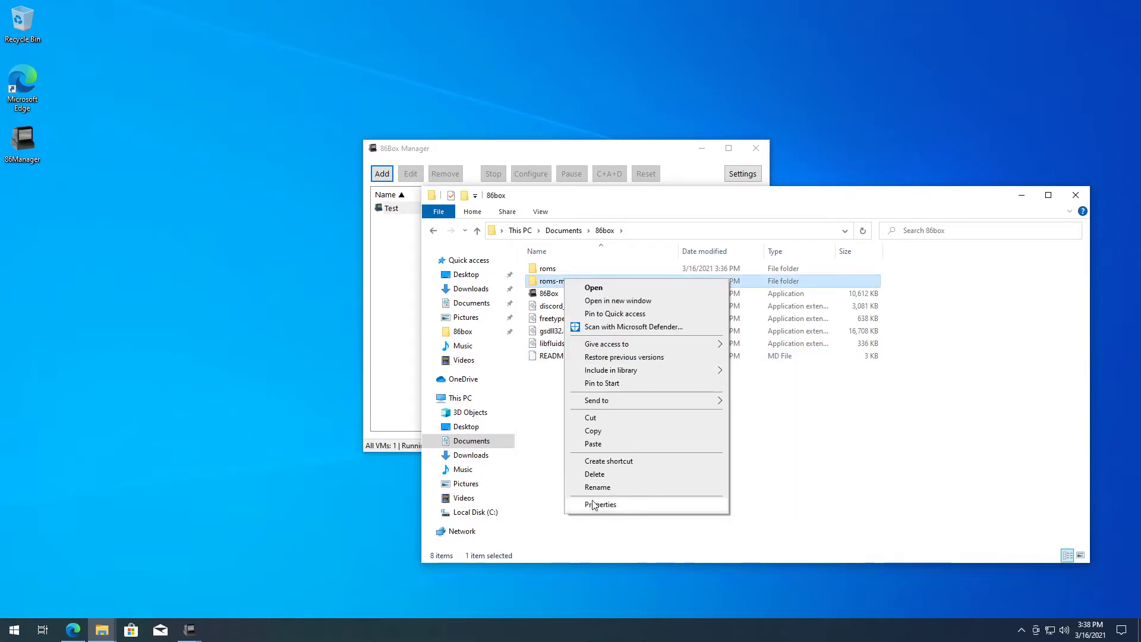
click(600, 504)
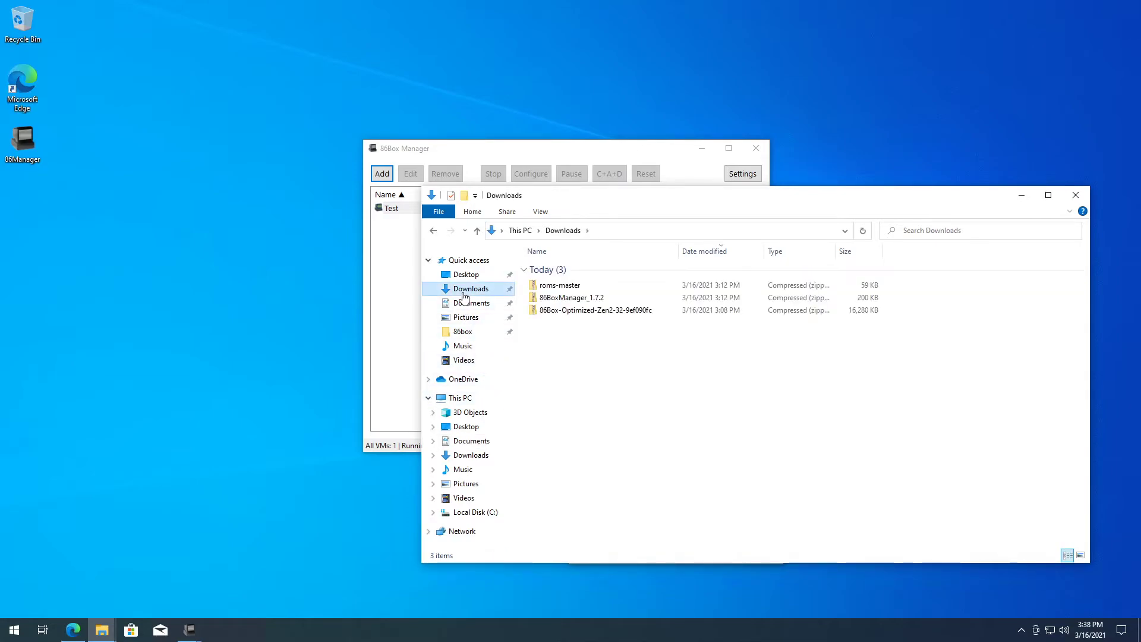
- Inspect the empty st506 folder under roms-master\hdd in the archive
double_click(558, 285)
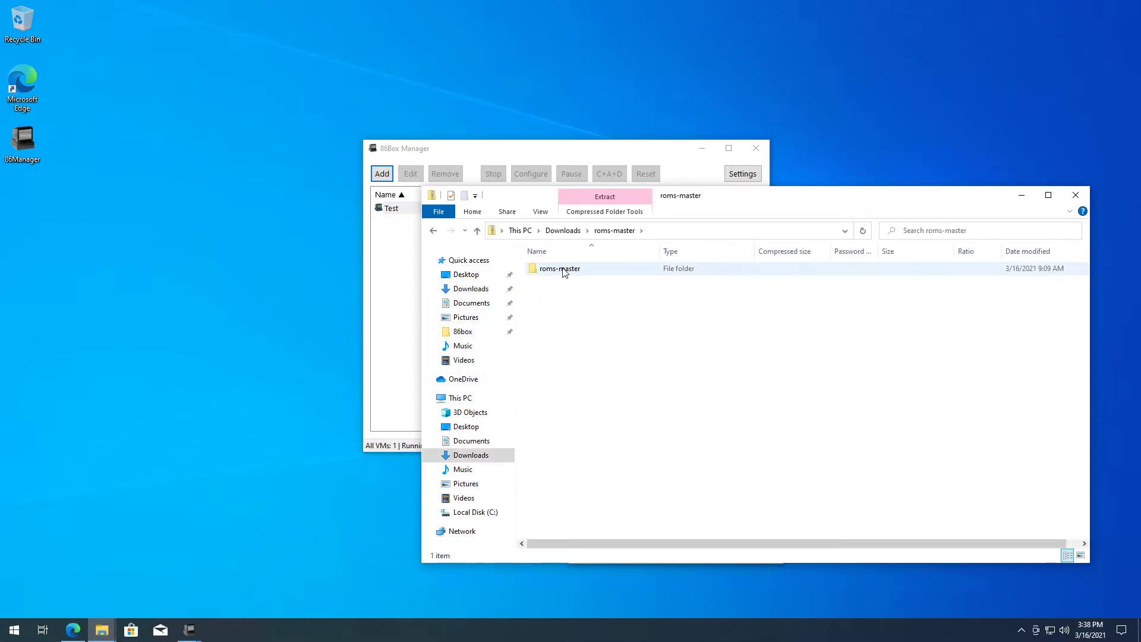
double_click(558, 268)
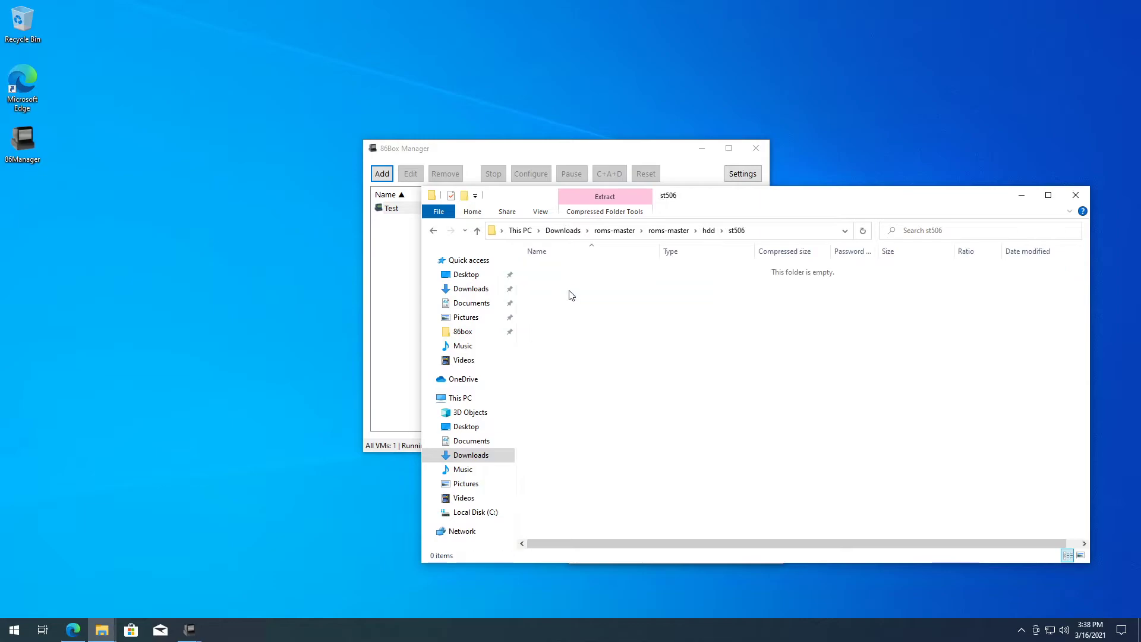
click(433, 231)
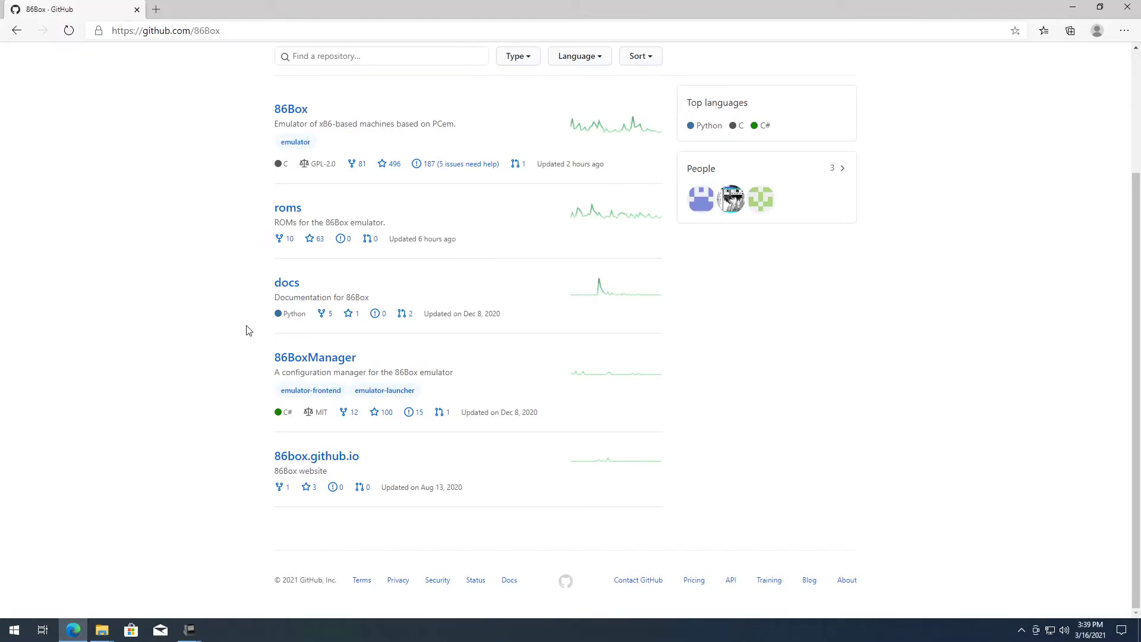
- Download the roms repository as a ZIP from the Code dropdown and open the archive
click(288, 207)
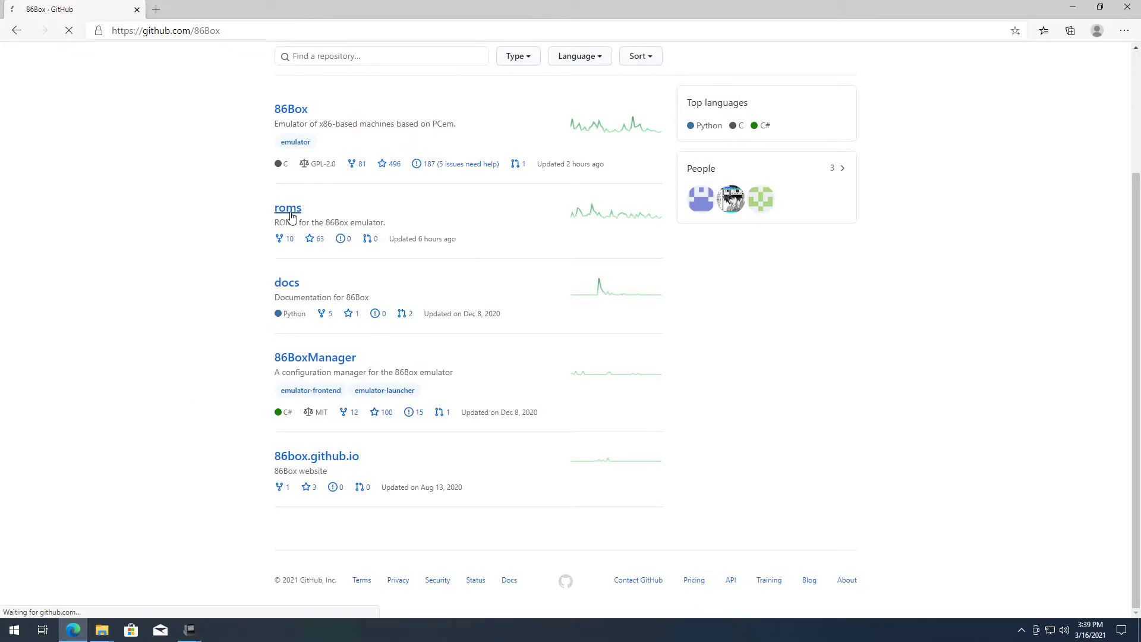
click(287, 208)
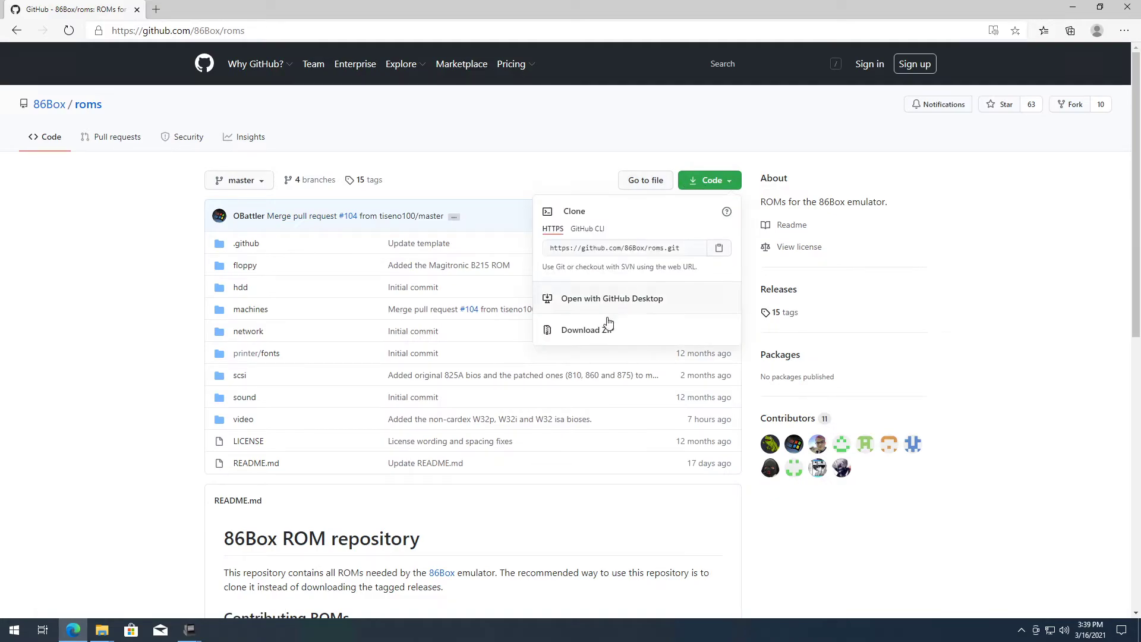
click(589, 330)
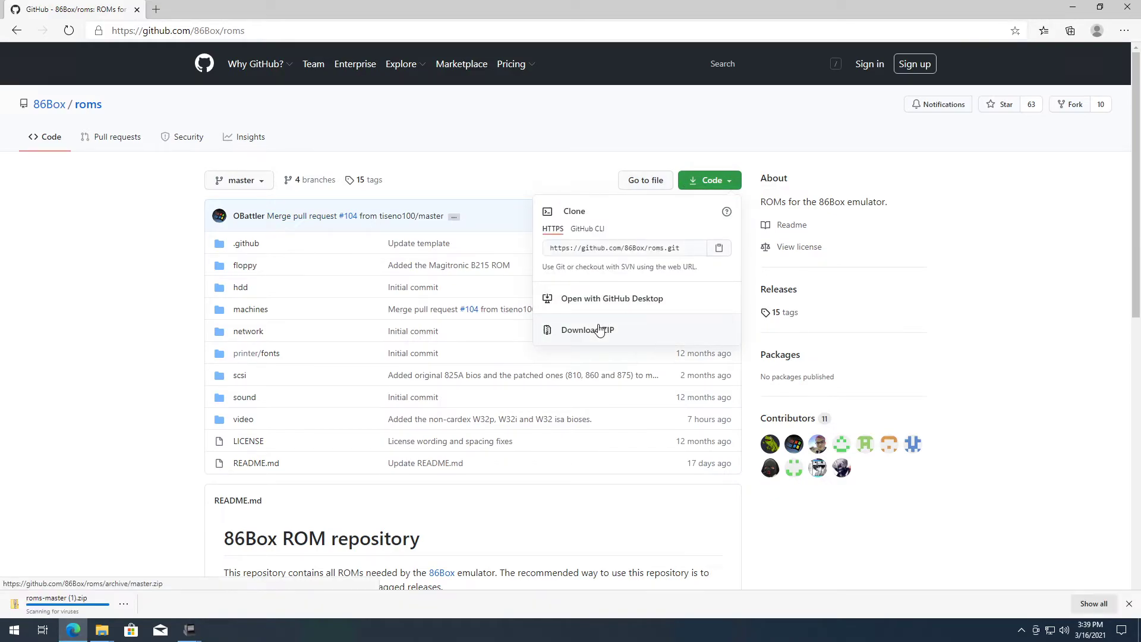
click(587, 331)
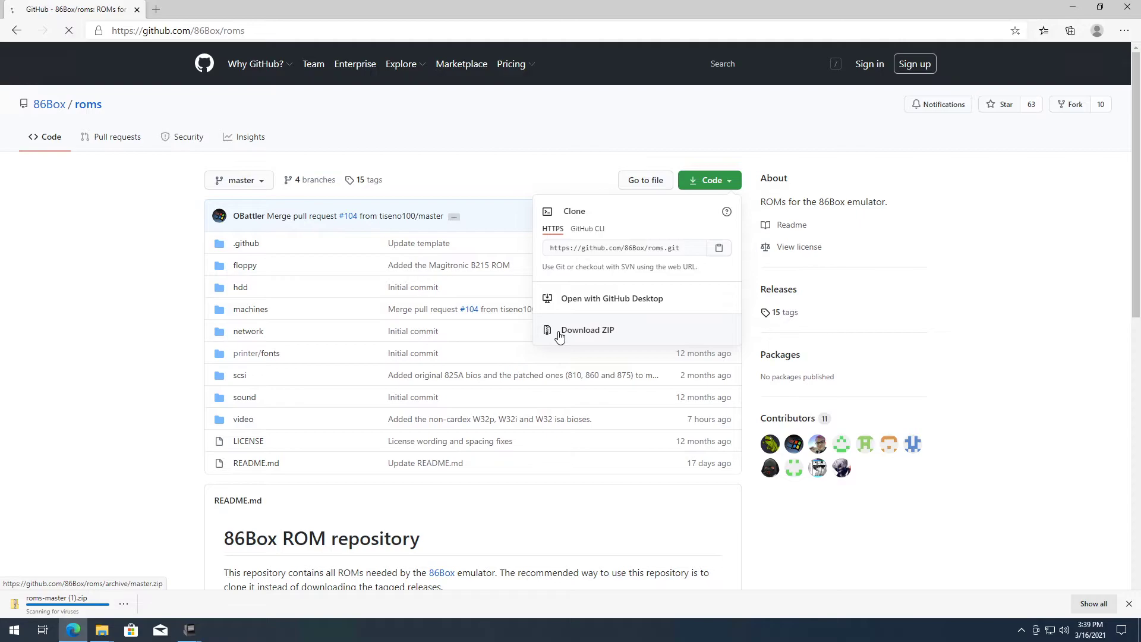
click(587, 331)
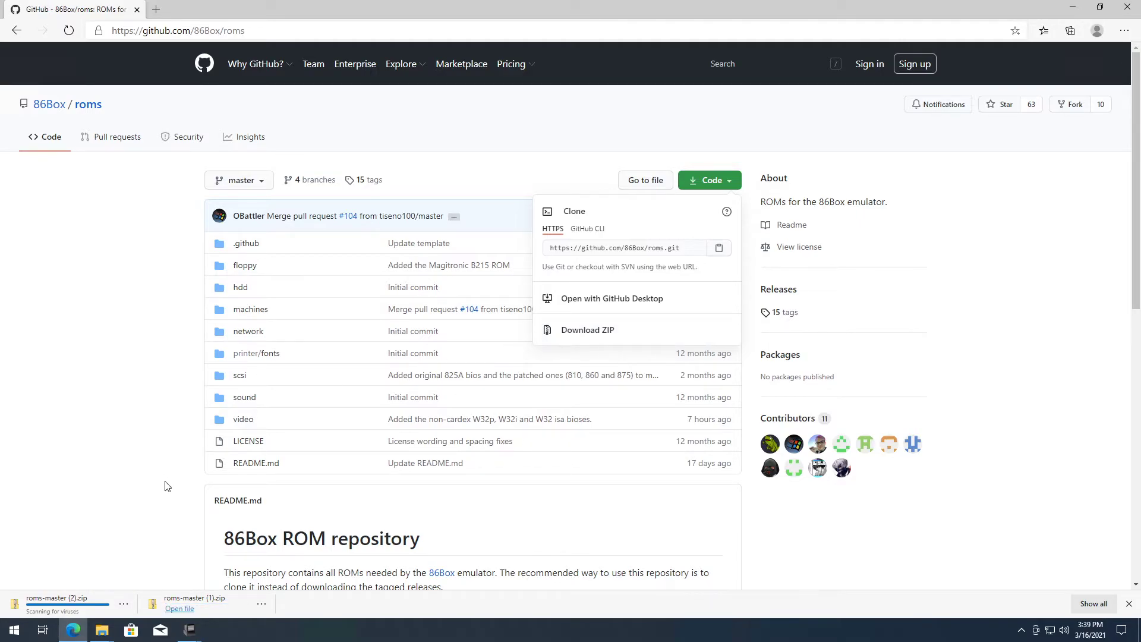
click(179, 608)
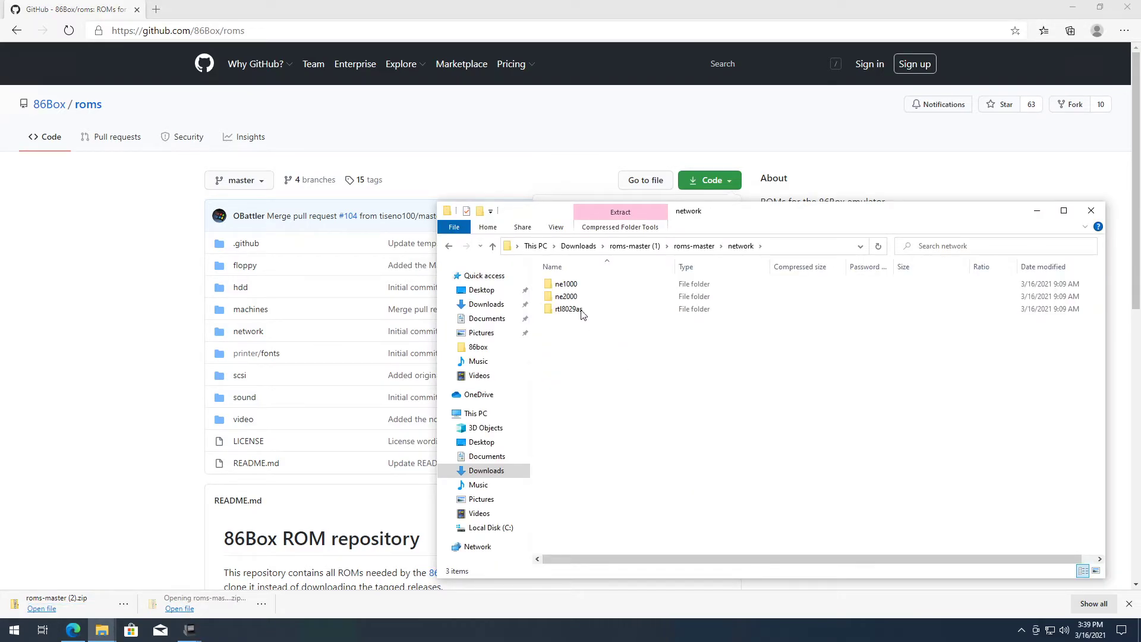
- Copy the new roms-master into Documents\86box, replacing the old roms folder and renaming it roms
click(448, 246)
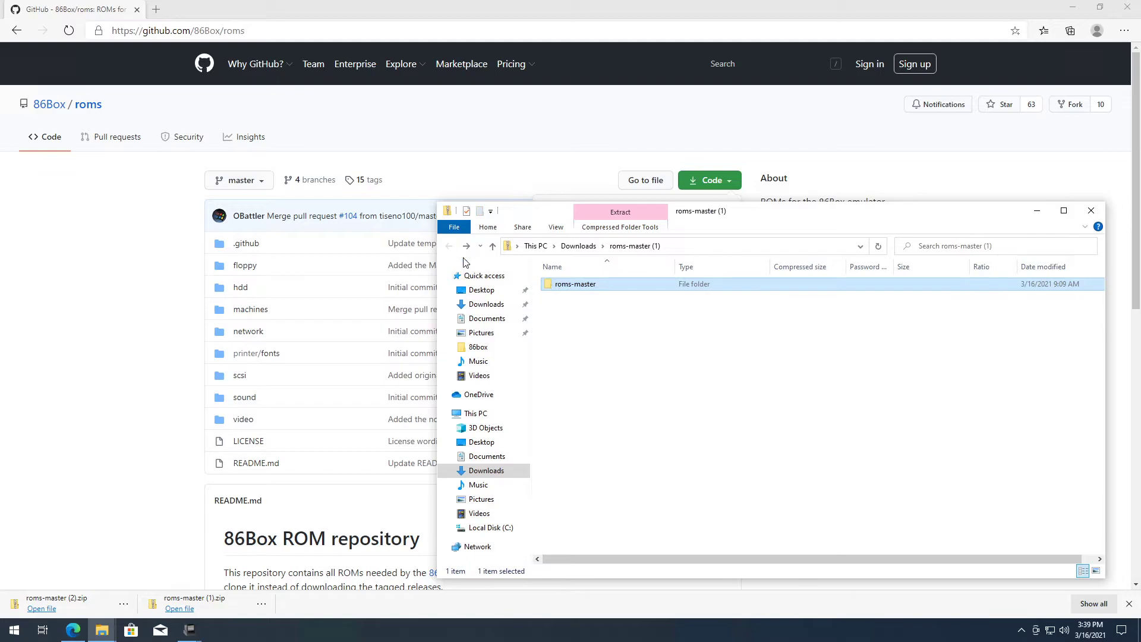
right_click(575, 284)
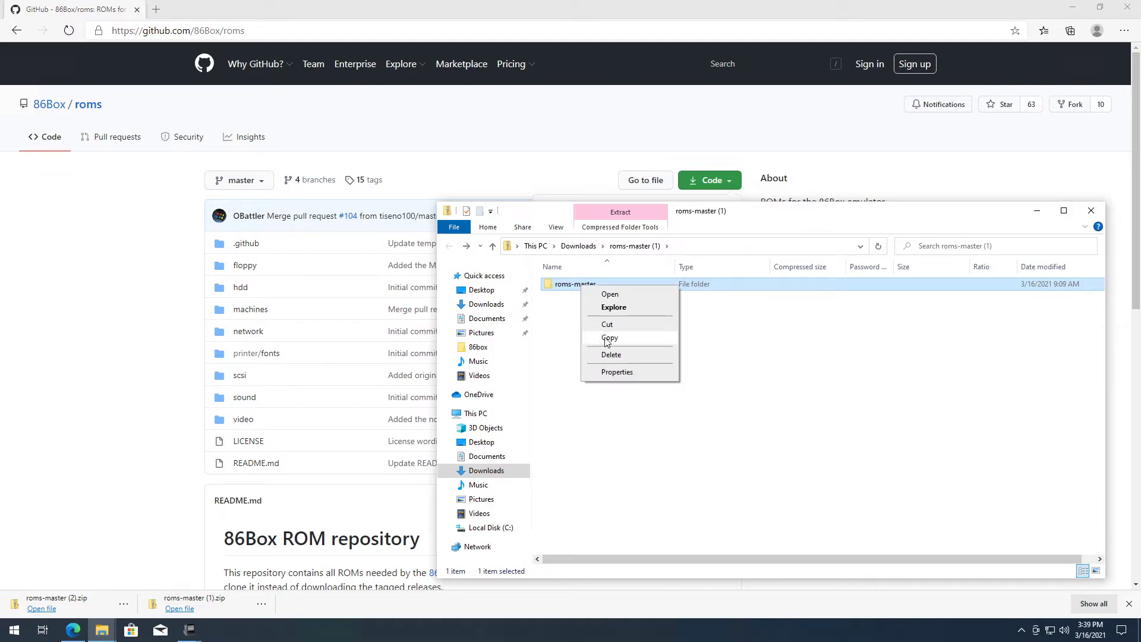
click(486, 318)
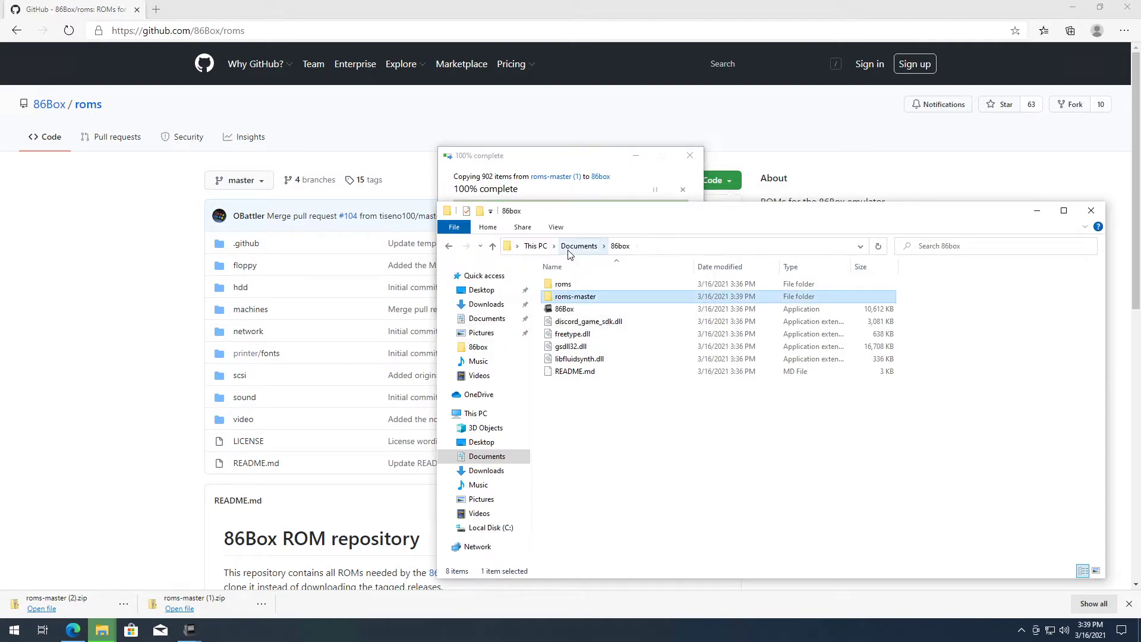
right_click(563, 282)
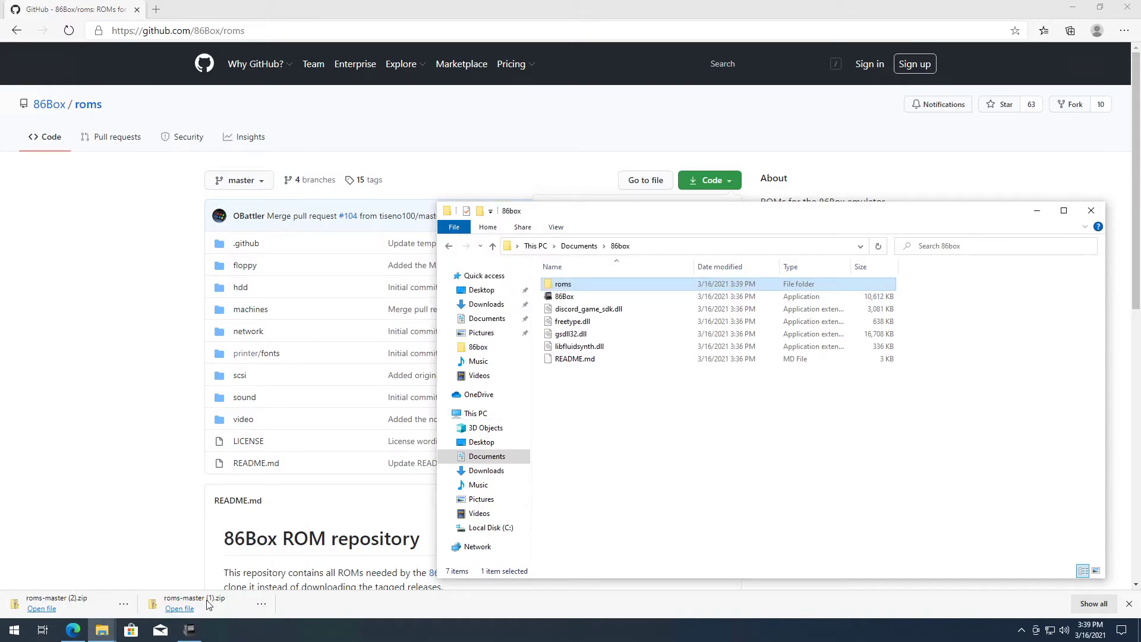
- Configure Test as Socket 8 [i440FX] Intel AP440FX with an Intel Pentium Pro CPU
right_click(391, 208)
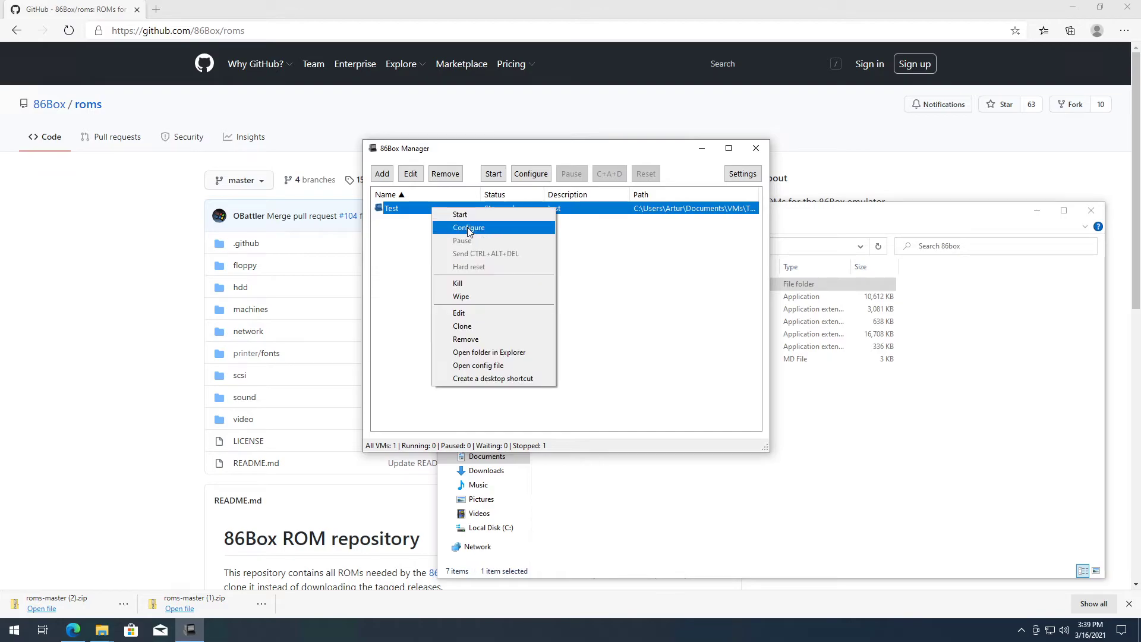
click(468, 227)
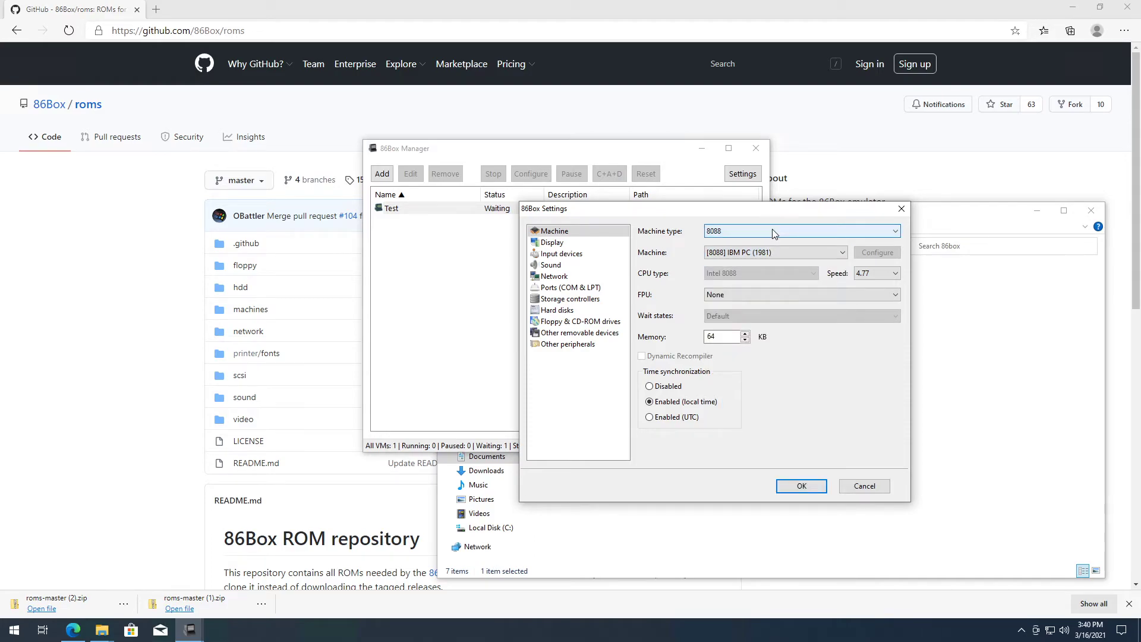
click(801, 231)
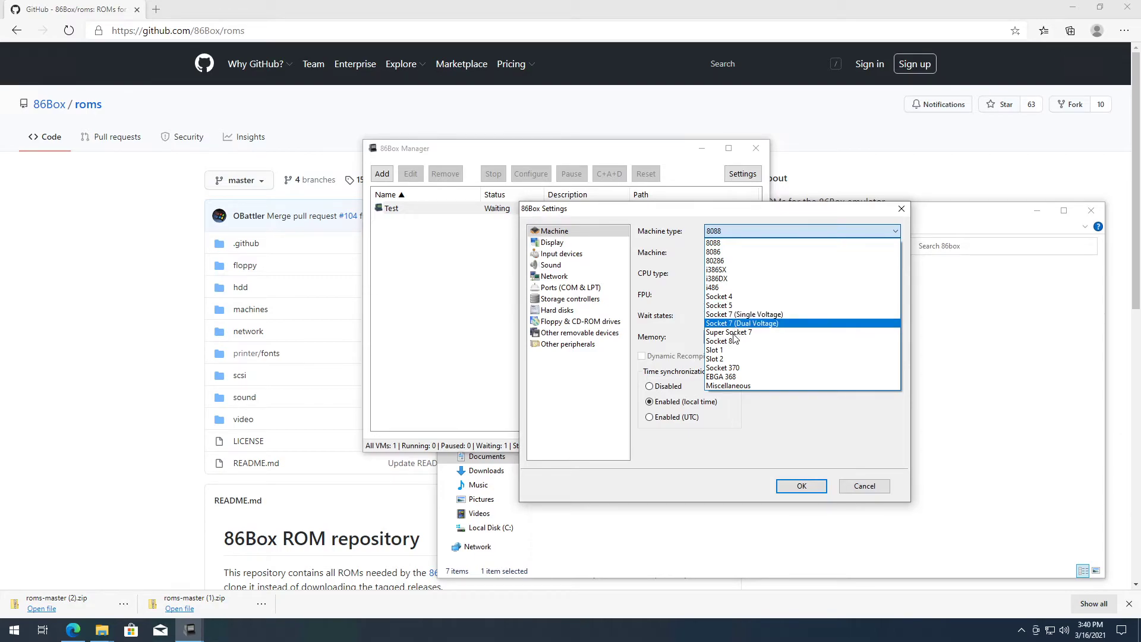
click(722, 340)
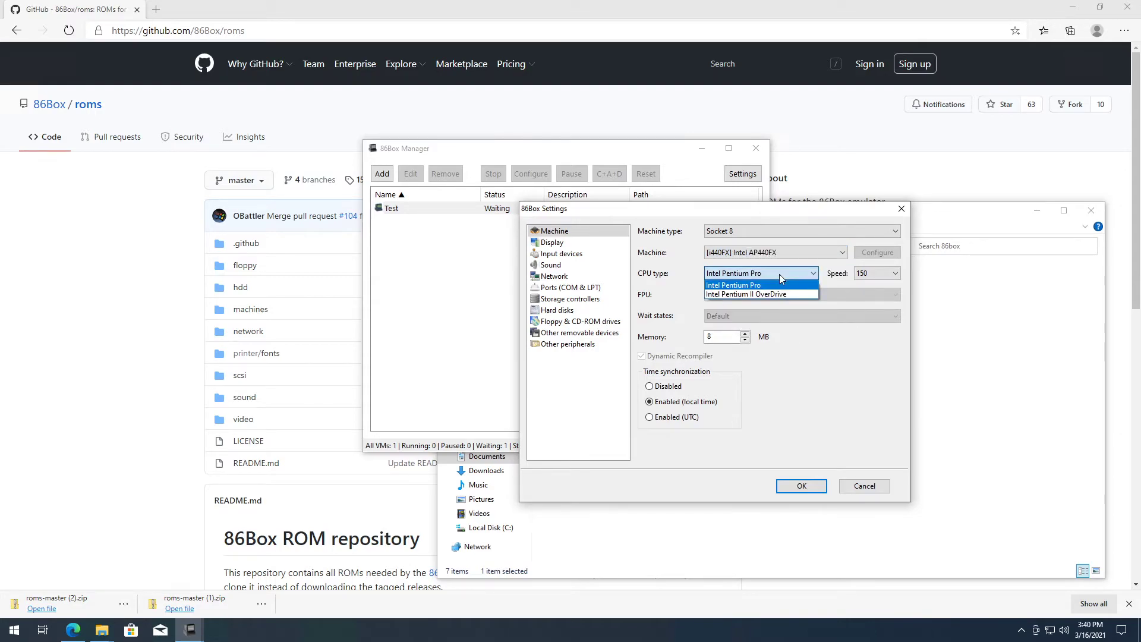
click(733, 285)
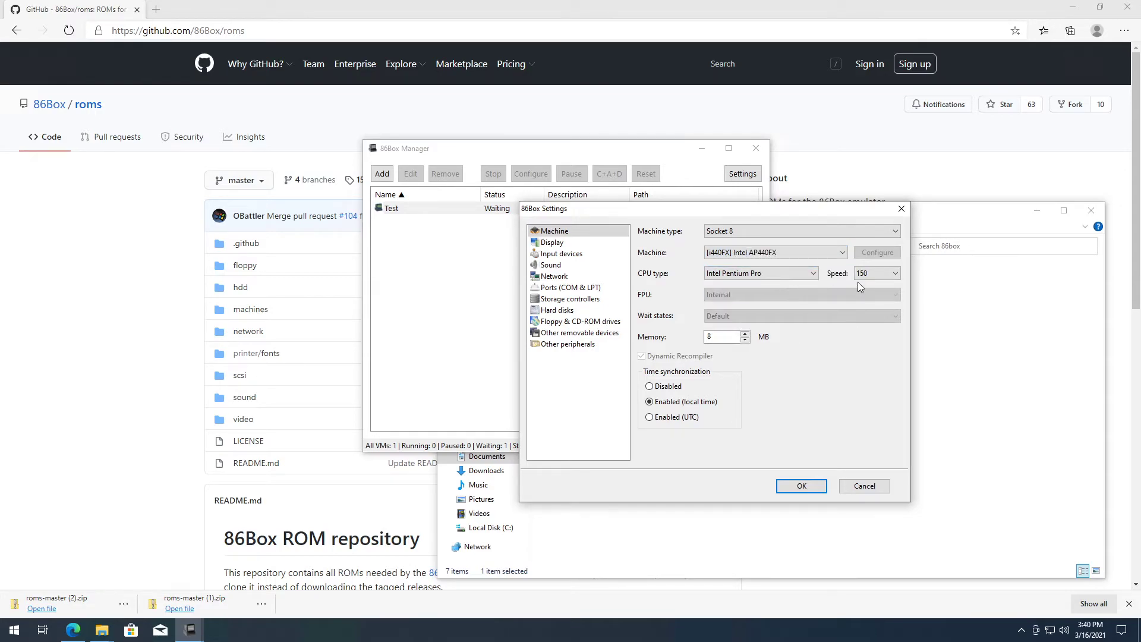
mouse_move(732, 328)
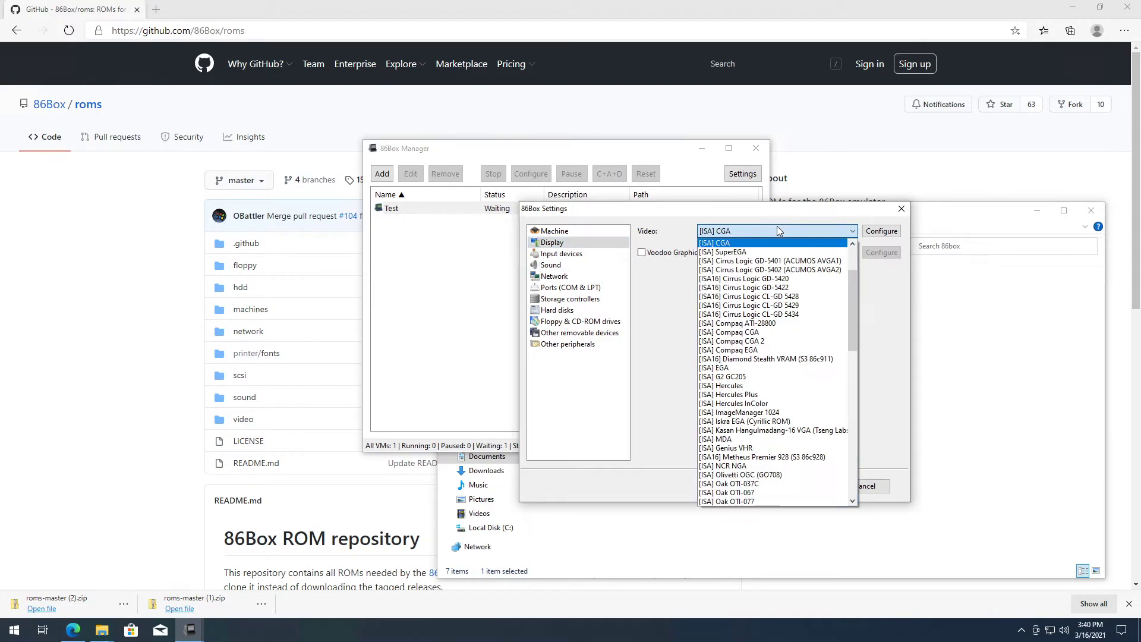
- Choose the S3 ViRGE/DX video card, Microsoft Serial Mouse and Sound Blaster Pro v2
scroll(down, 3)
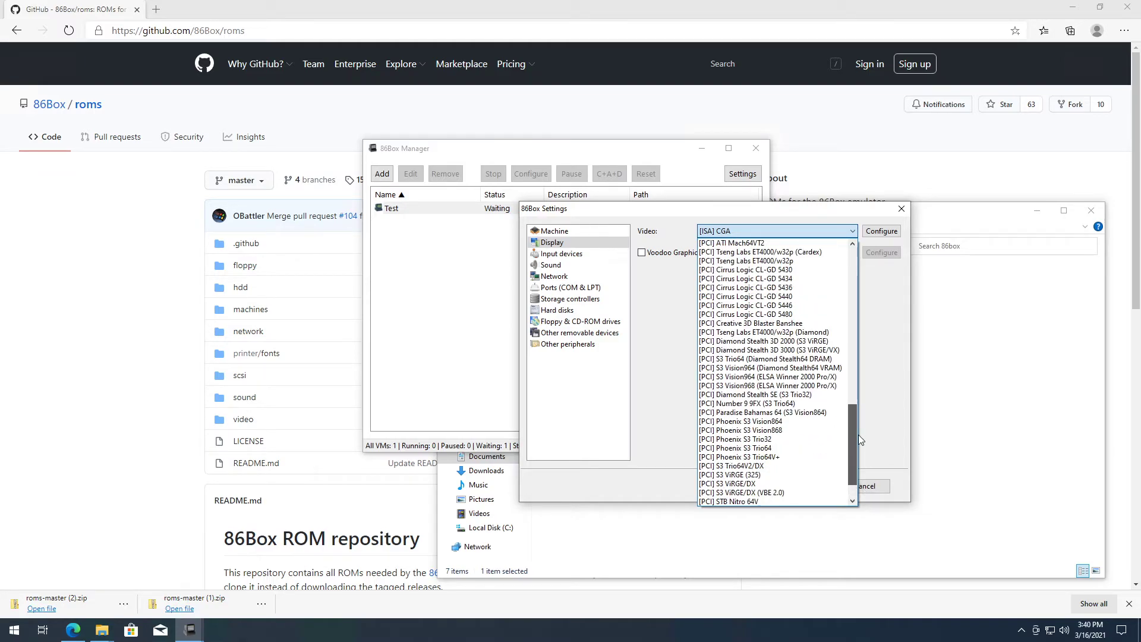
scroll(down, 3)
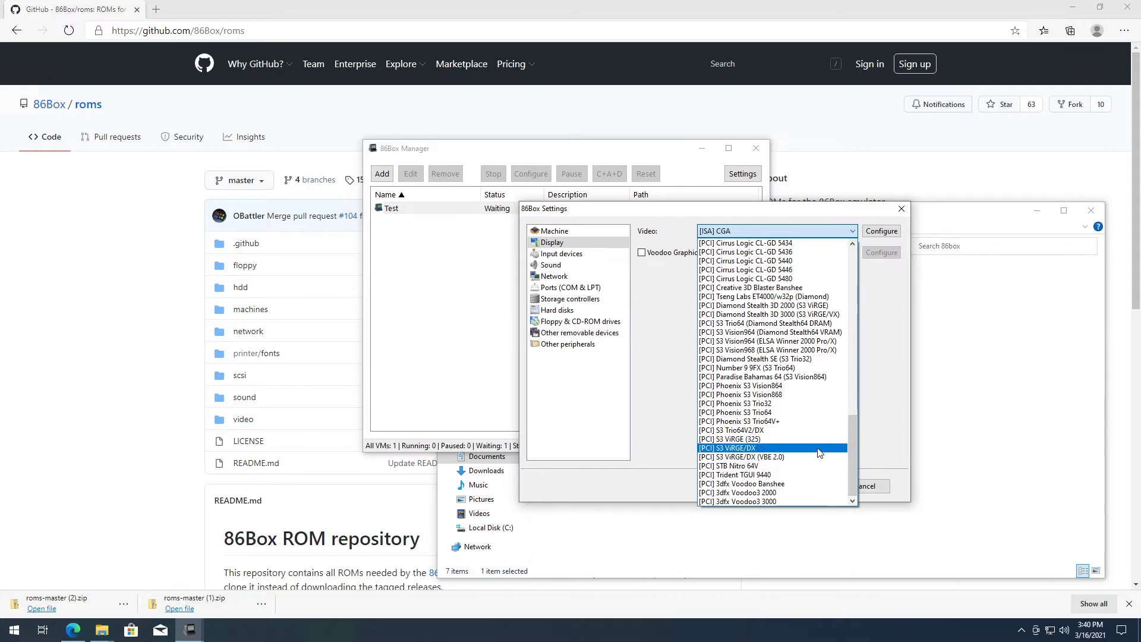
click(561, 253)
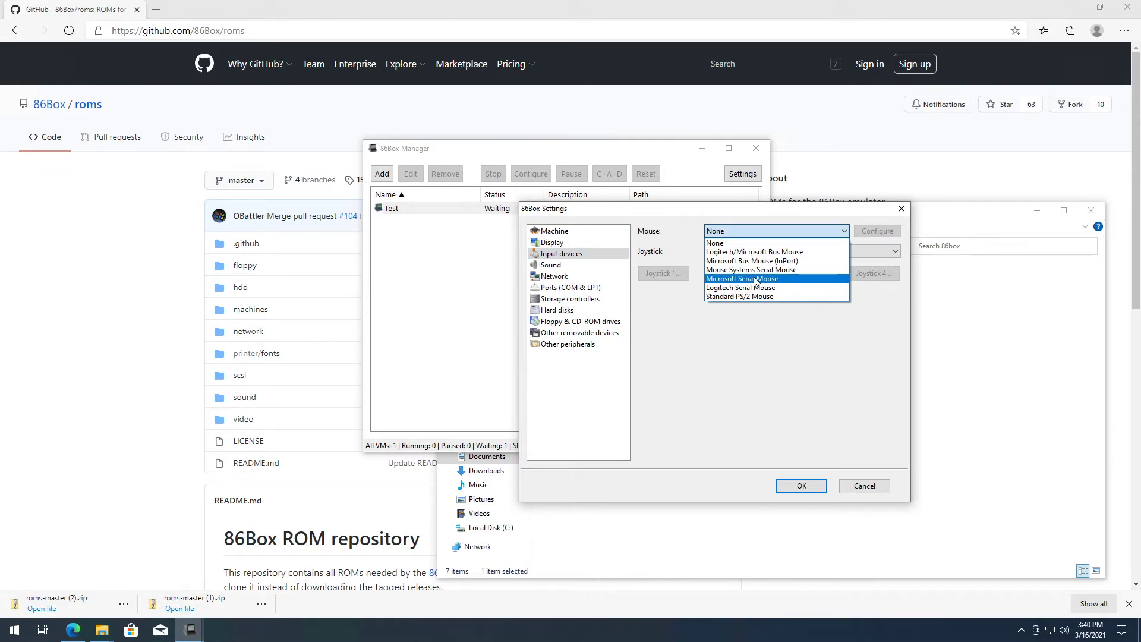
click(550, 264)
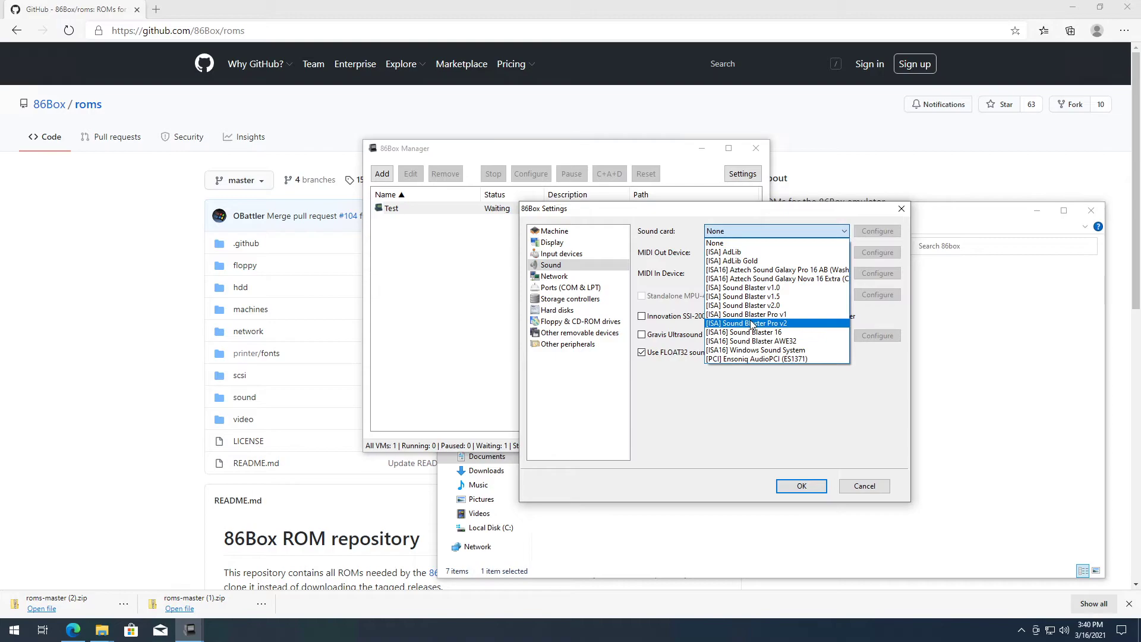
click(553, 276)
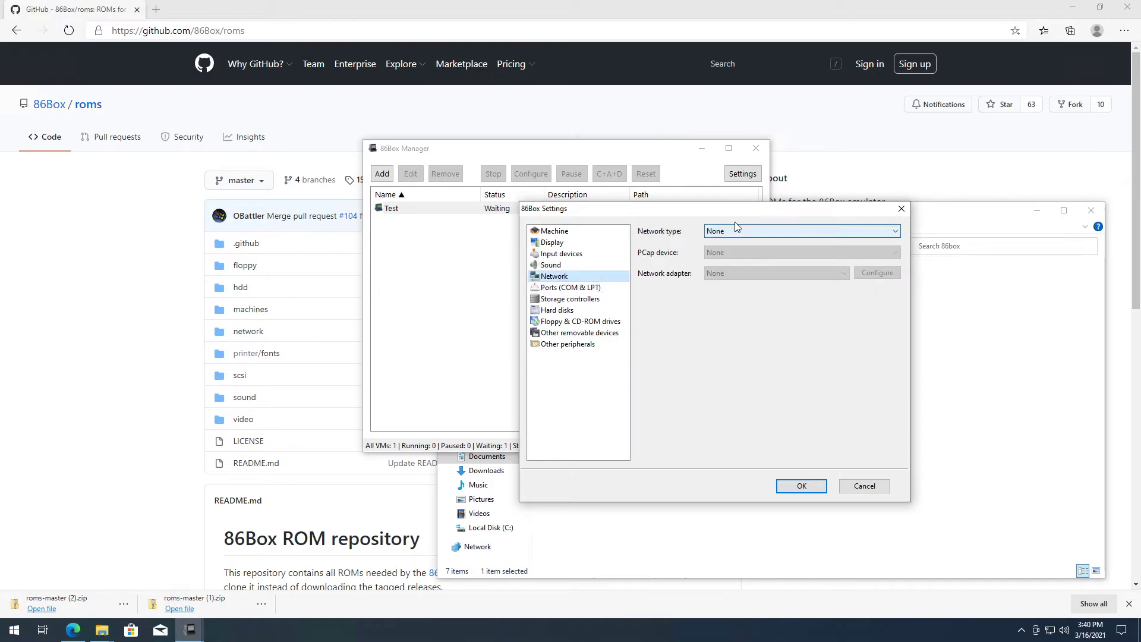
- Set the network type to SLIRP with a Western Digital WD8003EB adapter
click(801, 231)
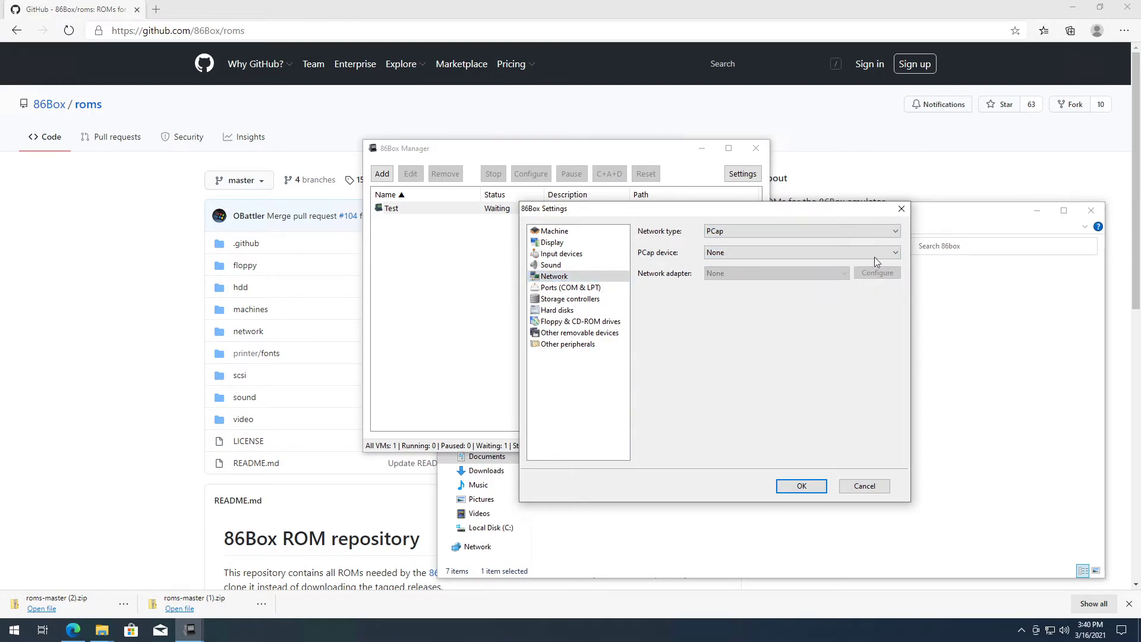
click(801, 231)
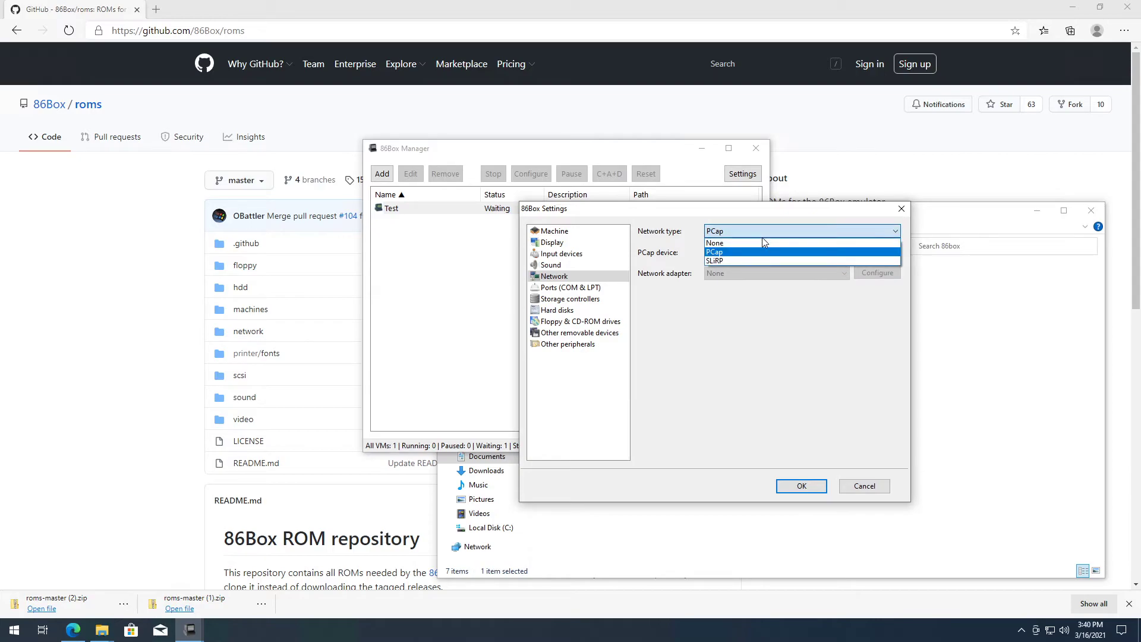
mouse_move(734, 247)
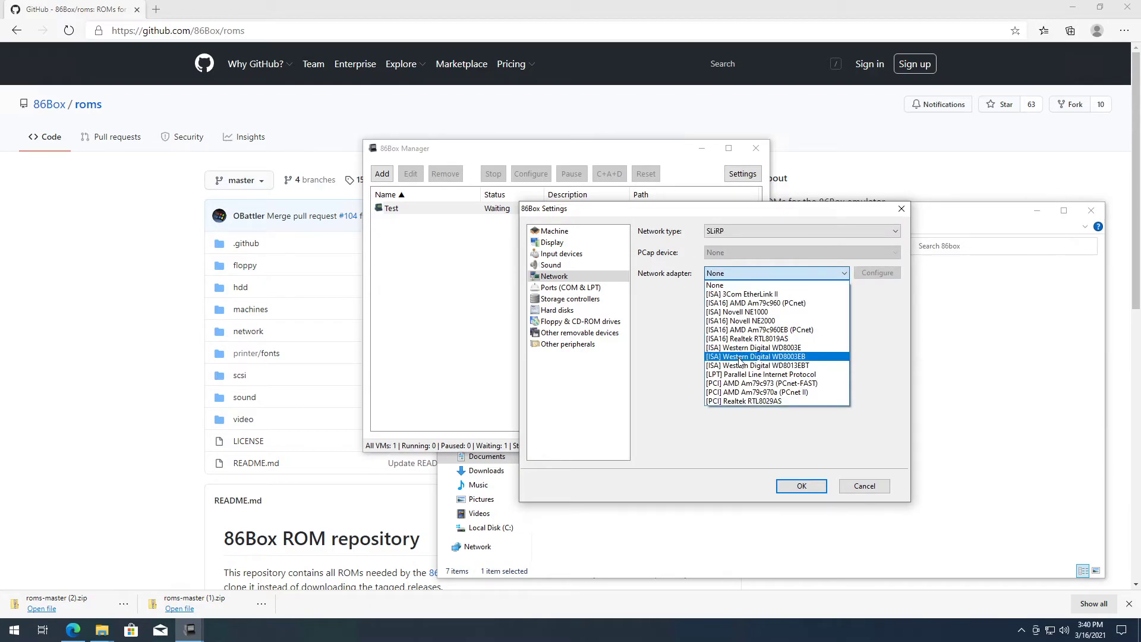
click(571, 287)
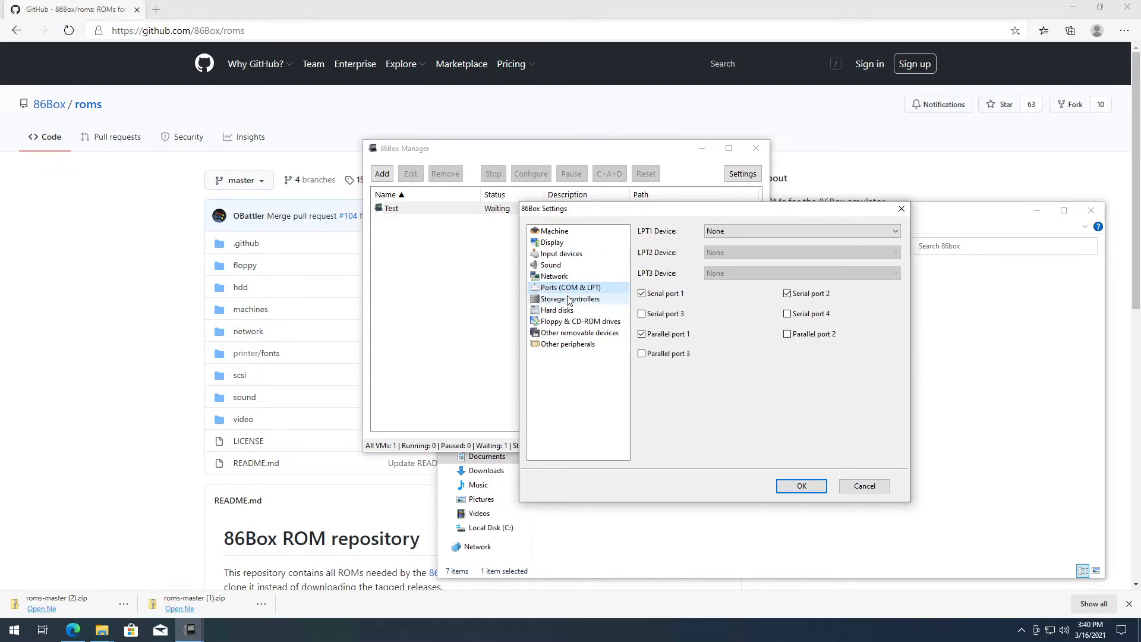
click(569, 299)
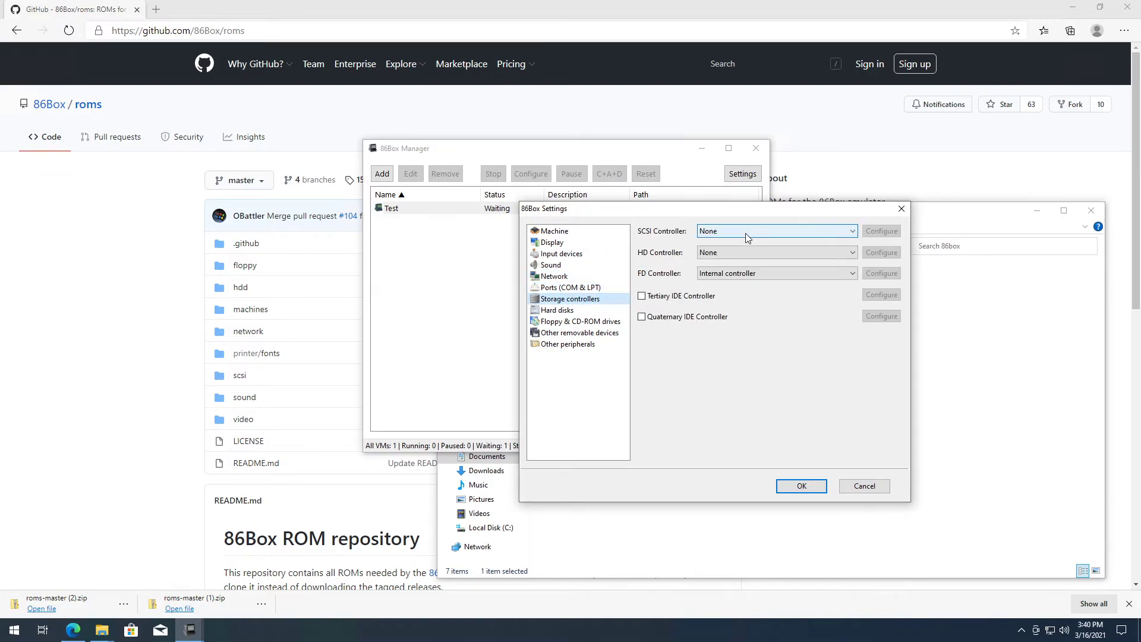
- Create a dynamic-size VHD hard disk image saved as test.vhd in the Test folder
click(777, 252)
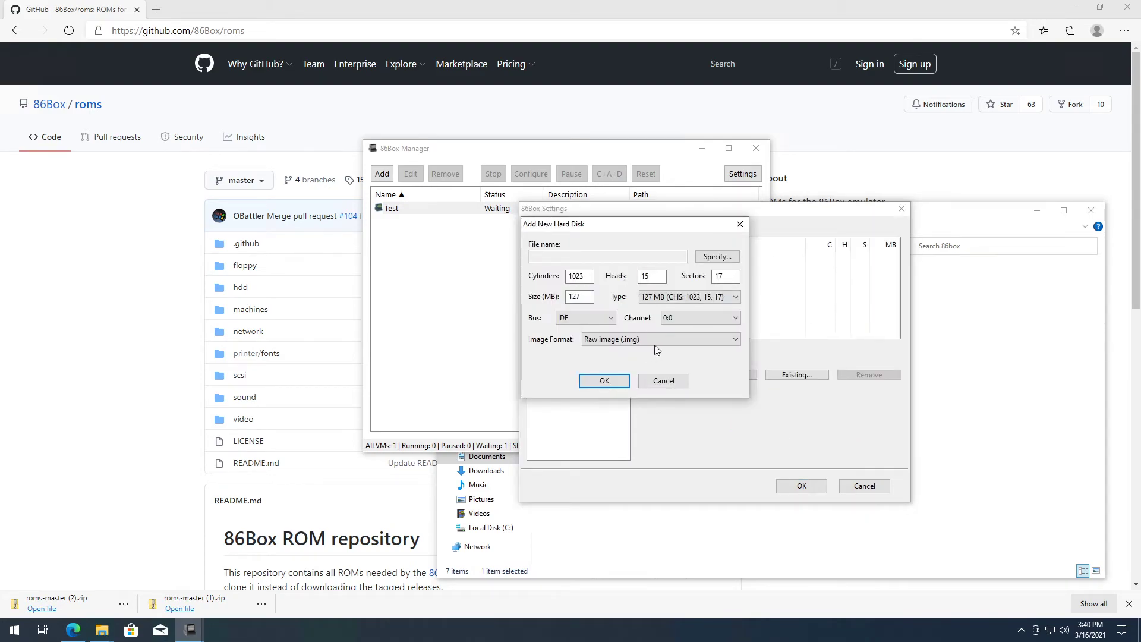
click(660, 340)
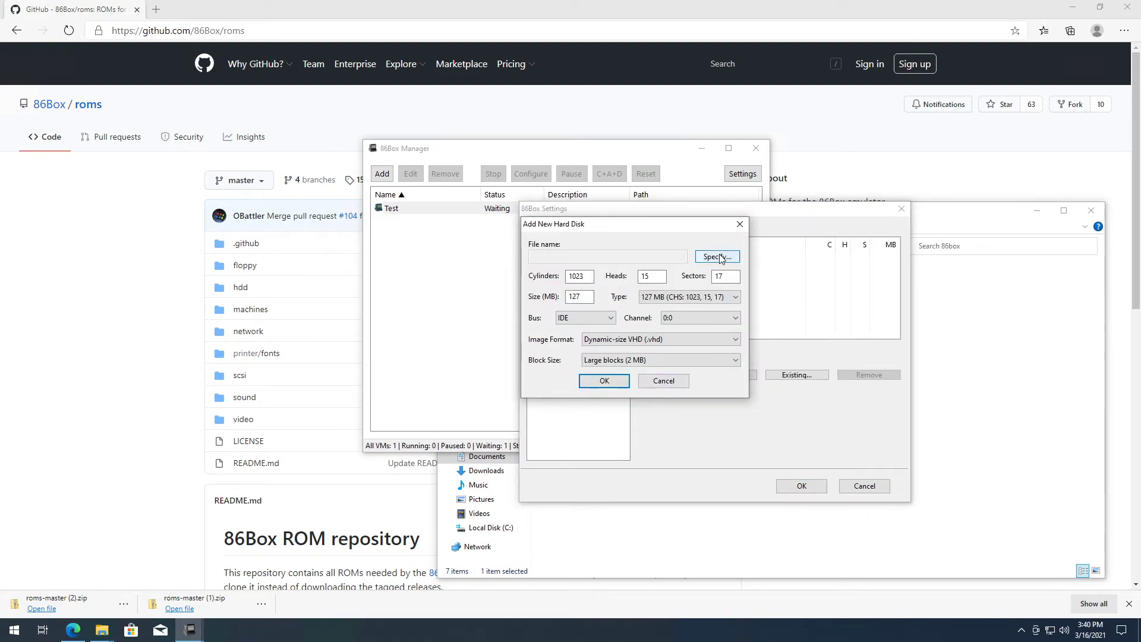
click(717, 256)
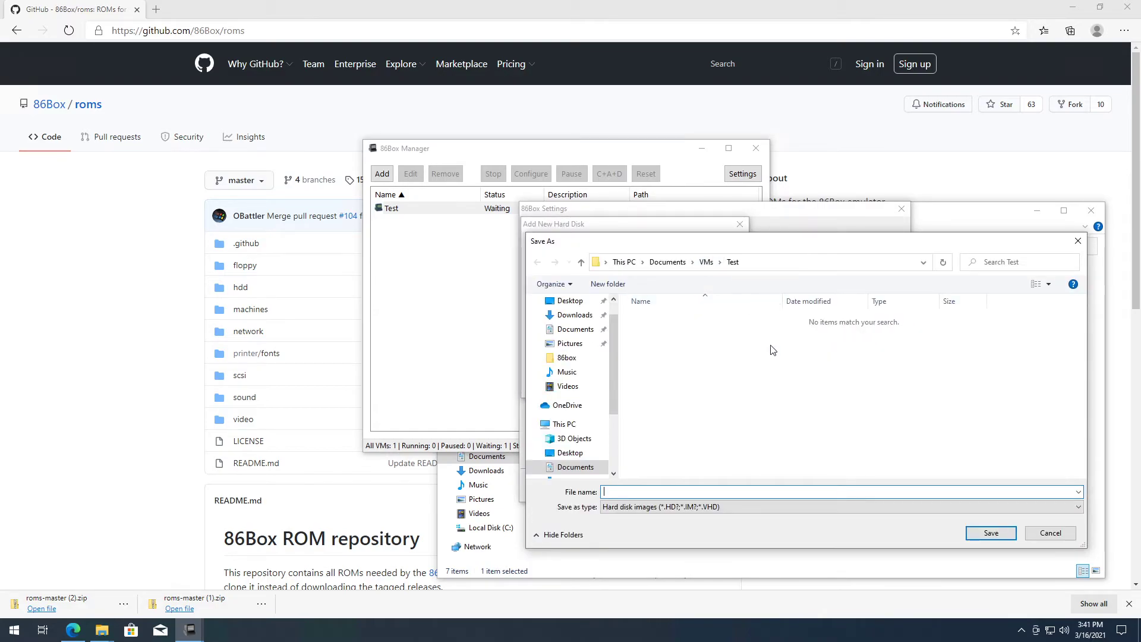
text(t)
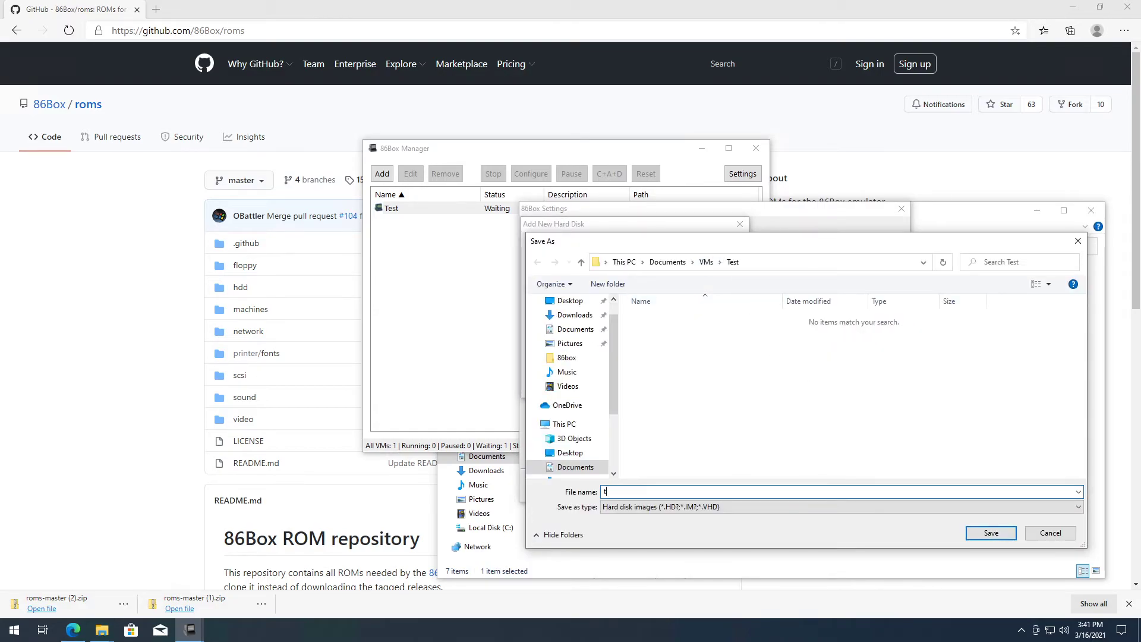
click(991, 533)
text(5)
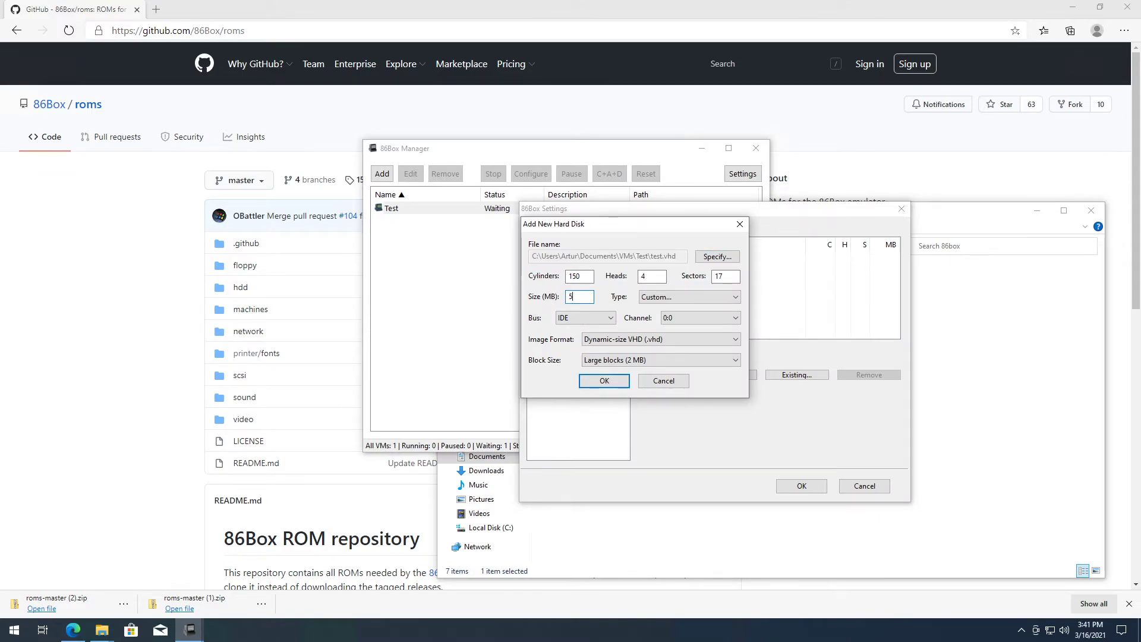
click(604, 381)
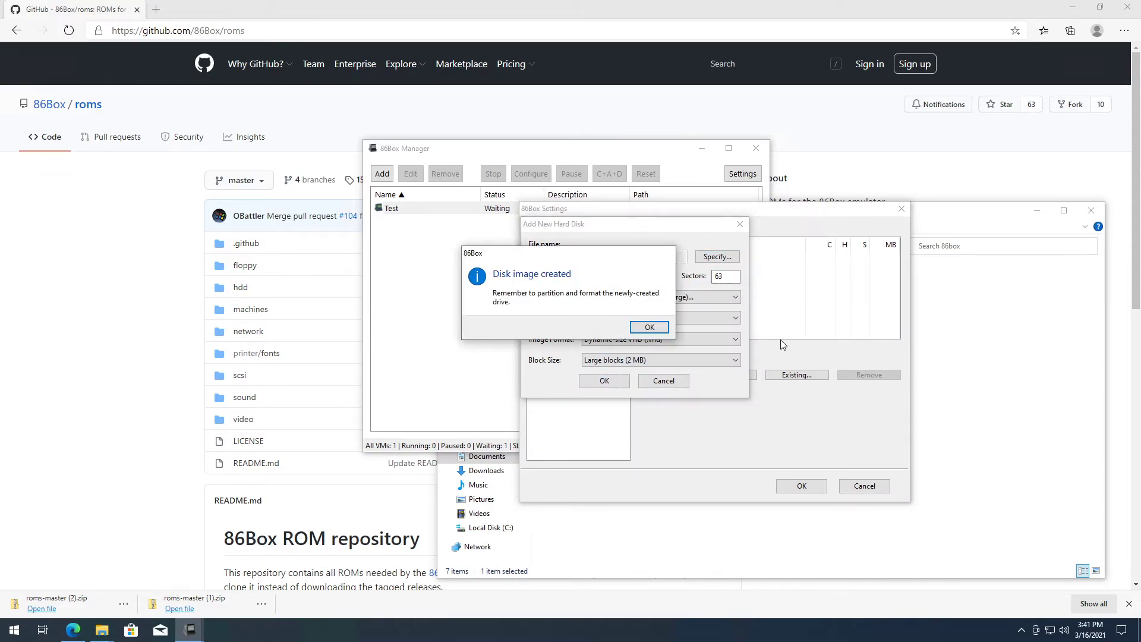
- Set the floppies to 3.5" 1.44M and 2.88M, the CD-ROM to ATAPI at 72x, and save
click(649, 327)
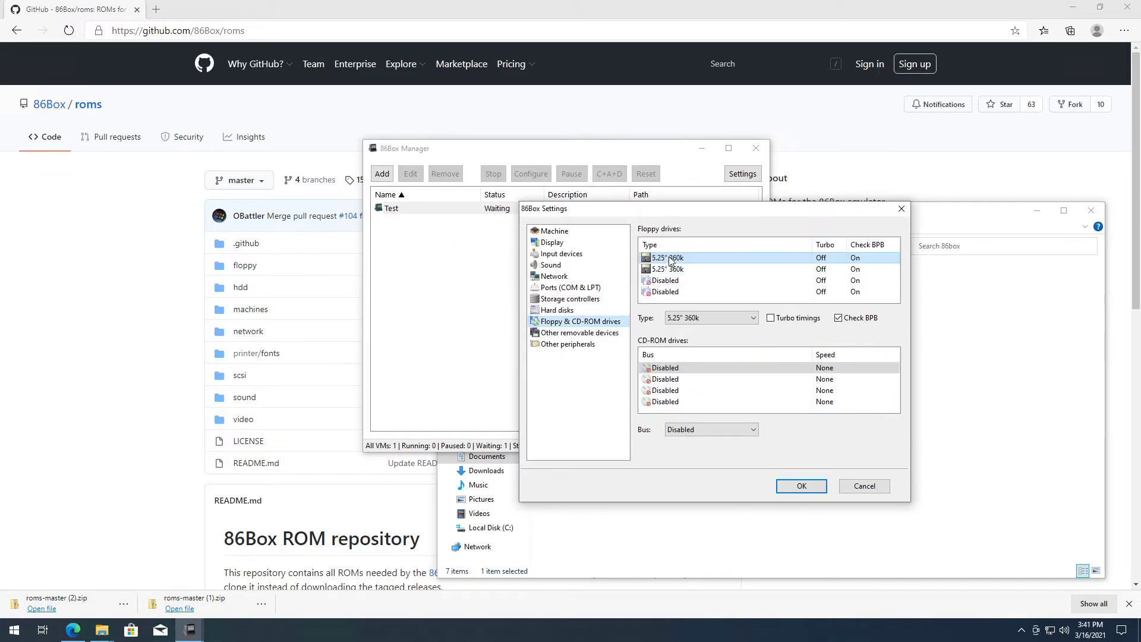
click(756, 318)
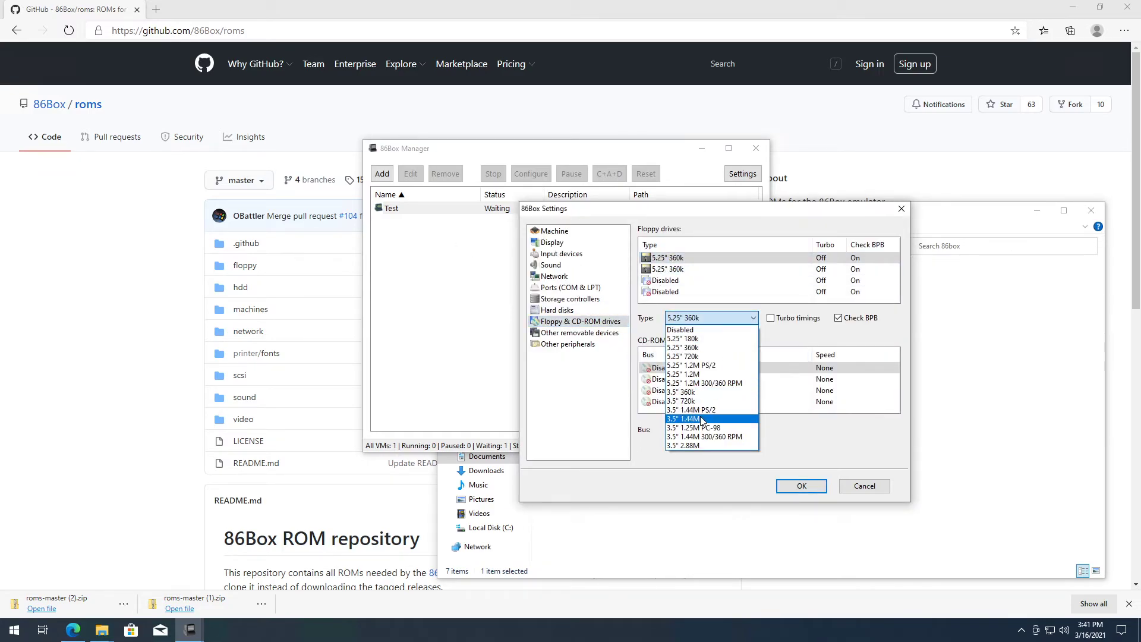
click(682, 418)
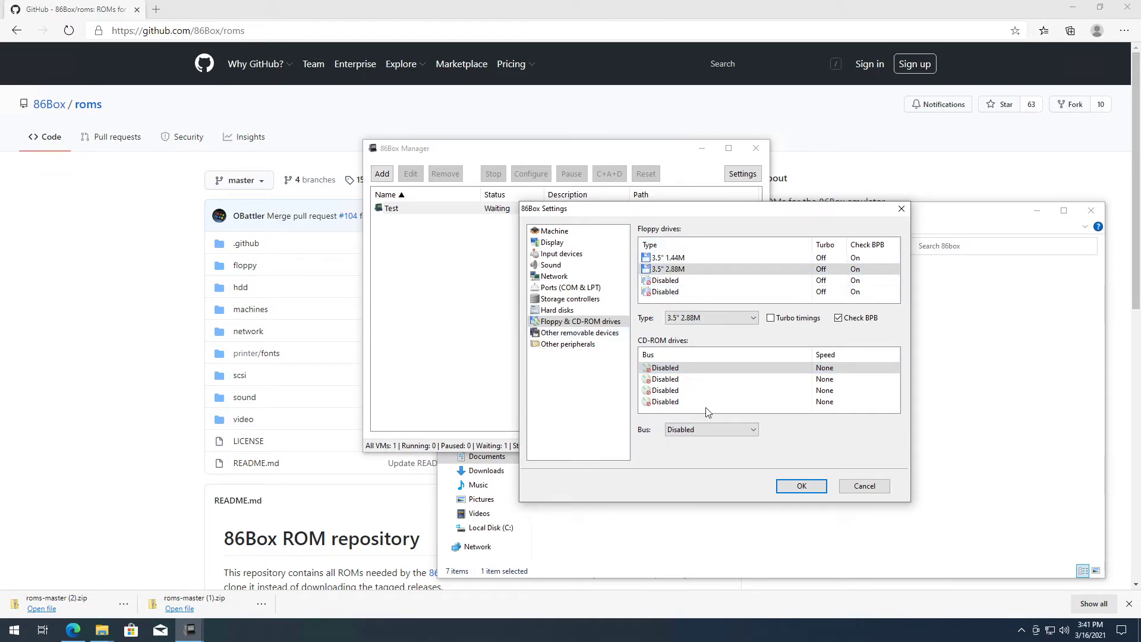
click(711, 429)
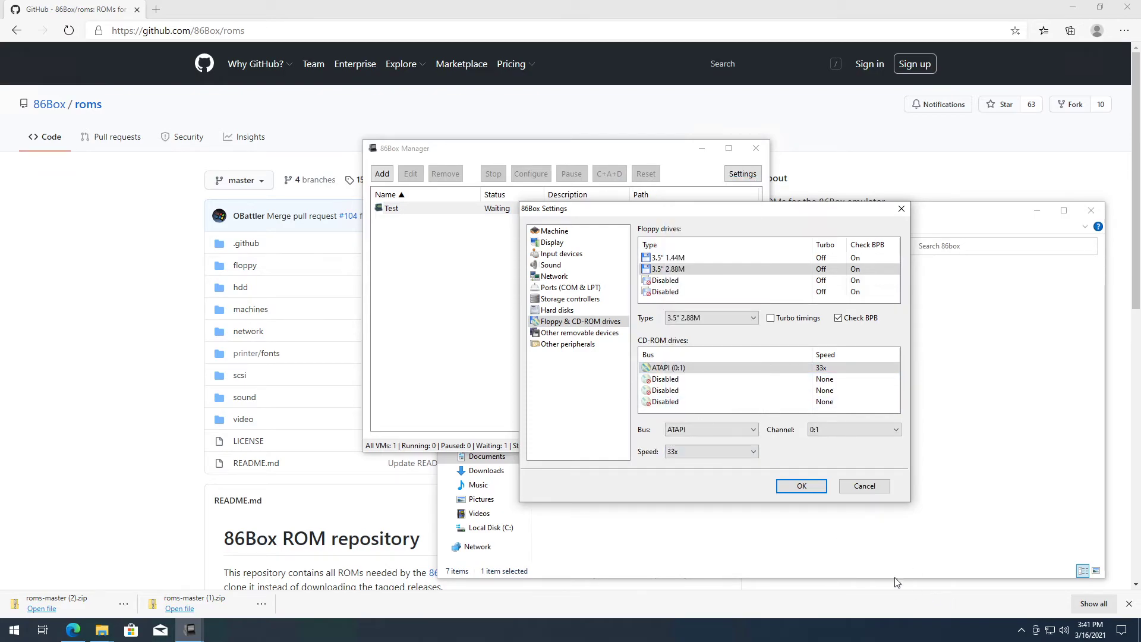
click(710, 452)
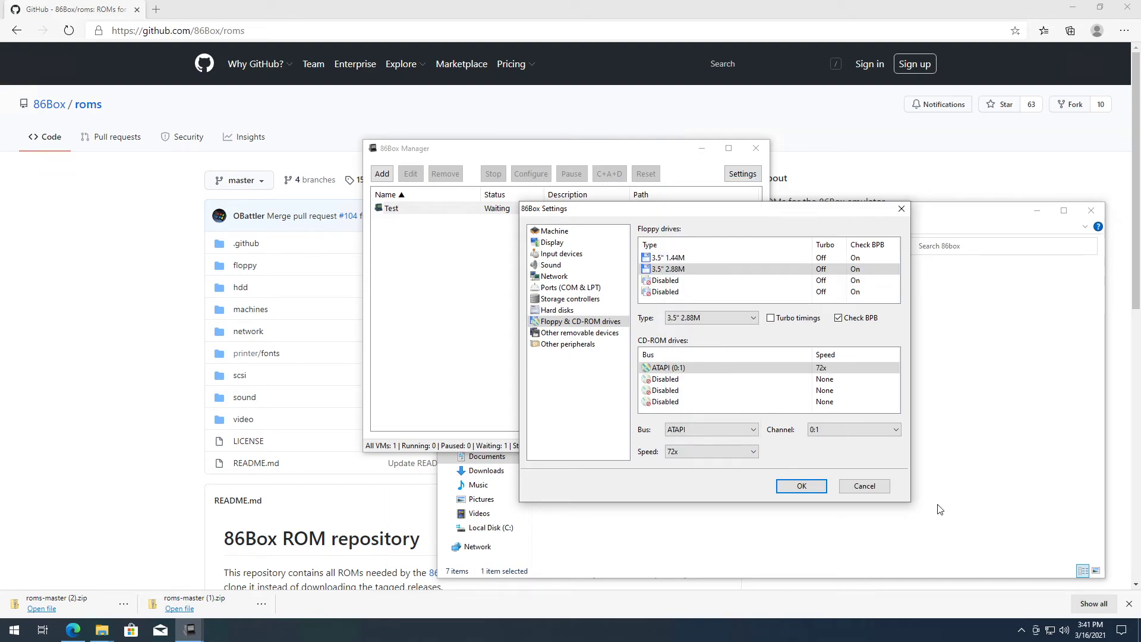
click(568, 343)
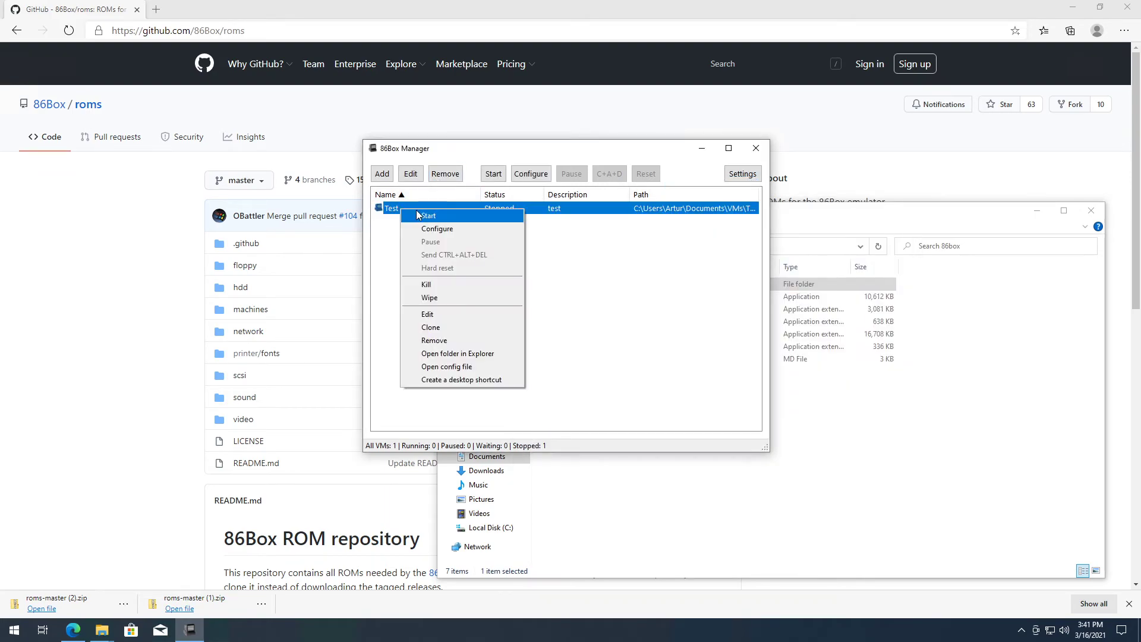
- Start the Test VM into its BIOS screens and minimize the Edge window
click(426, 215)
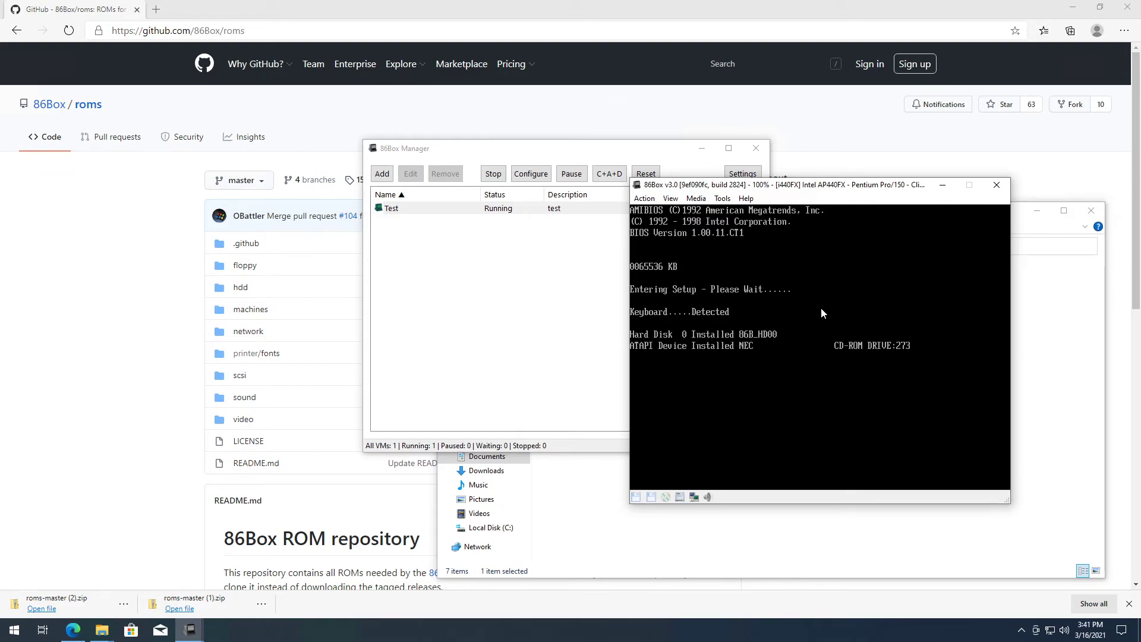
mouse_move(811, 304)
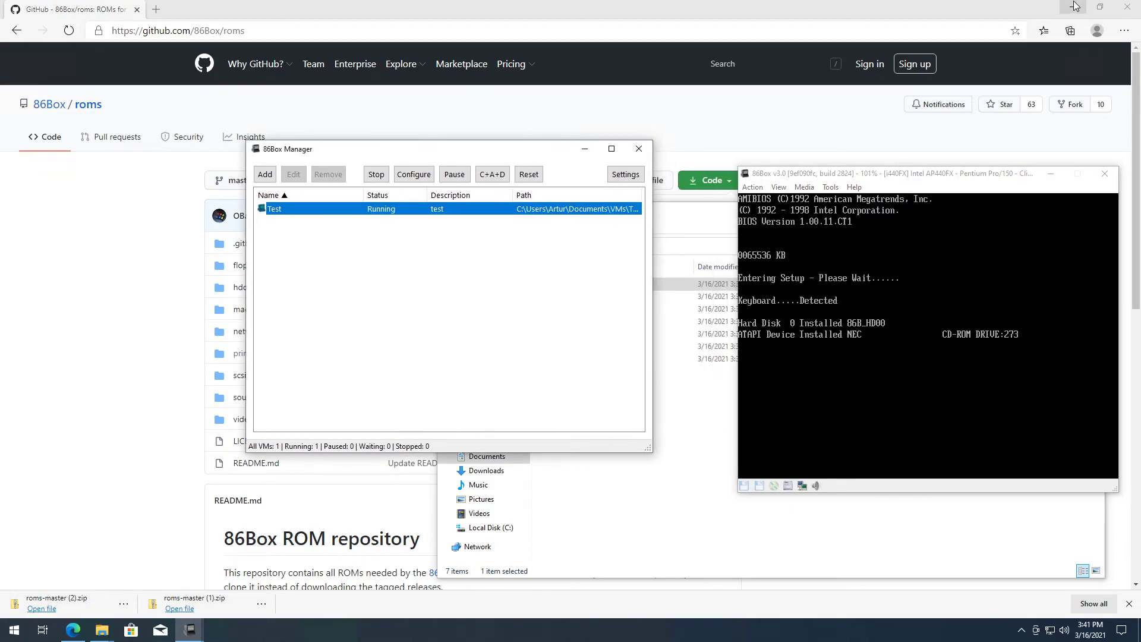
click(1124, 6)
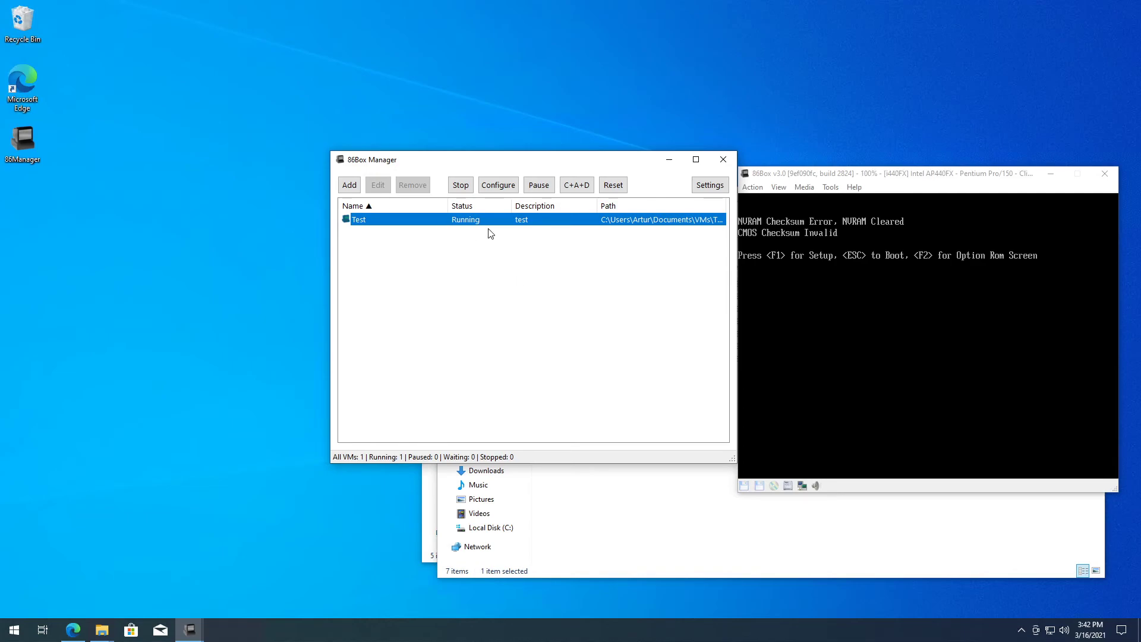
mouse_move(531, 235)
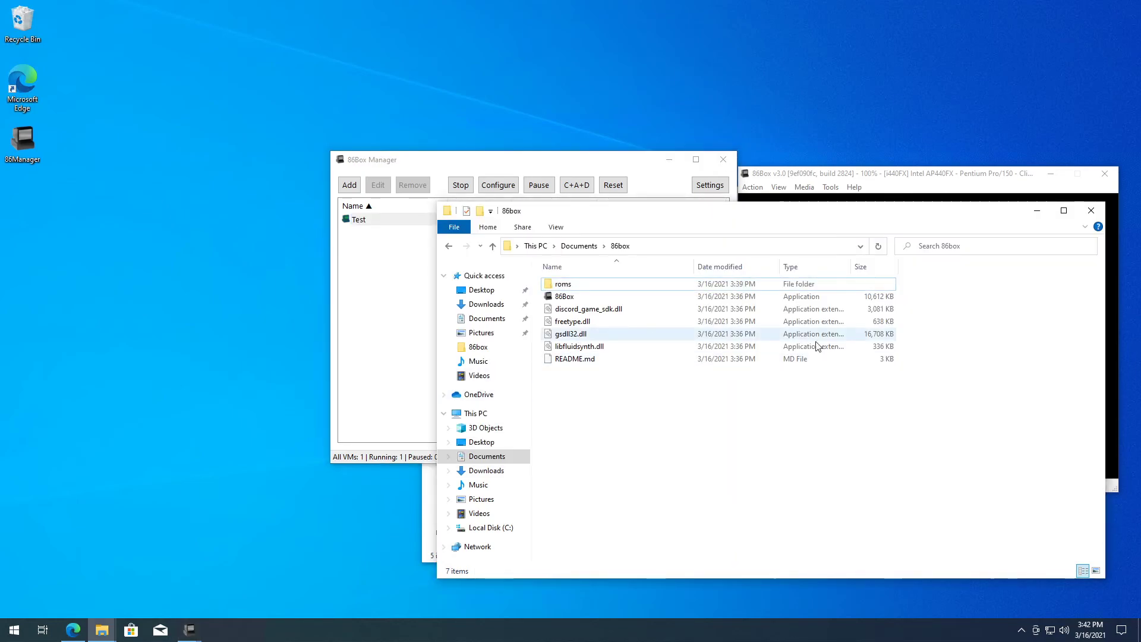
mouse_move(492, 321)
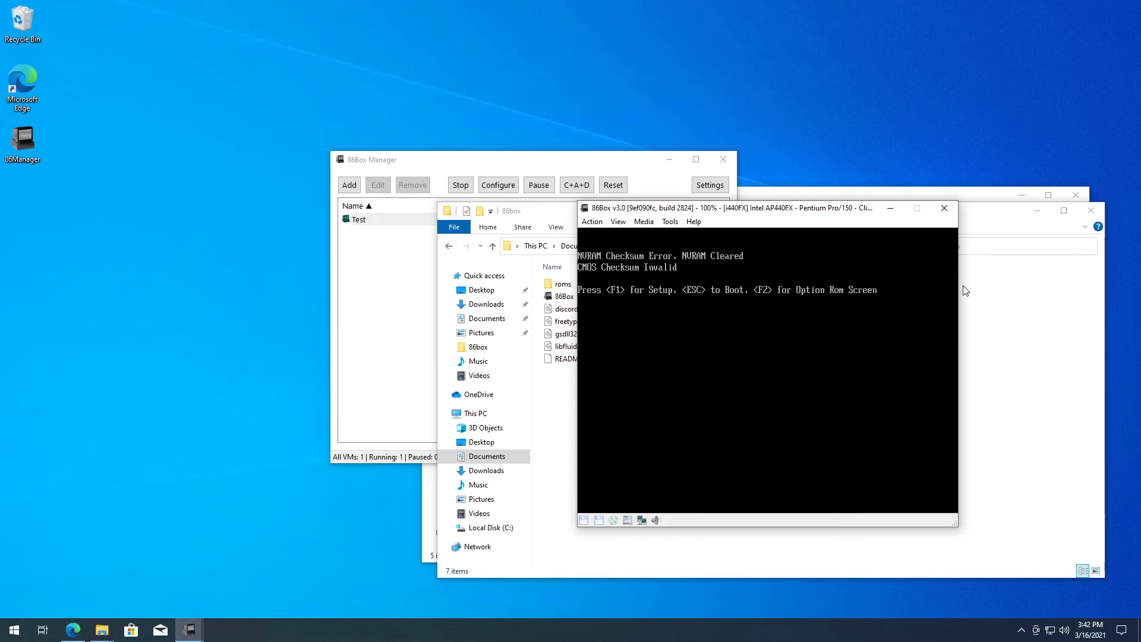
- Create a new folder named windows 95 in Documents, then go into the 86box folder
click(564, 296)
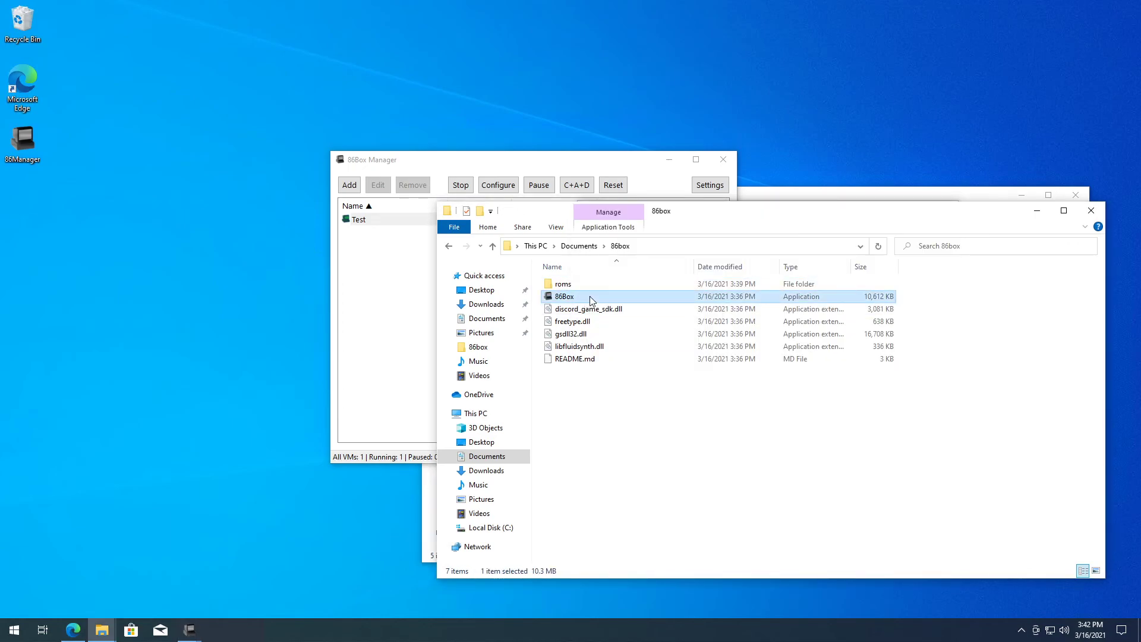
click(587, 309)
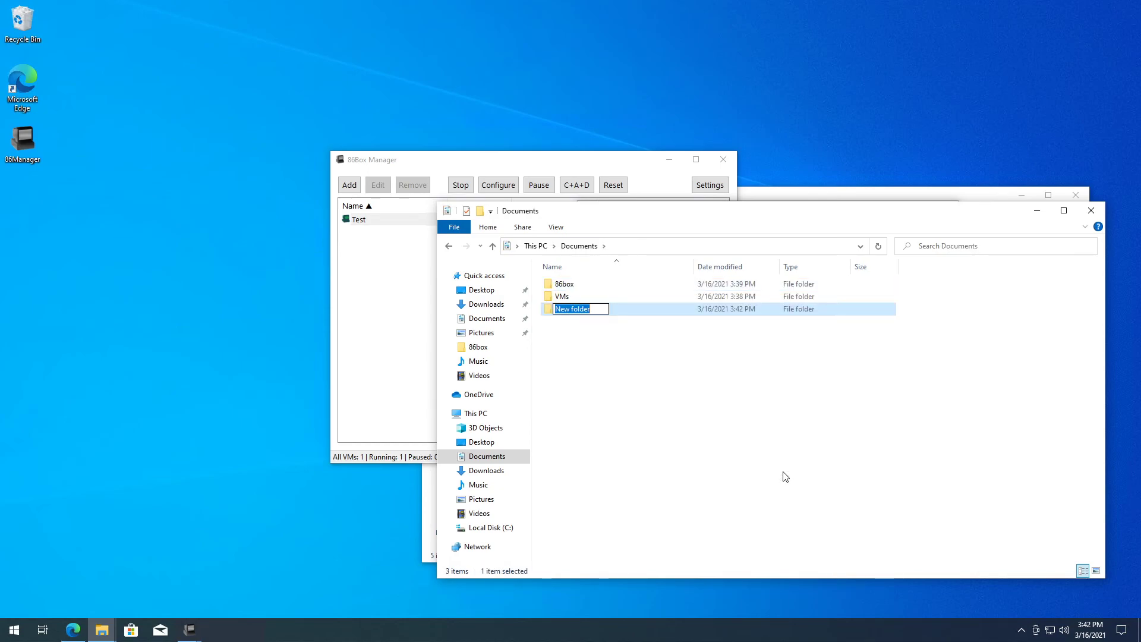
text(windows 95)
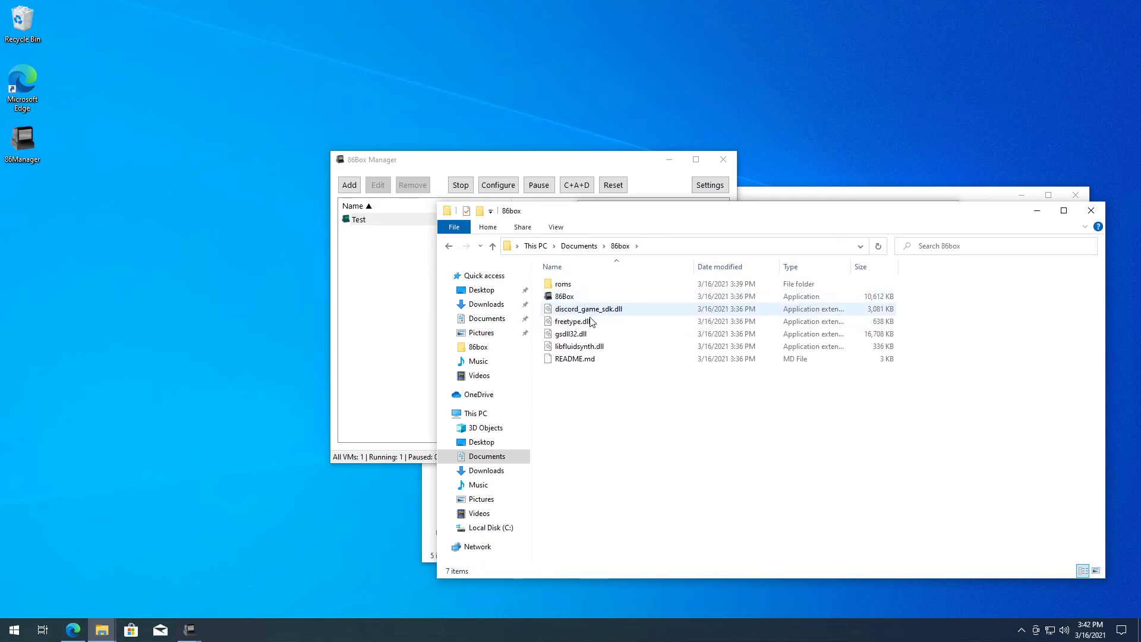
click(579, 244)
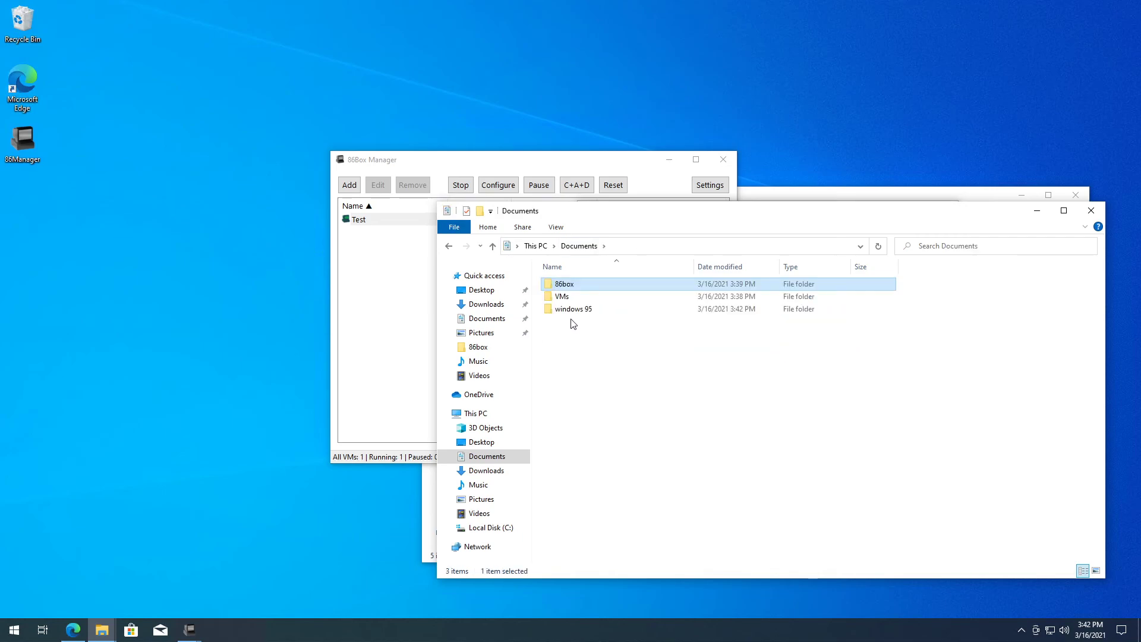
double_click(573, 309)
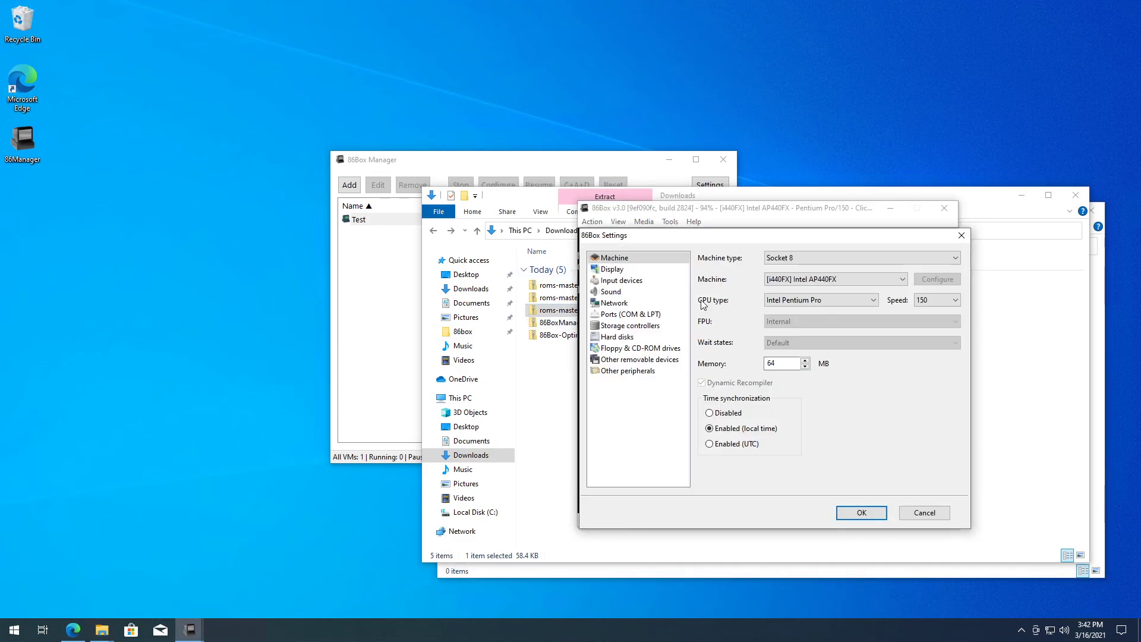
- Cancel out of the Test VM's settings and minimize the running emulator window
click(630, 324)
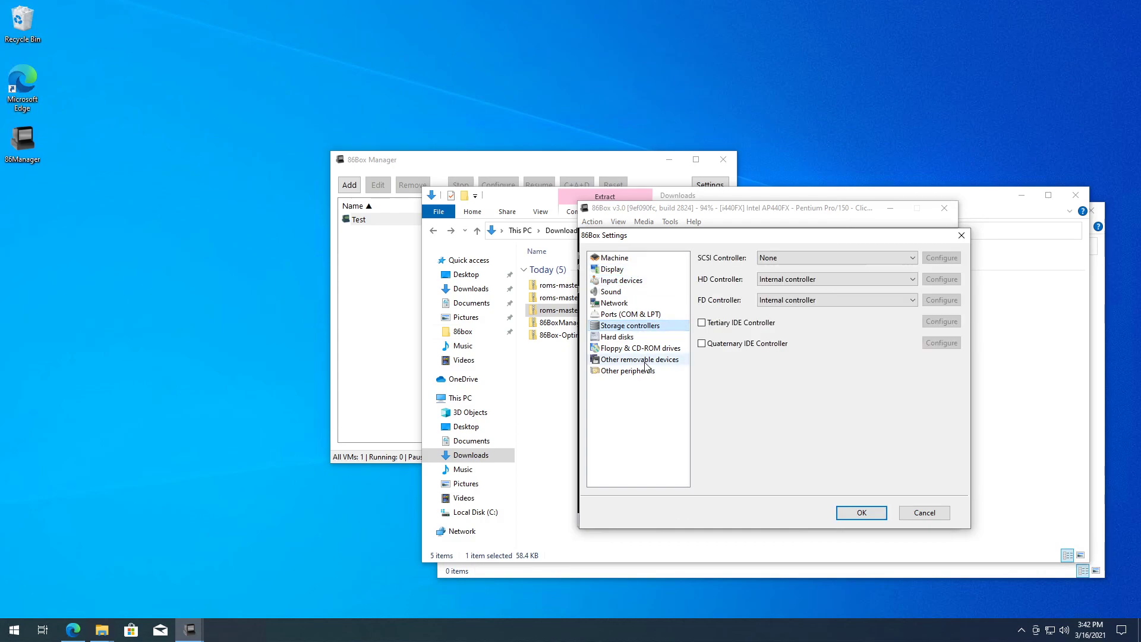
click(861, 512)
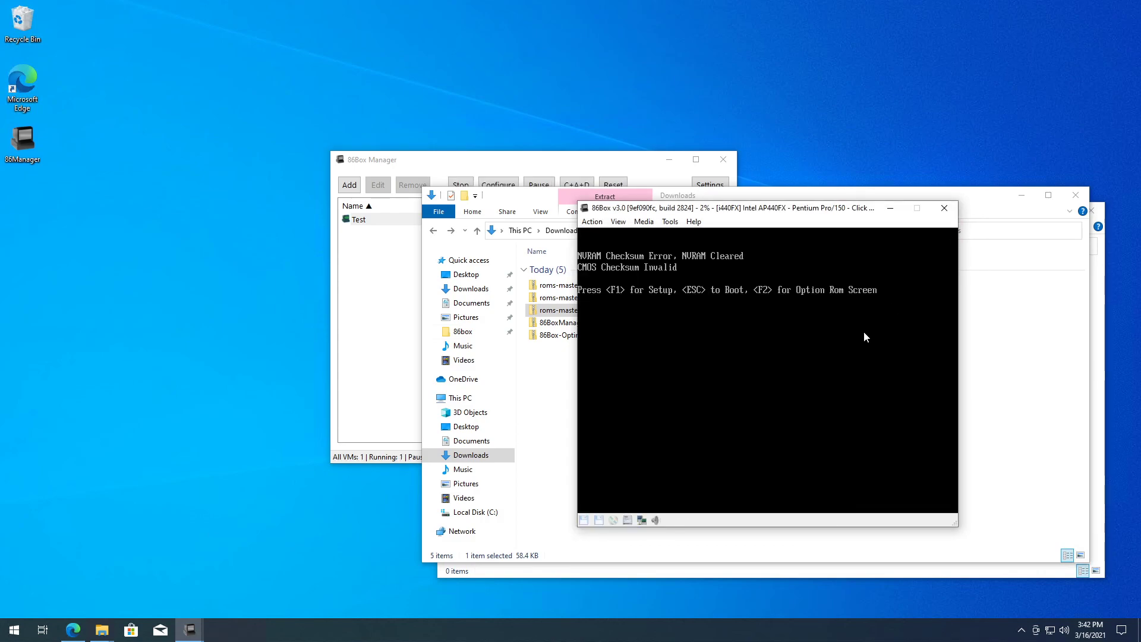
click(944, 207)
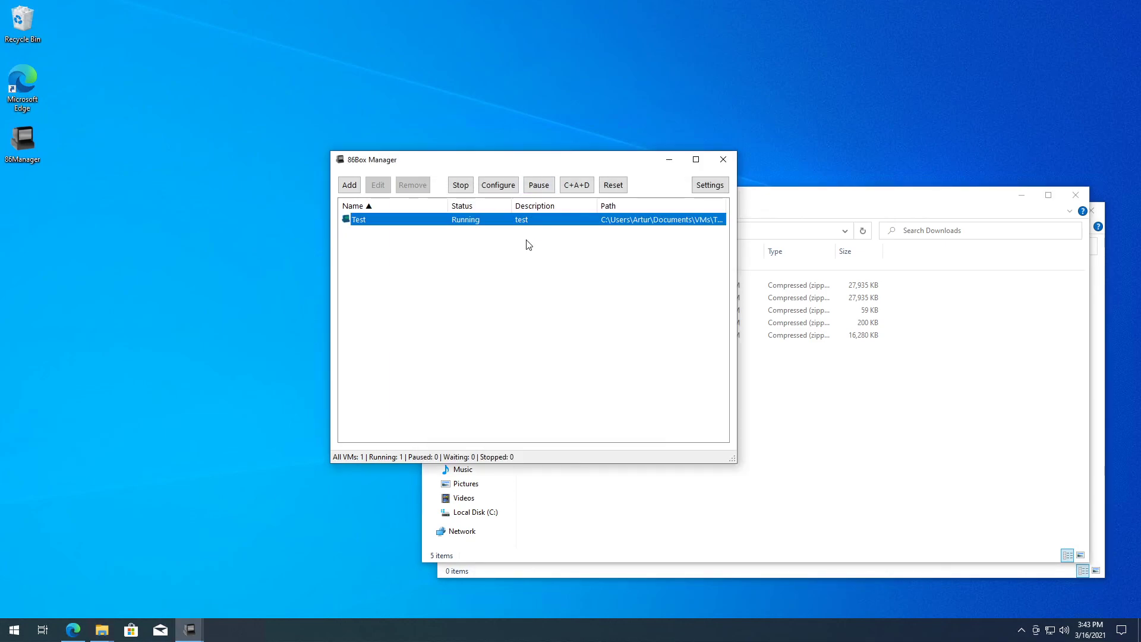
mouse_move(532, 260)
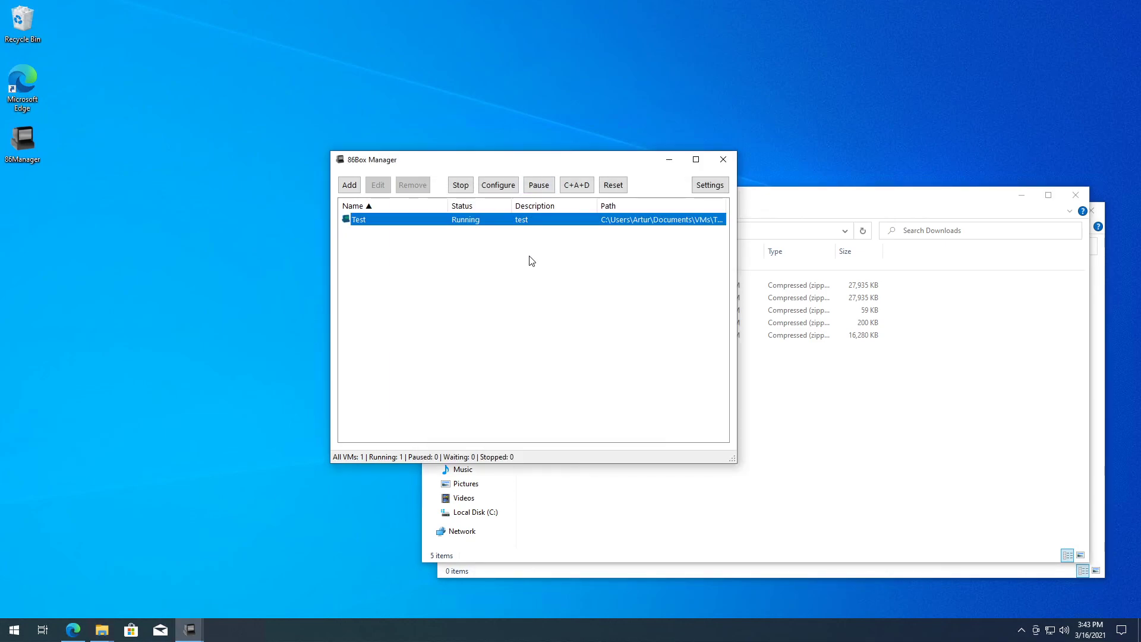
mouse_move(561, 294)
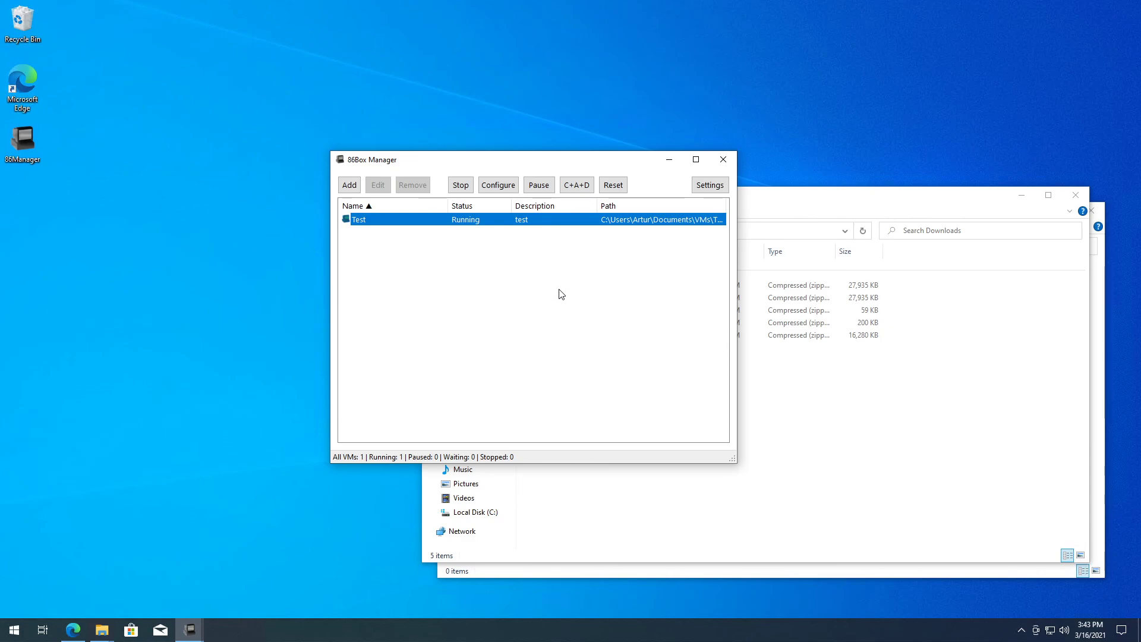
click(350, 185)
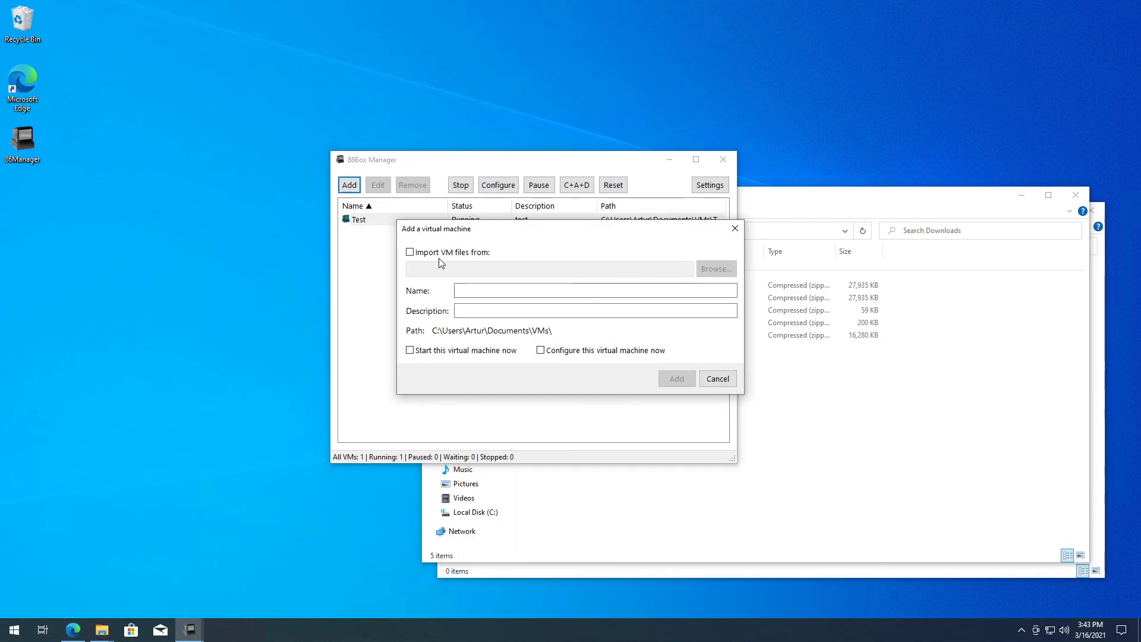
click(717, 379)
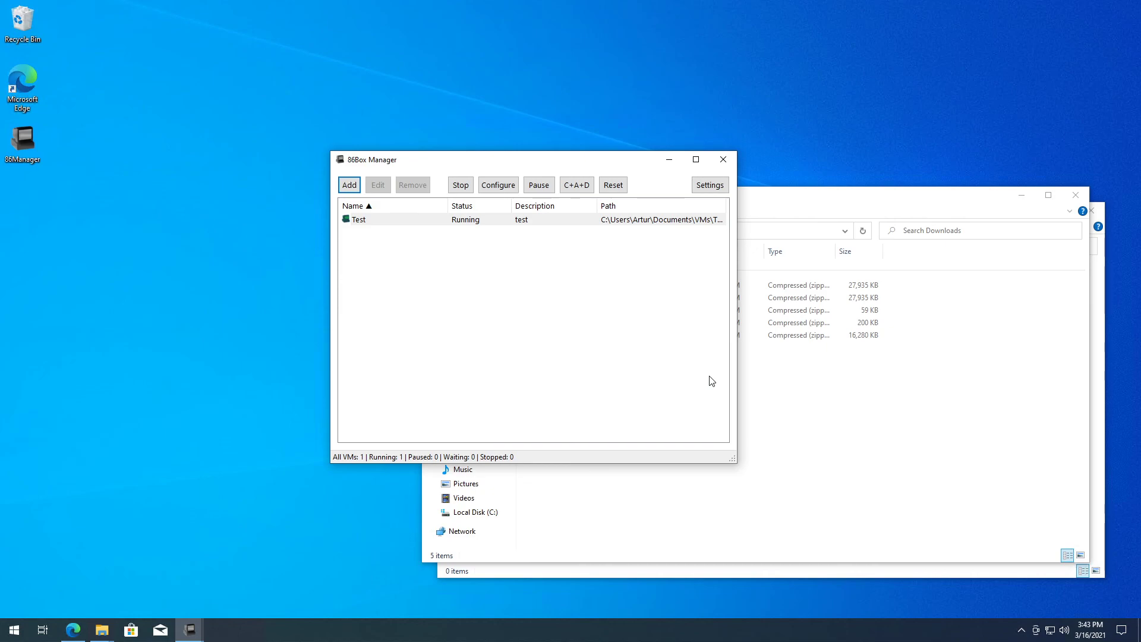